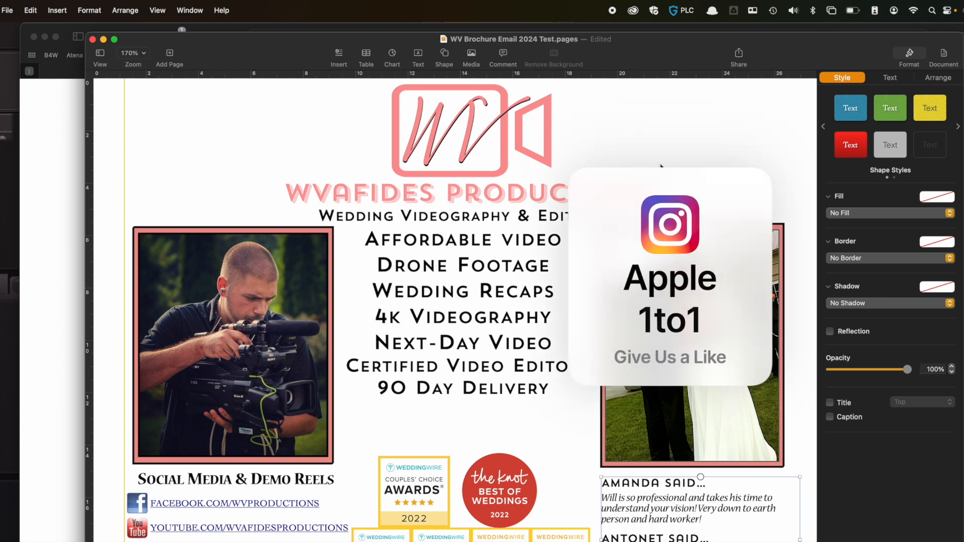
Bring up the File menu to review Export To, Convert to Word Processing and Advanced options.
click(8, 10)
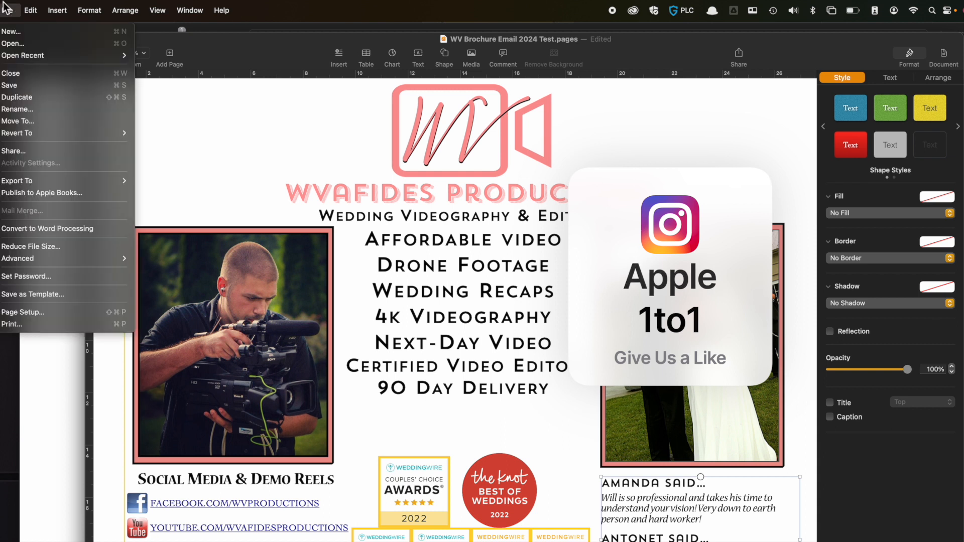
mouse_move(13, 152)
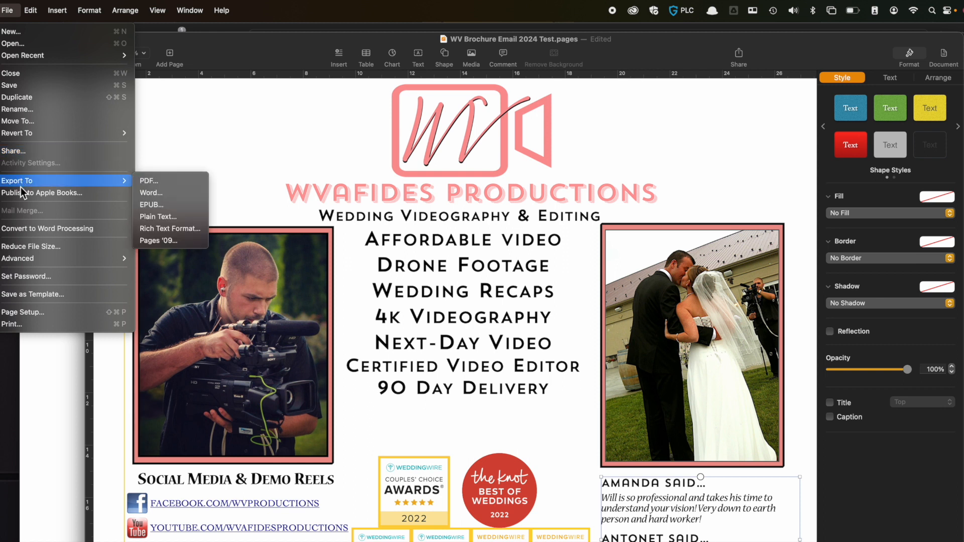
mouse_move(46, 228)
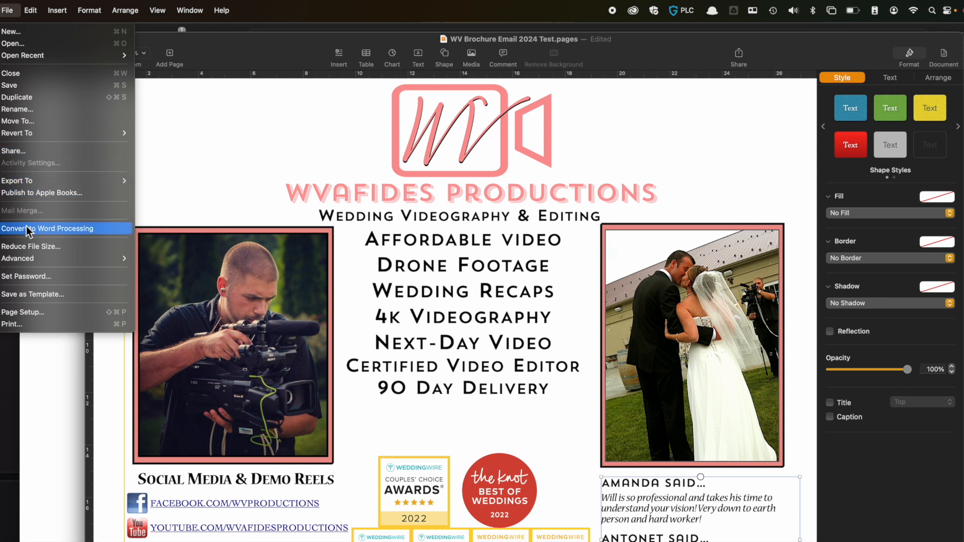
mouse_move(32, 246)
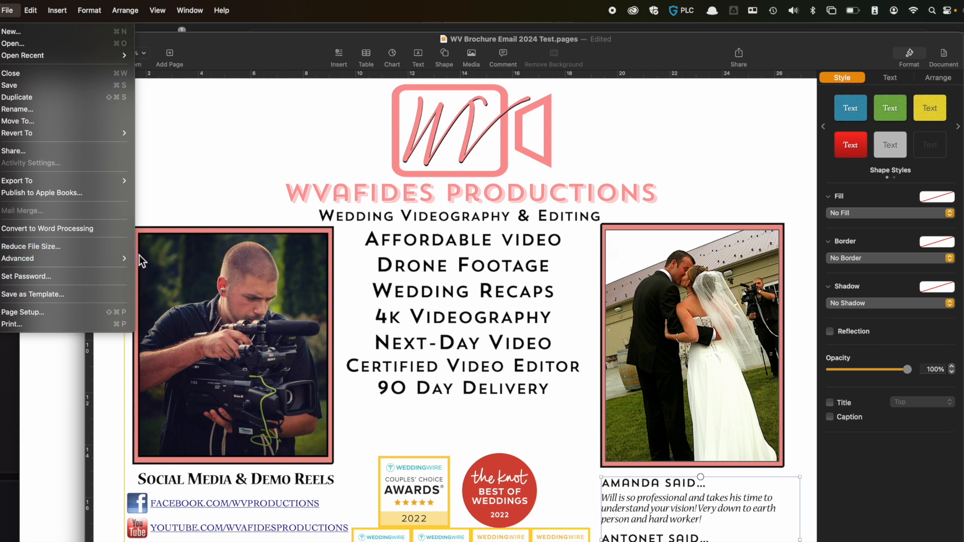
mouse_move(37, 258)
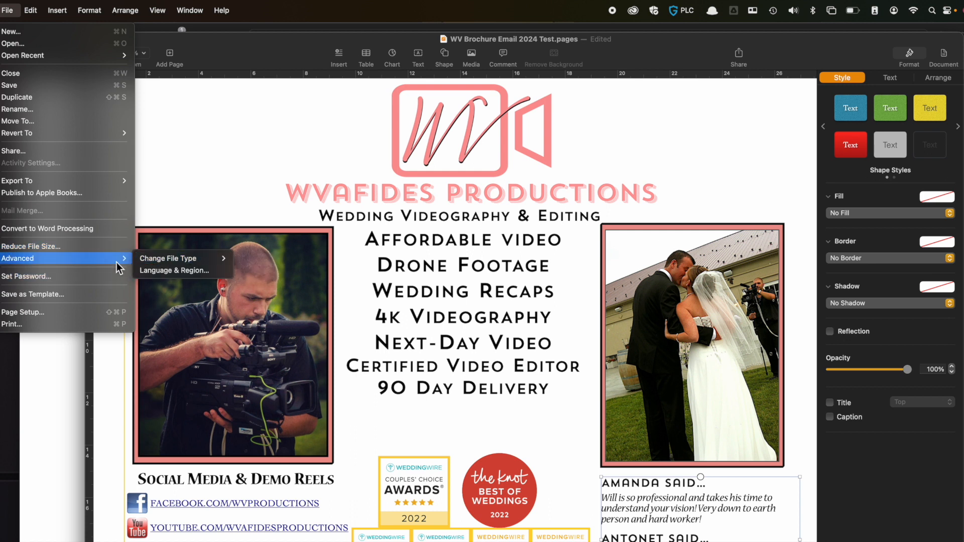
mouse_move(86, 289)
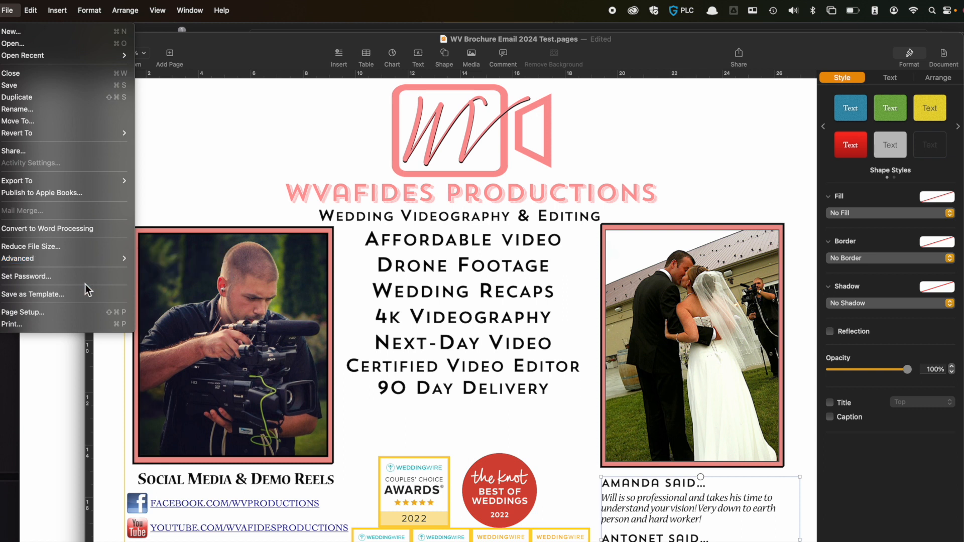
mouse_move(61, 294)
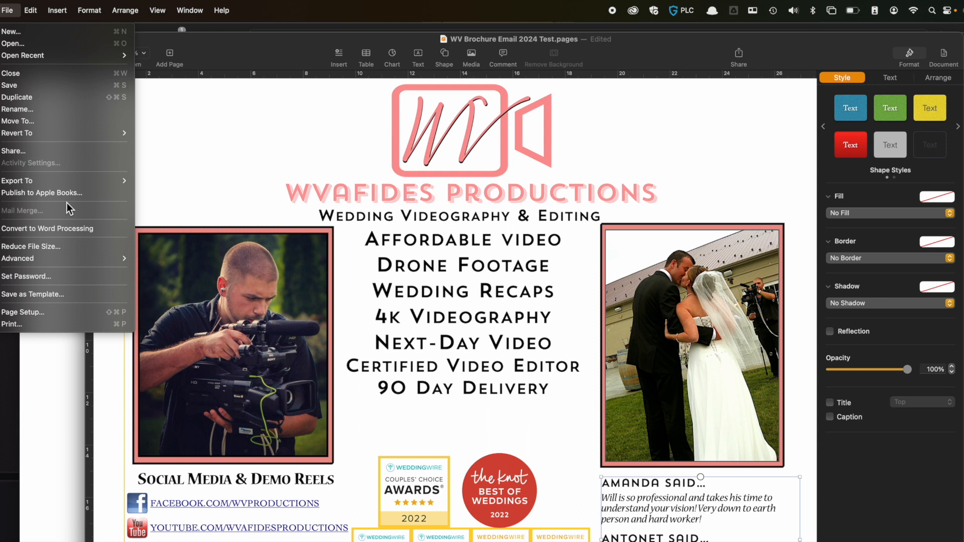
mouse_move(58, 311)
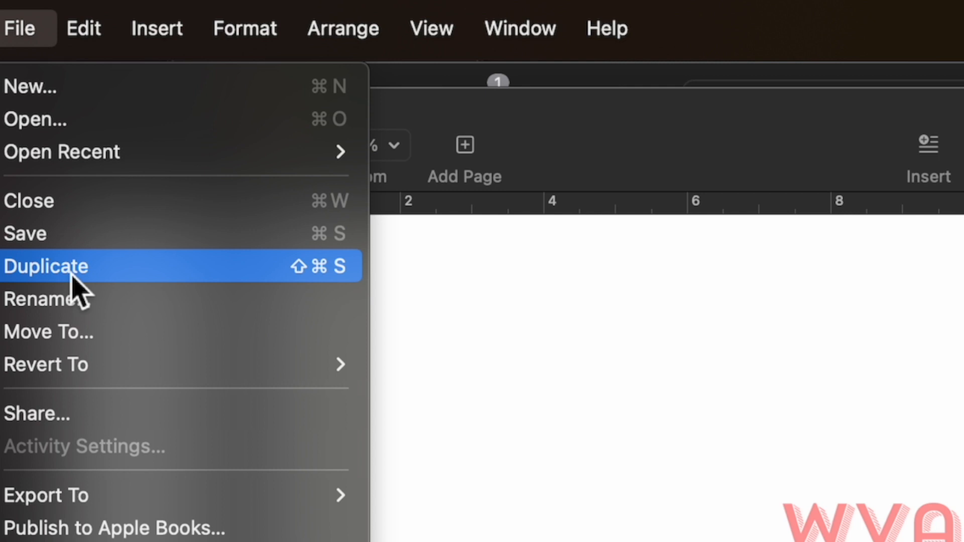
mouse_move(55, 299)
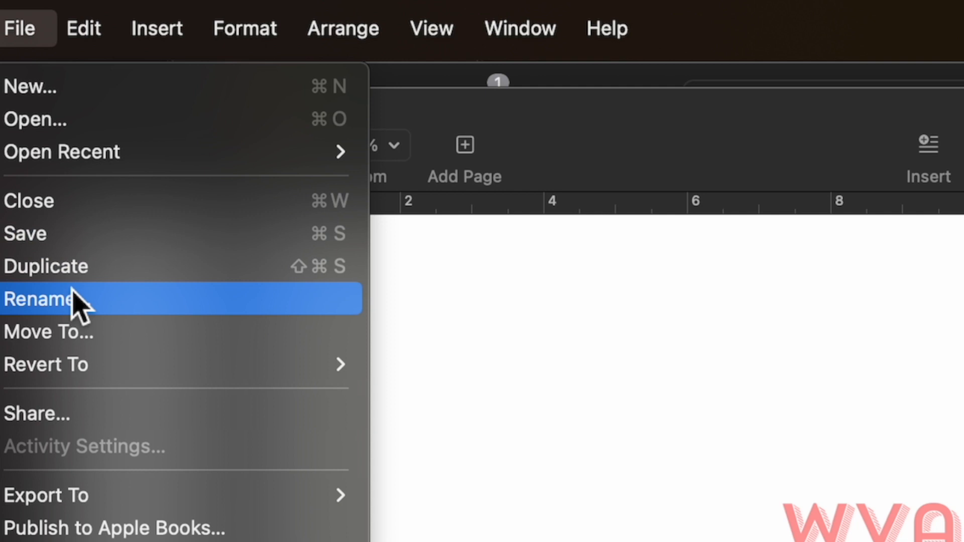
mouse_move(73, 265)
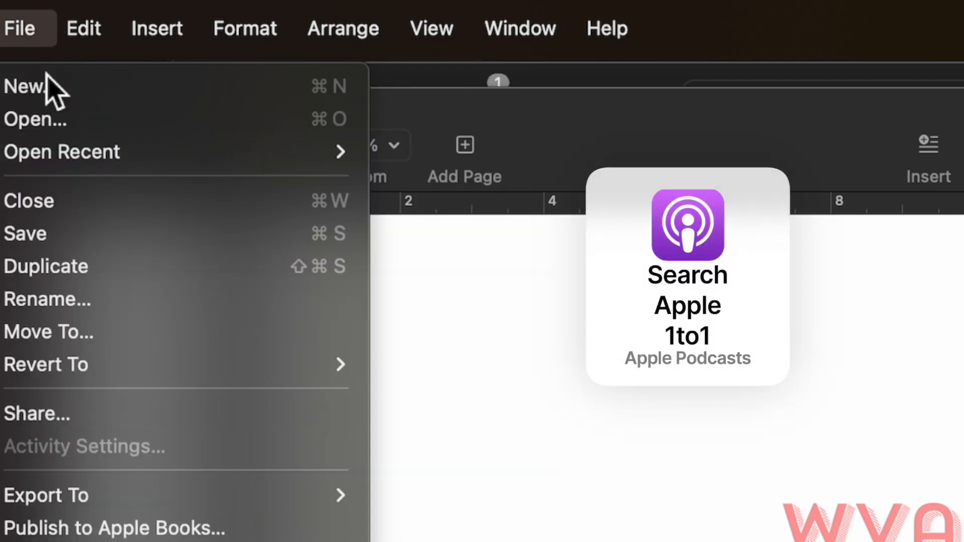
mouse_move(61, 152)
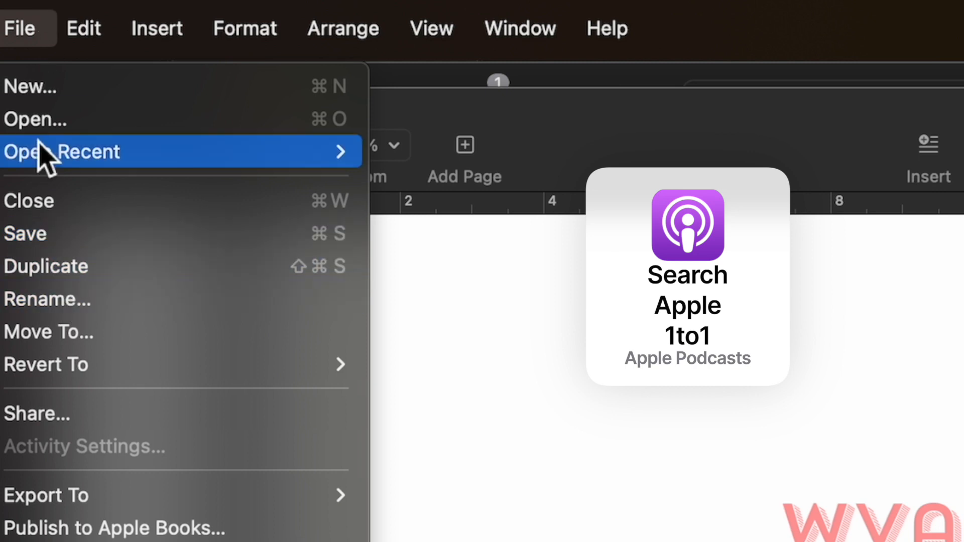
mouse_move(47, 266)
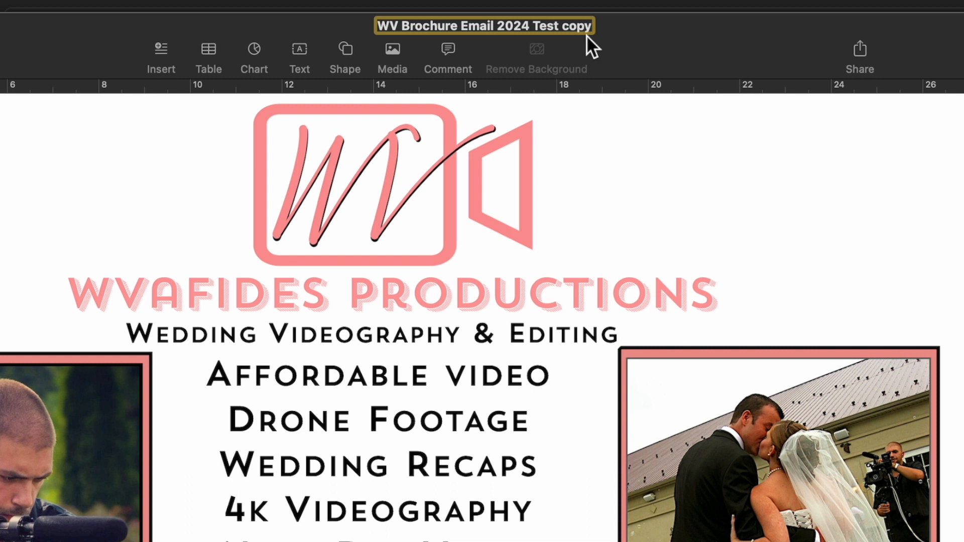
Rename the duplicate in the title bar to 'WV Brochure Email 2024 Test copy-3_14_22'.
text(-3_1)
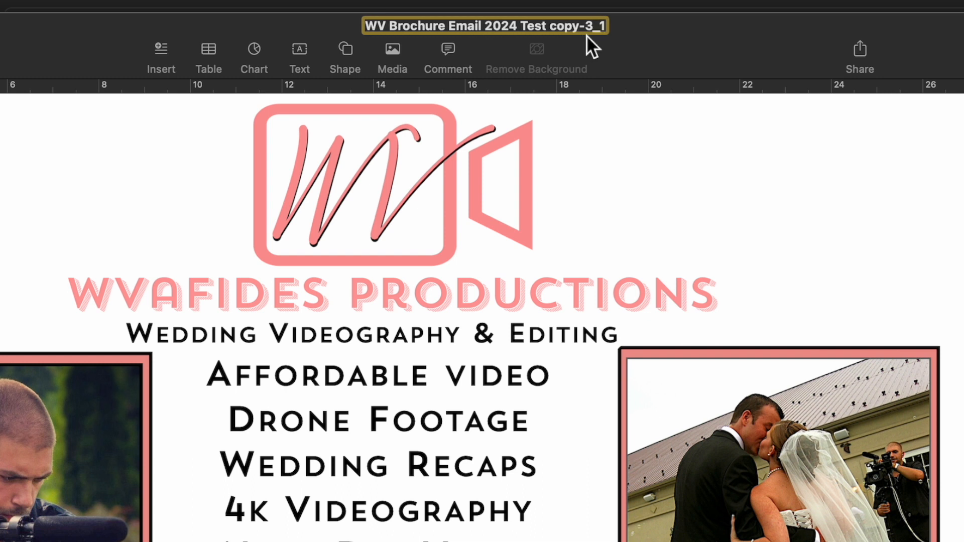
text(4)
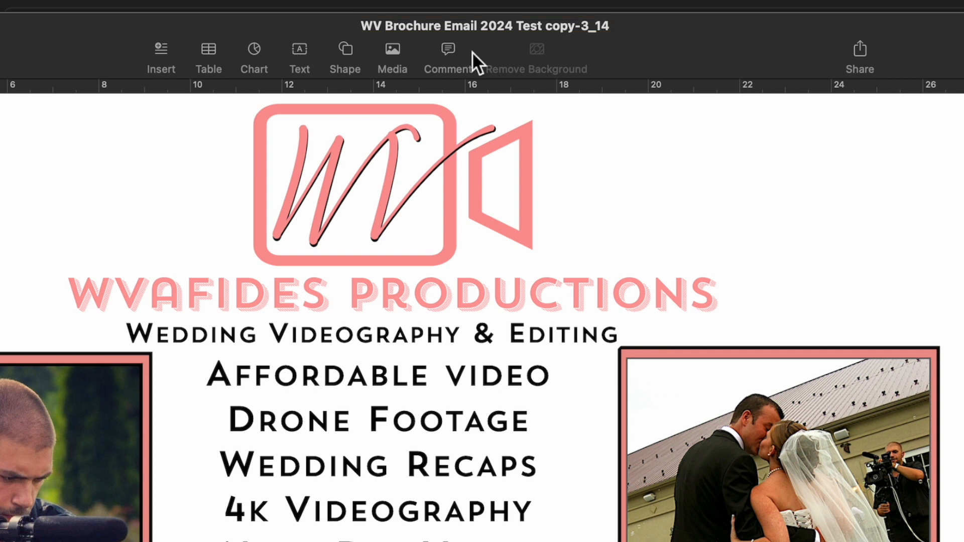
click(486, 27)
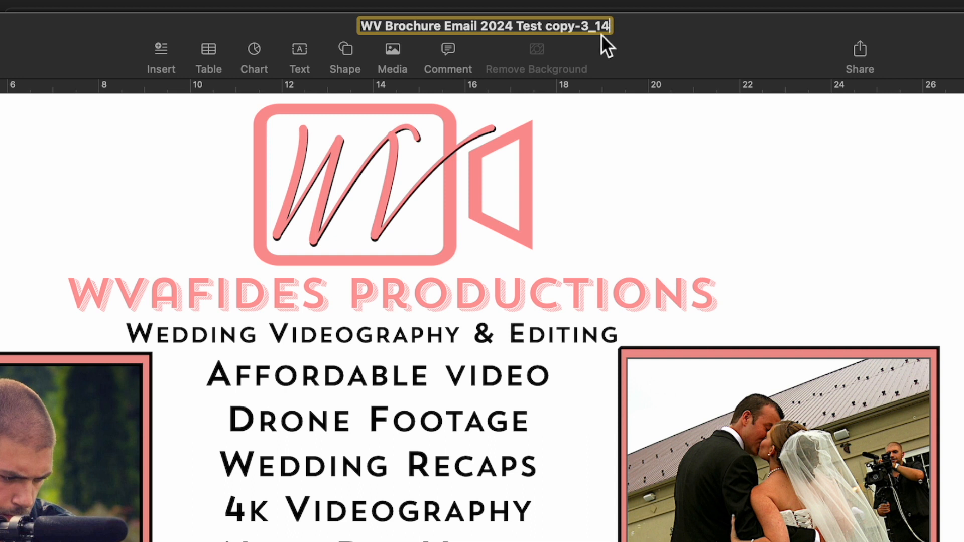
text(_22)
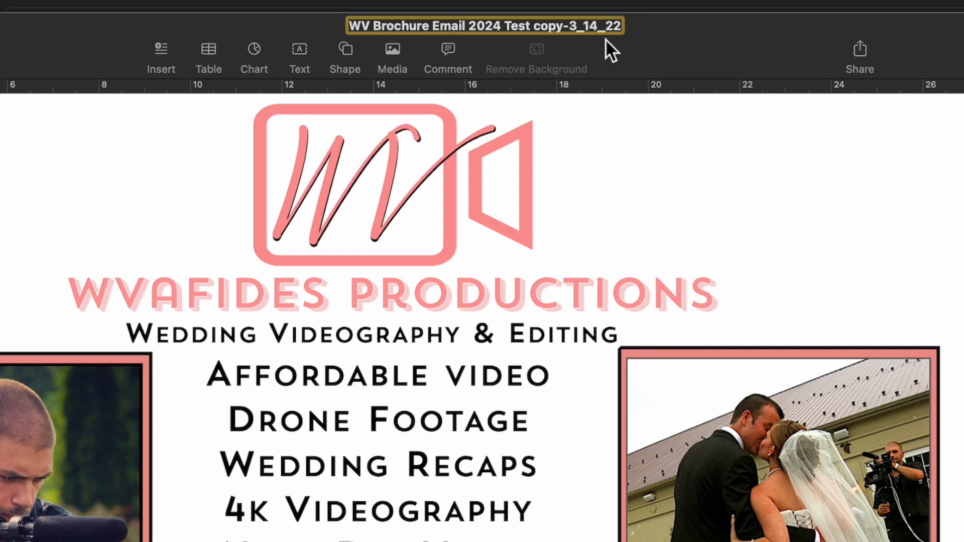
mouse_move(631, 104)
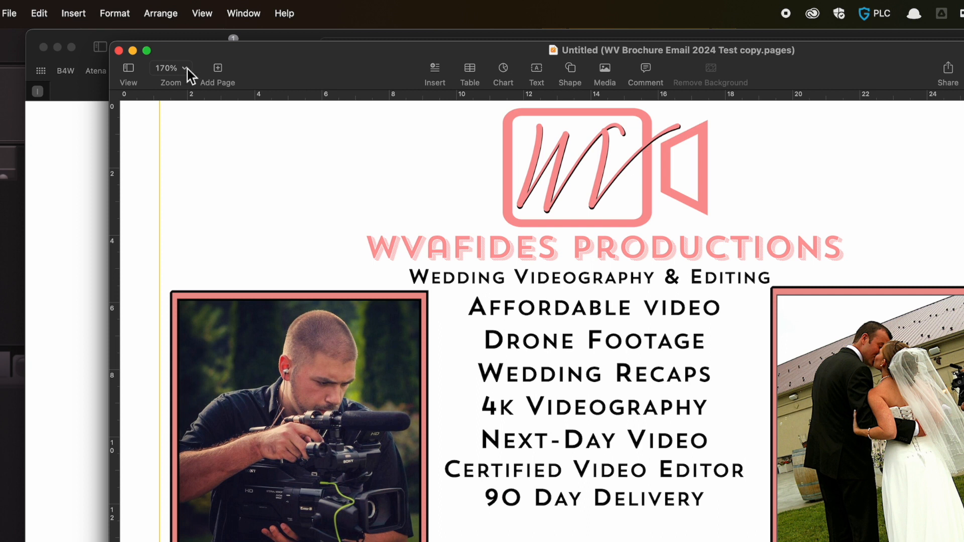
Close and delete the untitled duplicate, then reveal Save As via Option in the original's File menu.
click(119, 50)
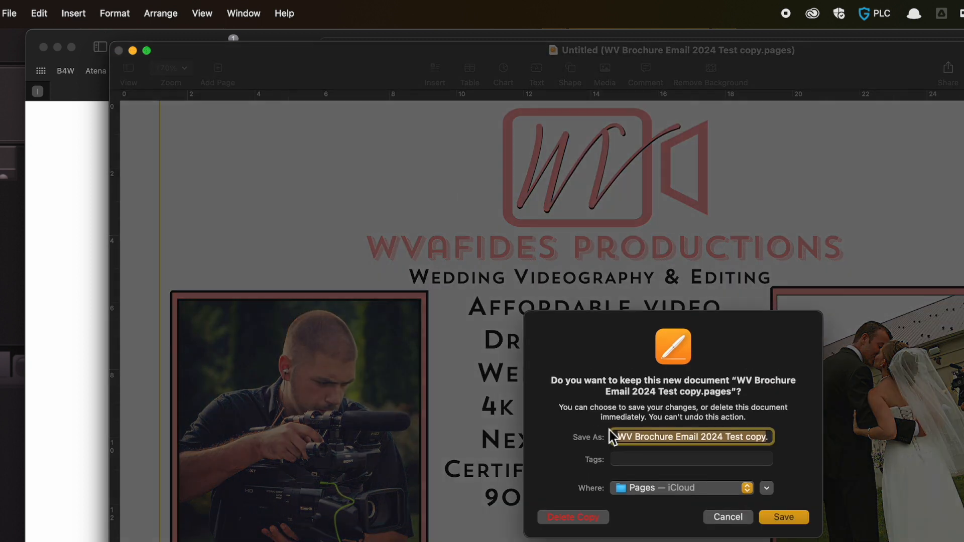
click(782, 517)
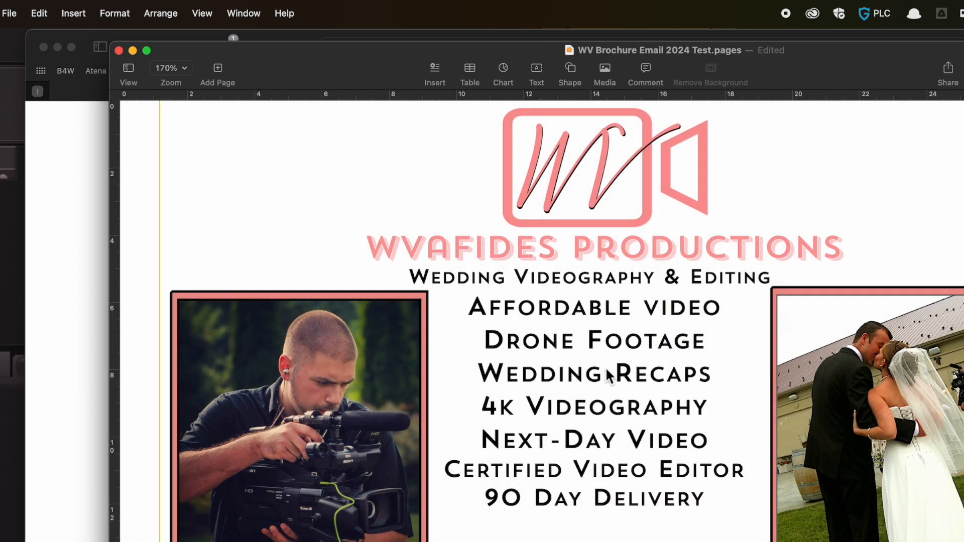
click(9, 13)
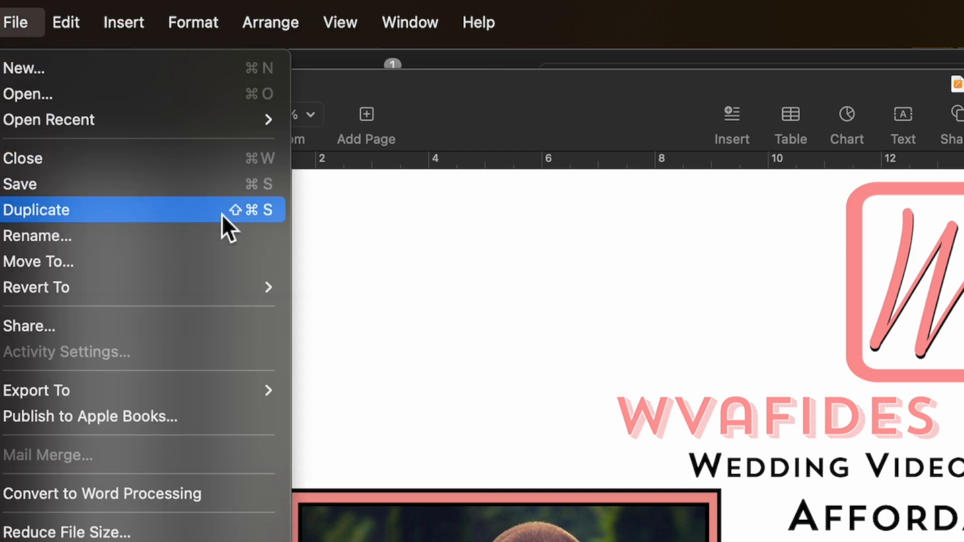
mouse_move(141, 221)
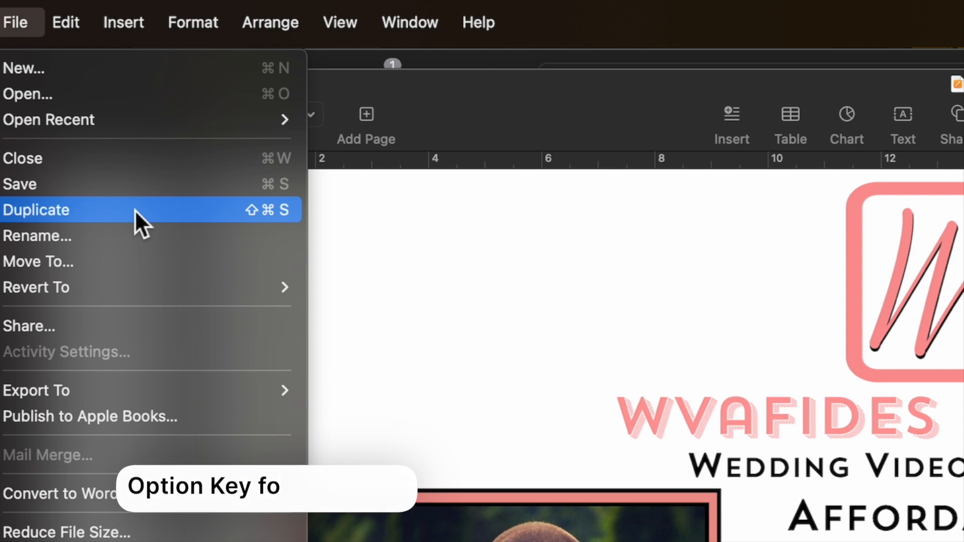
key(alt)
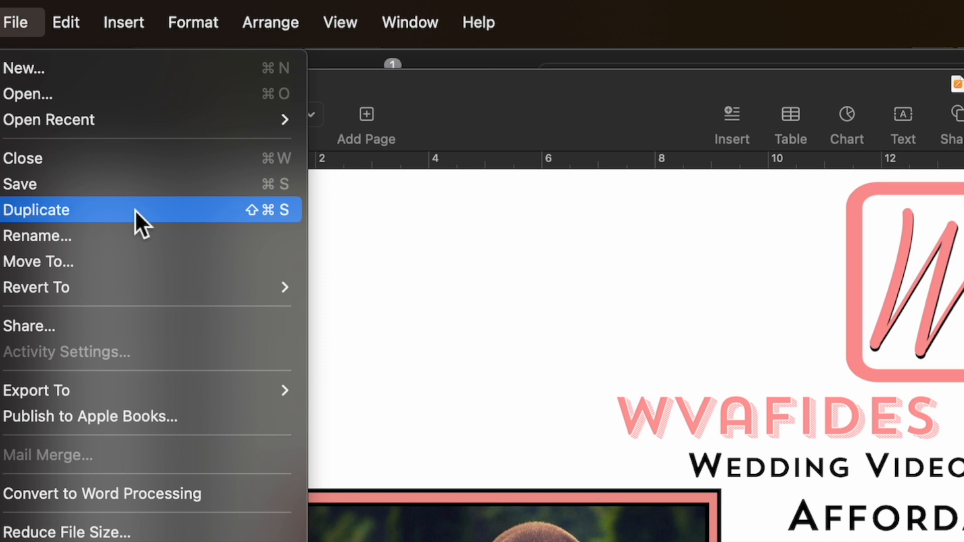
Review the Save As dialog, toggling 'Keep changes in original document' off and on, then cancel.
click(36, 210)
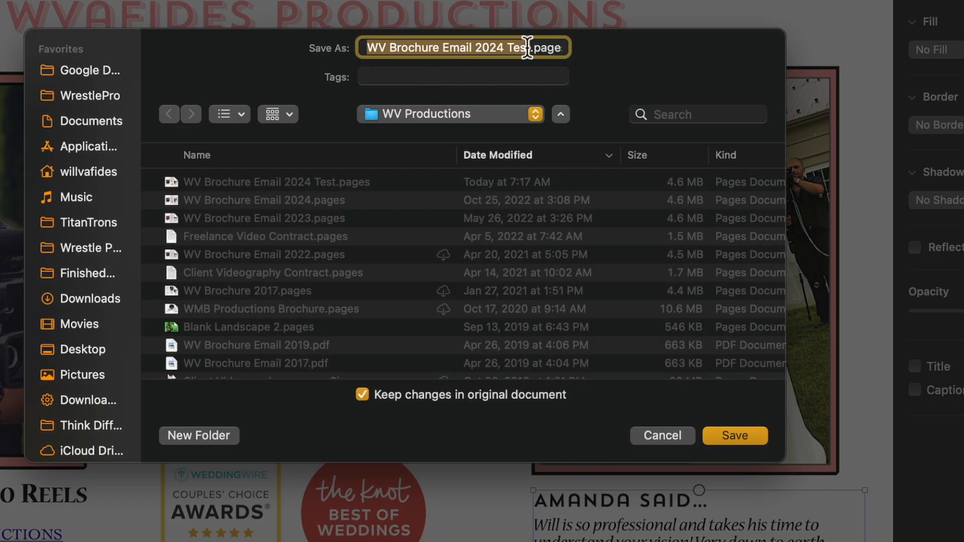
mouse_move(532, 68)
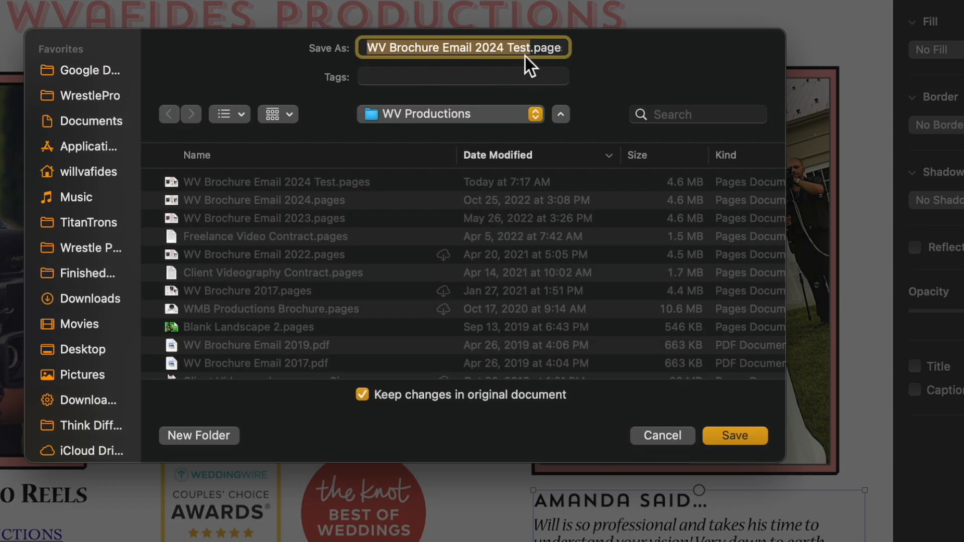
mouse_move(538, 64)
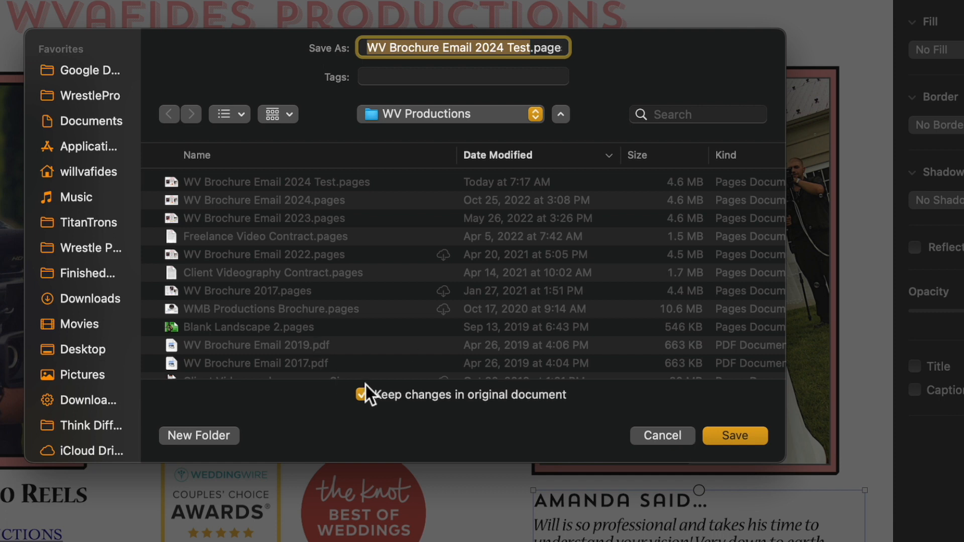
click(368, 394)
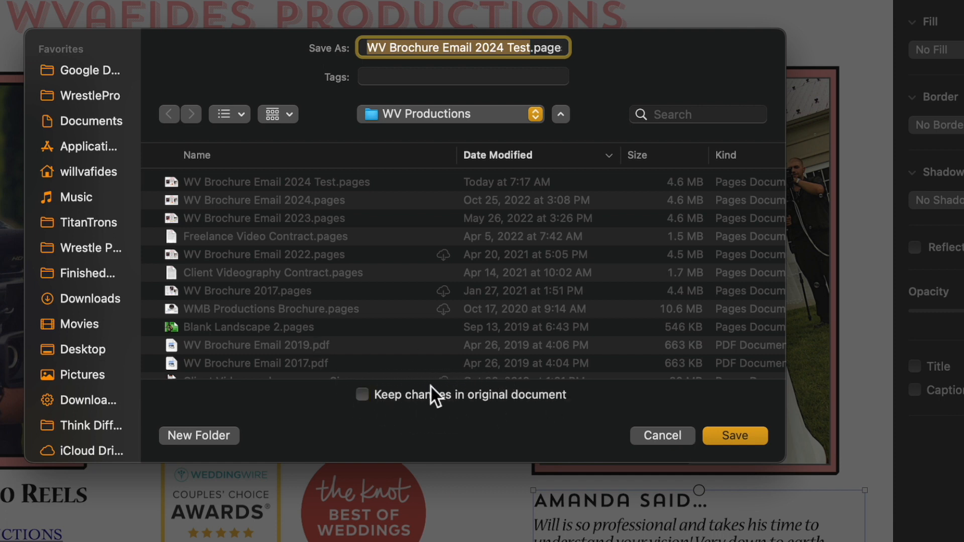
click(361, 394)
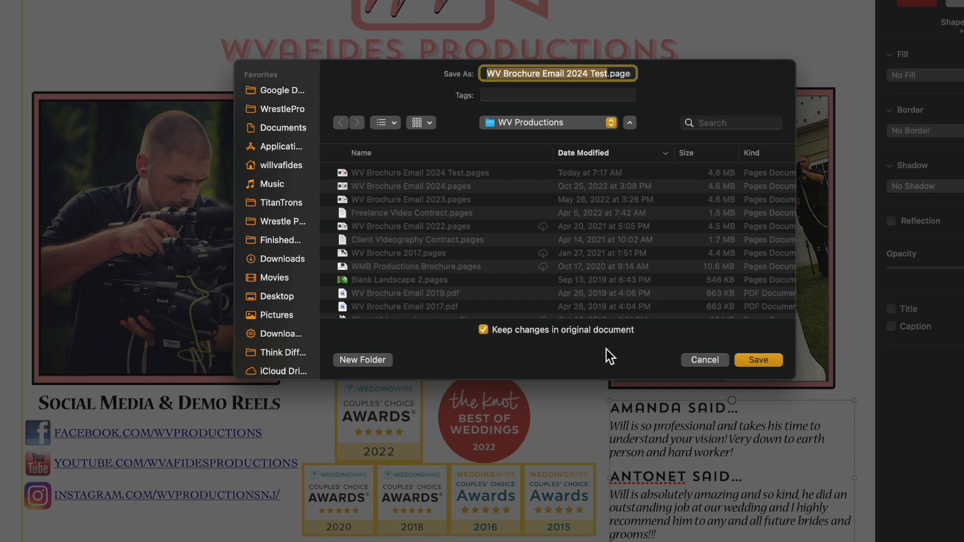
click(757, 360)
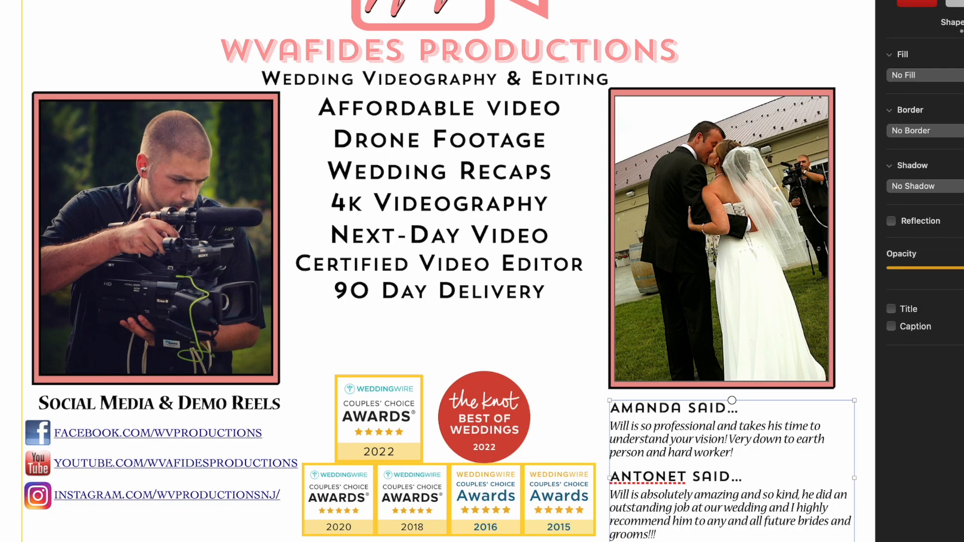
click(15, 22)
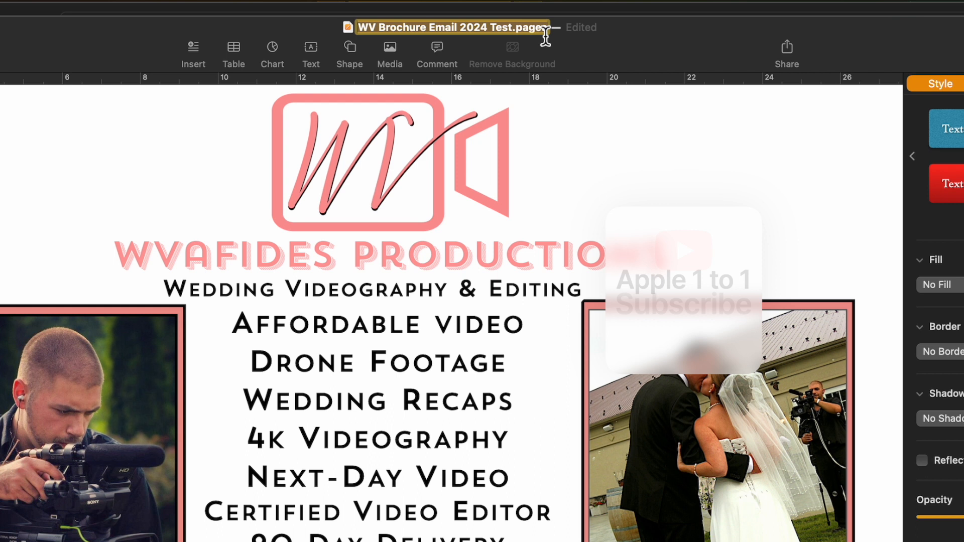
text(Whateve)
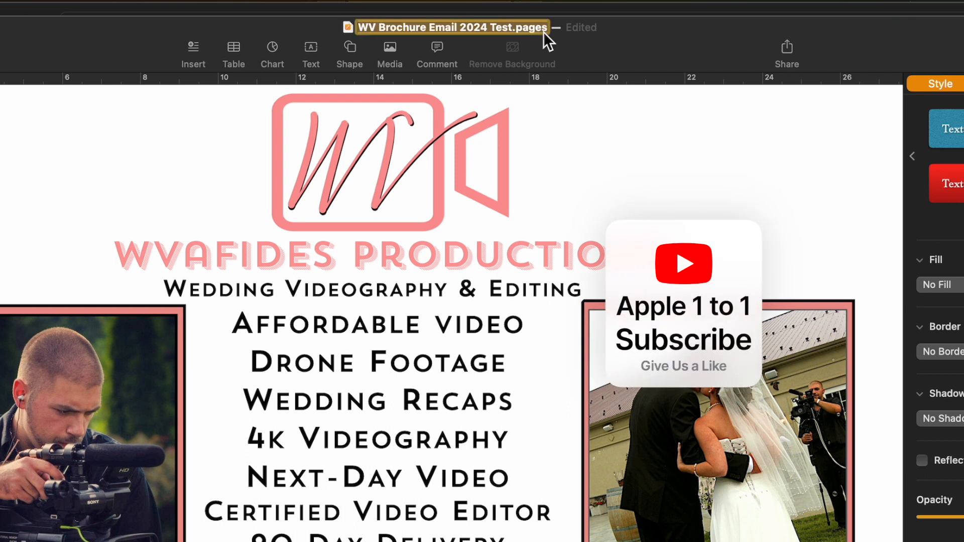
click(452, 27)
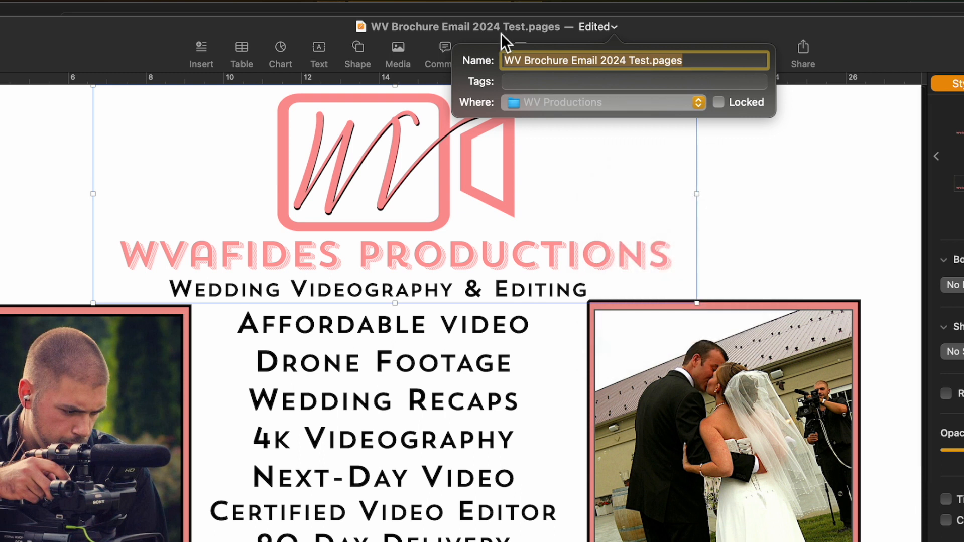
click(507, 111)
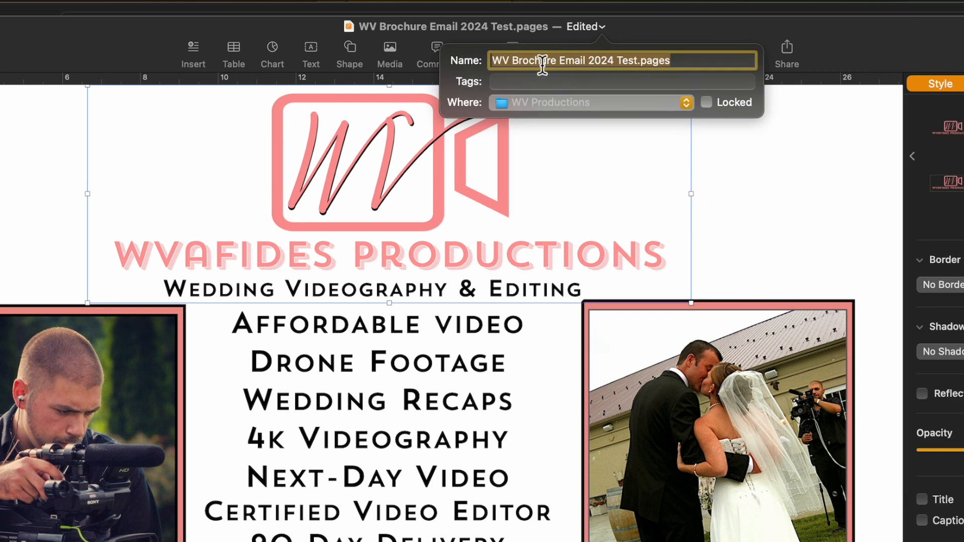
click(683, 102)
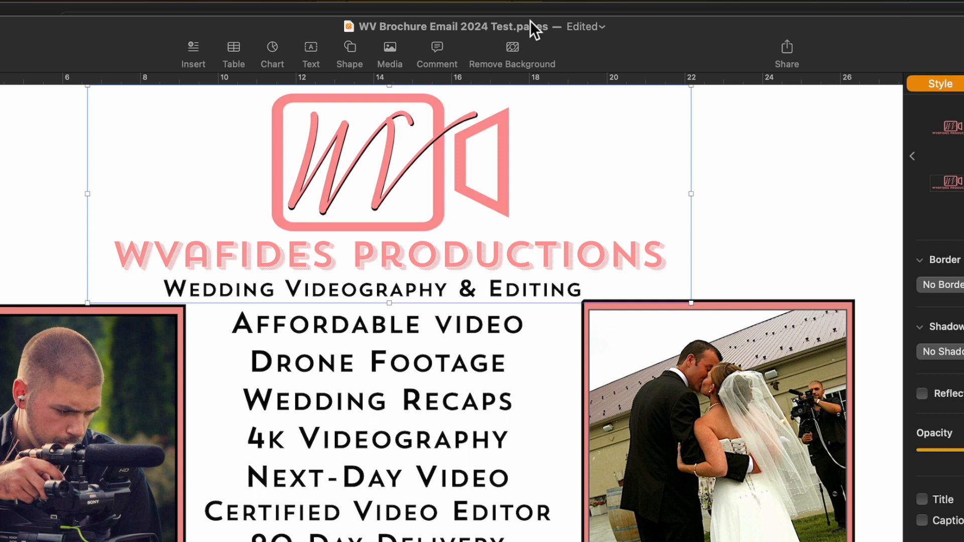
mouse_move(555, 33)
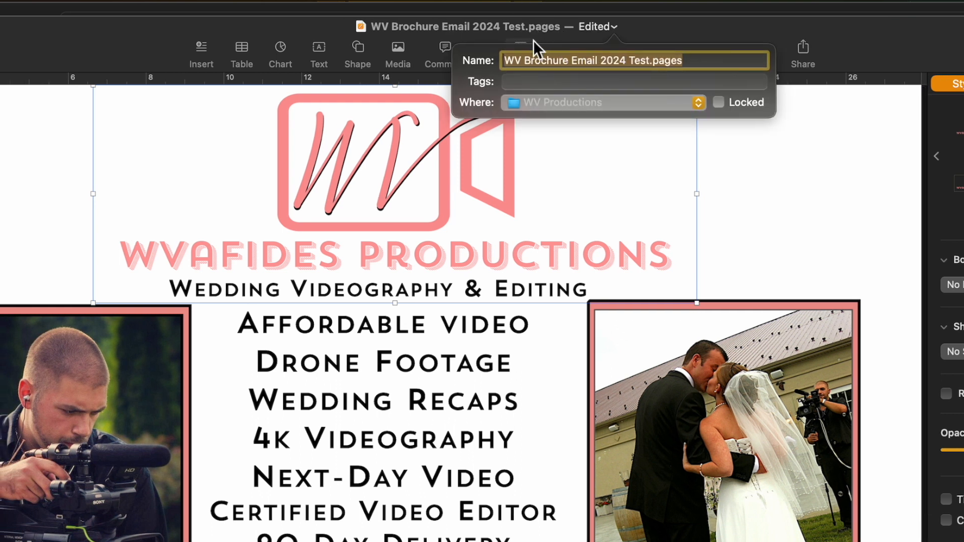
click(698, 102)
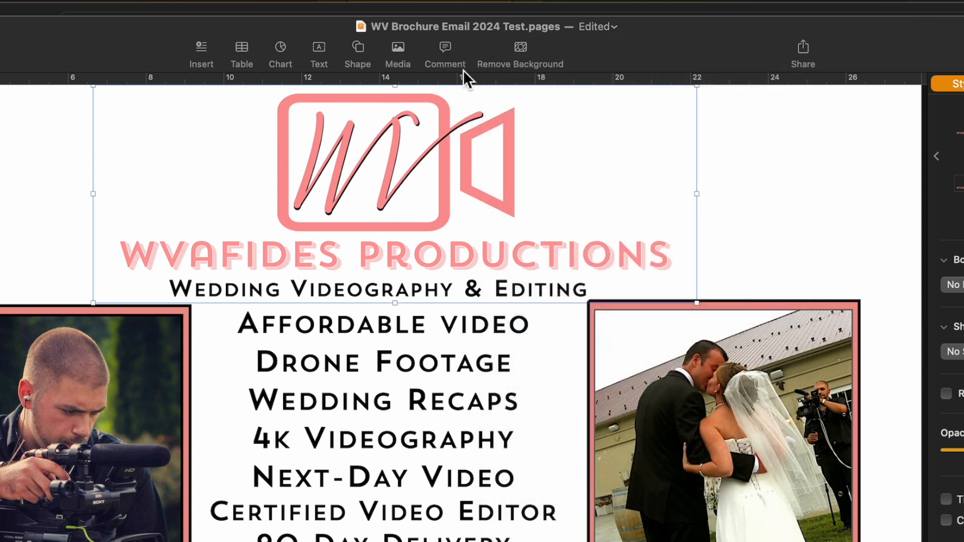
Show the document's name details and list storage places, choosing Other… for the full folder browser.
click(612, 26)
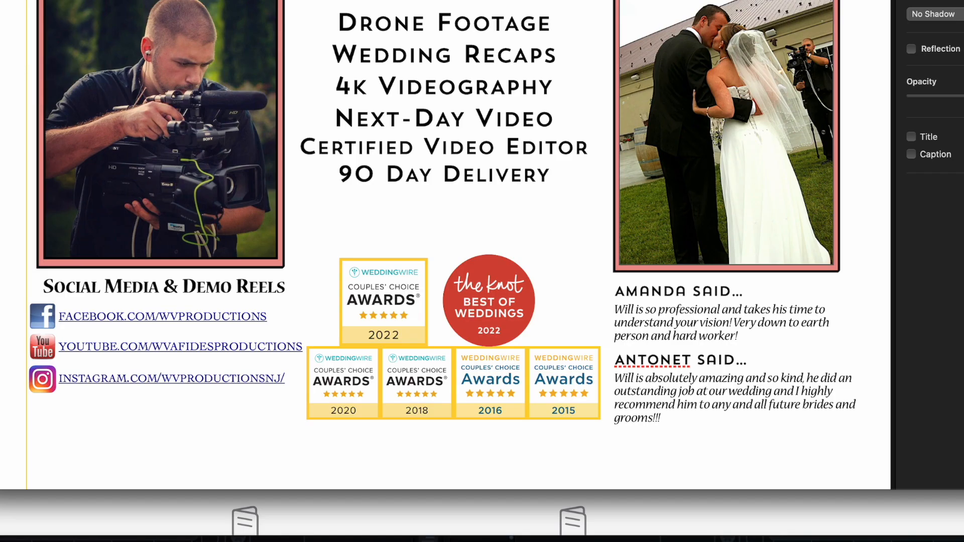
click(446, 100)
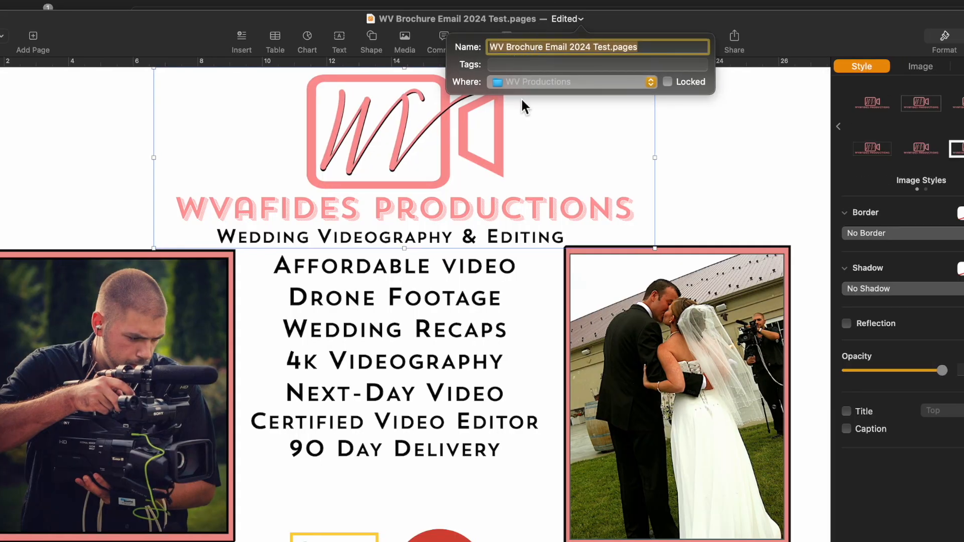
click(15, 22)
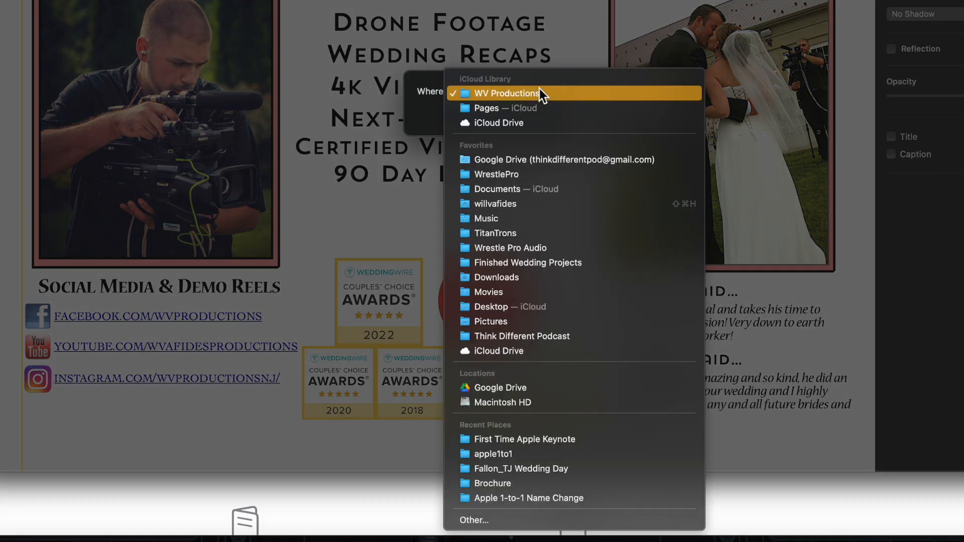
mouse_move(547, 148)
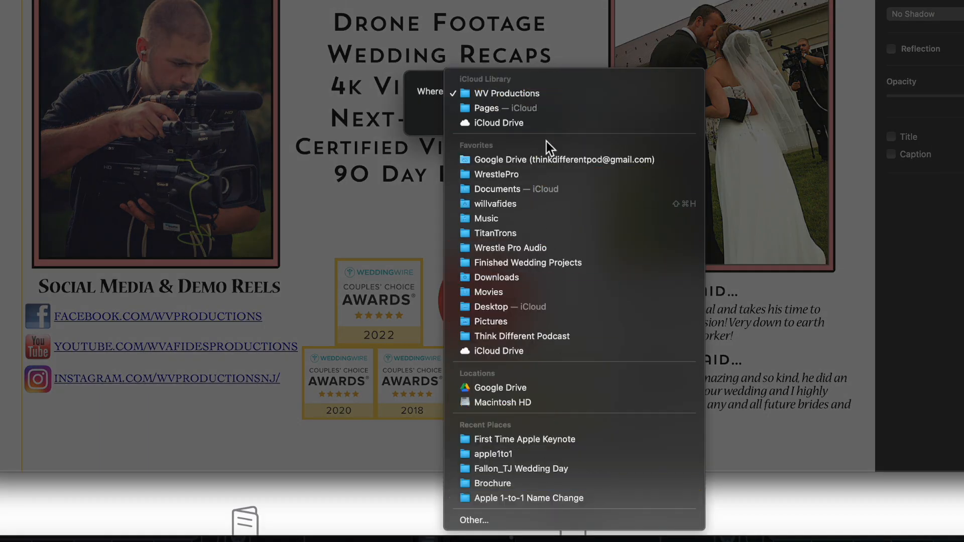
mouse_move(559, 307)
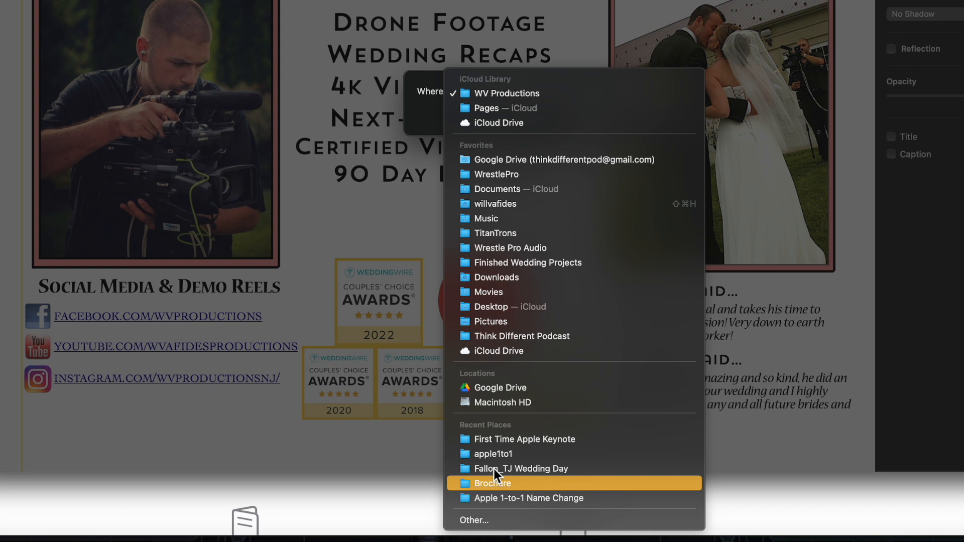
mouse_move(489, 335)
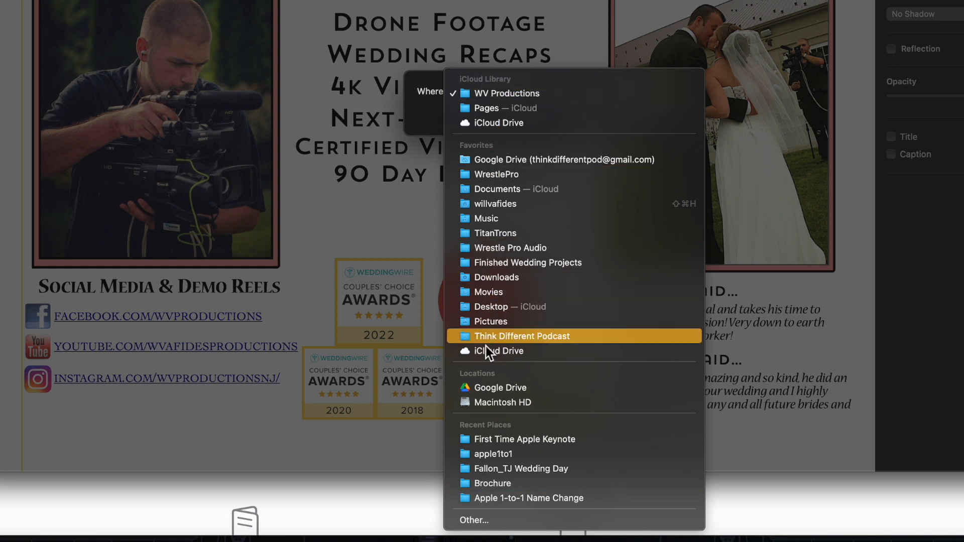
mouse_move(492, 136)
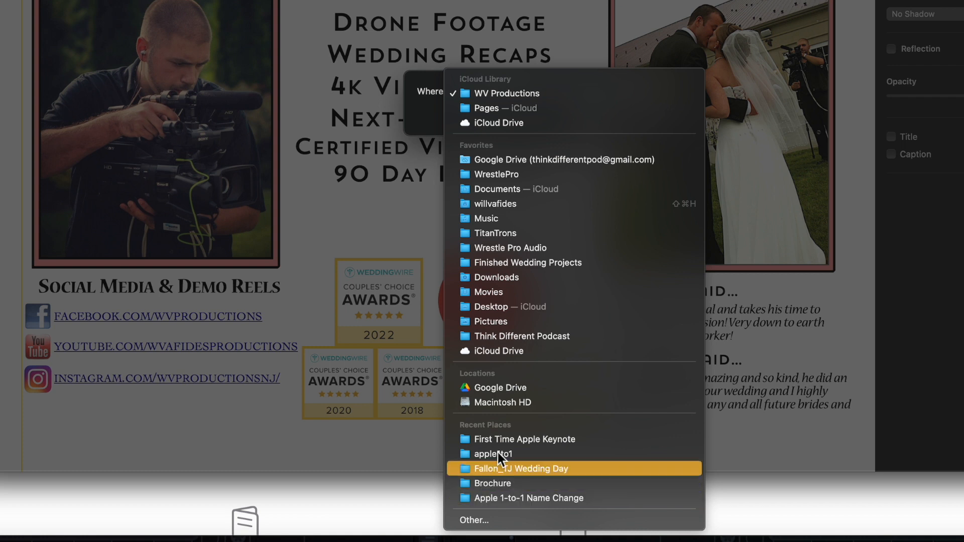
click(521, 469)
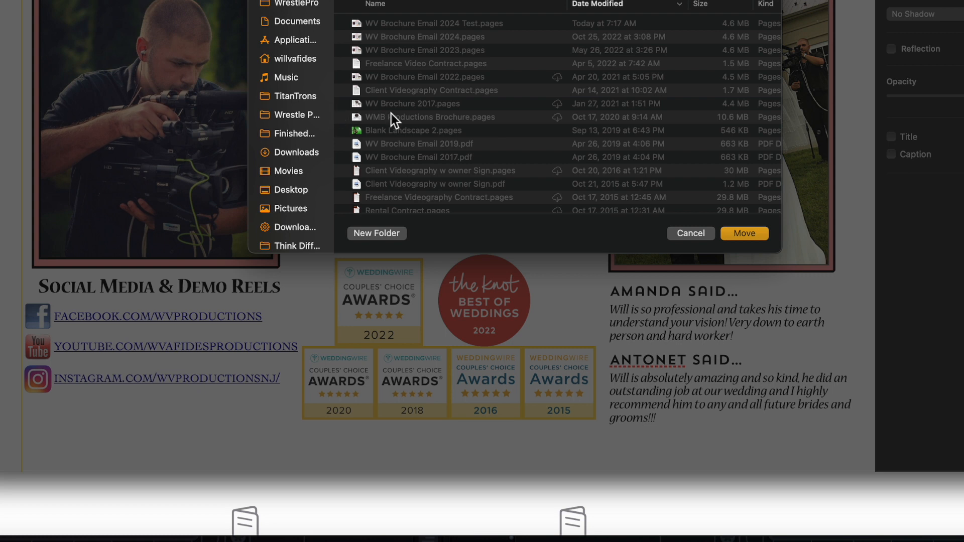
Dismiss the Move folder browser without choosing a destination for the brochure.
click(689, 232)
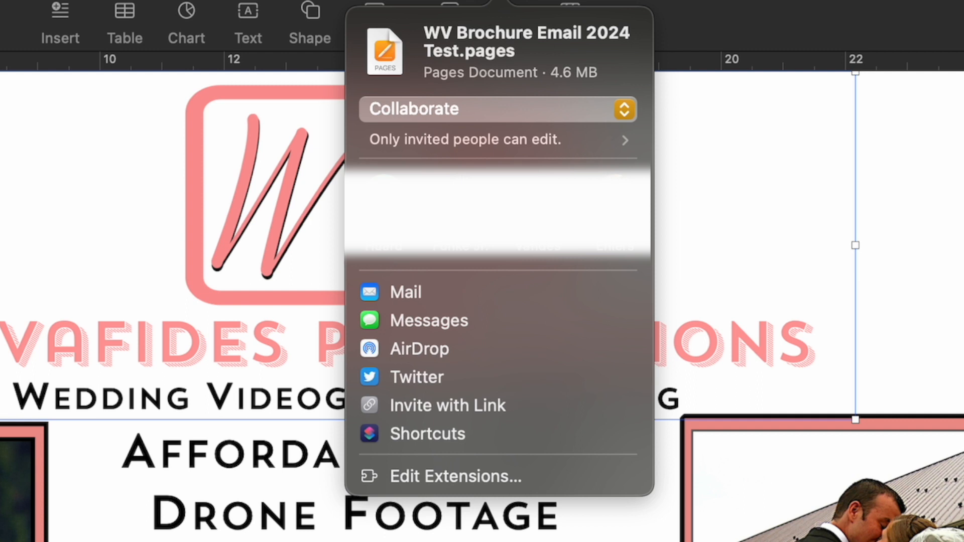
In the Share popover, switch the brochure's sharing mode from Collaborate to Send Copy.
click(622, 108)
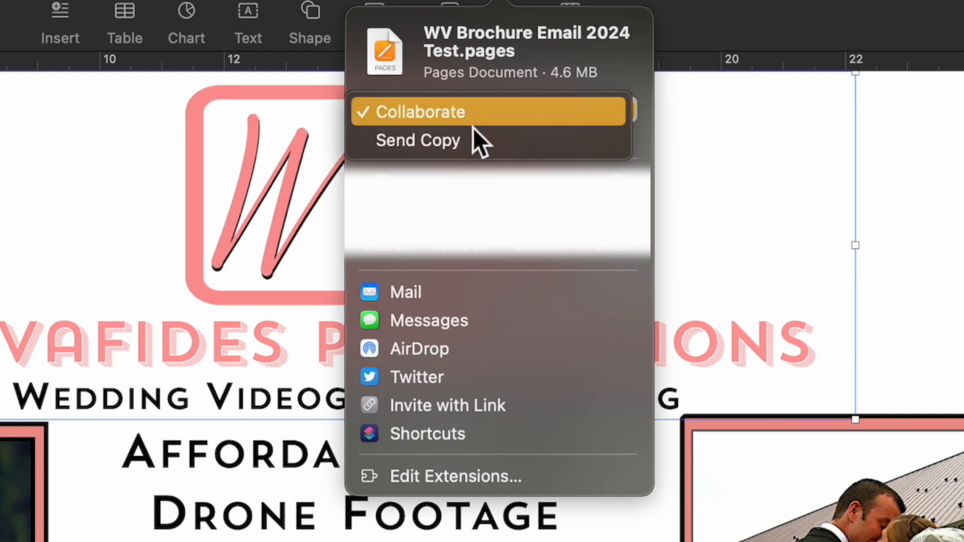
mouse_move(458, 148)
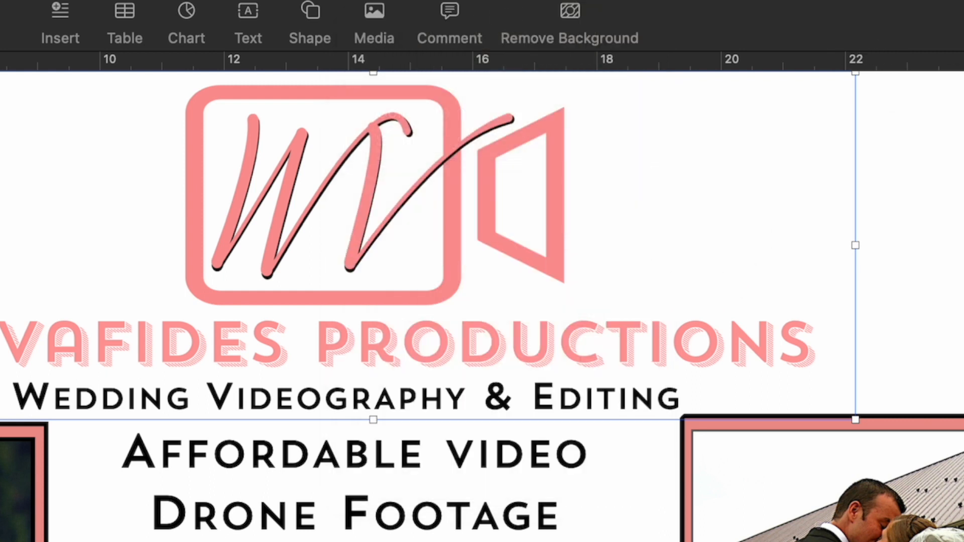
click(560, 21)
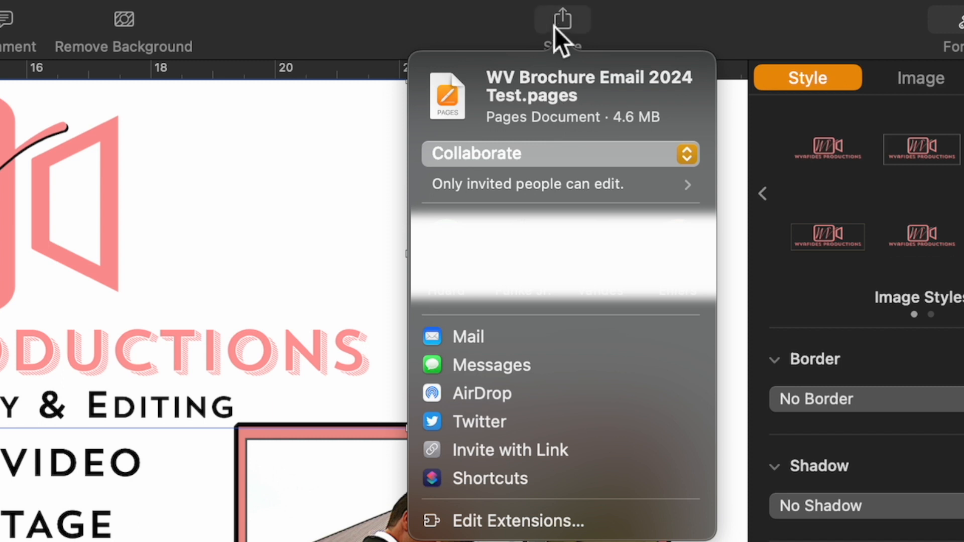
mouse_move(670, 48)
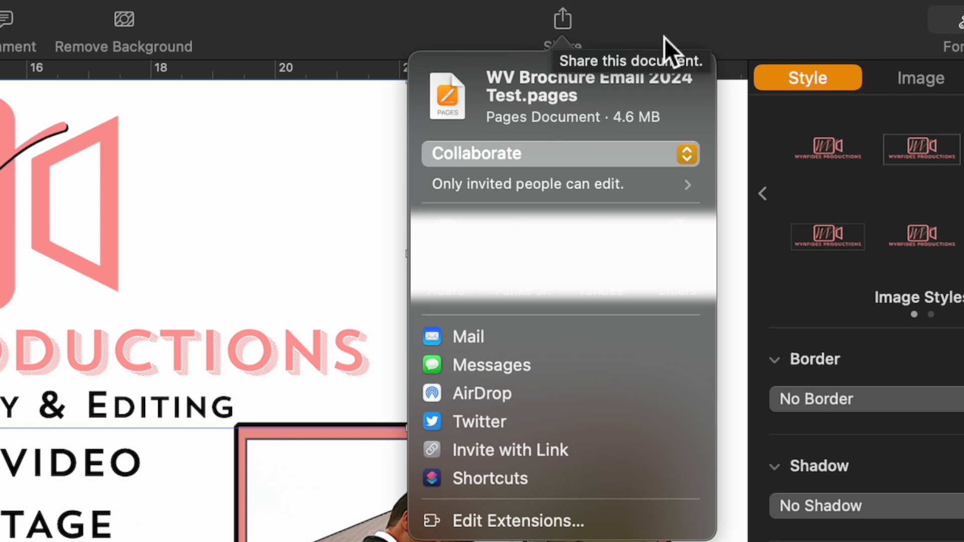
mouse_move(530, 80)
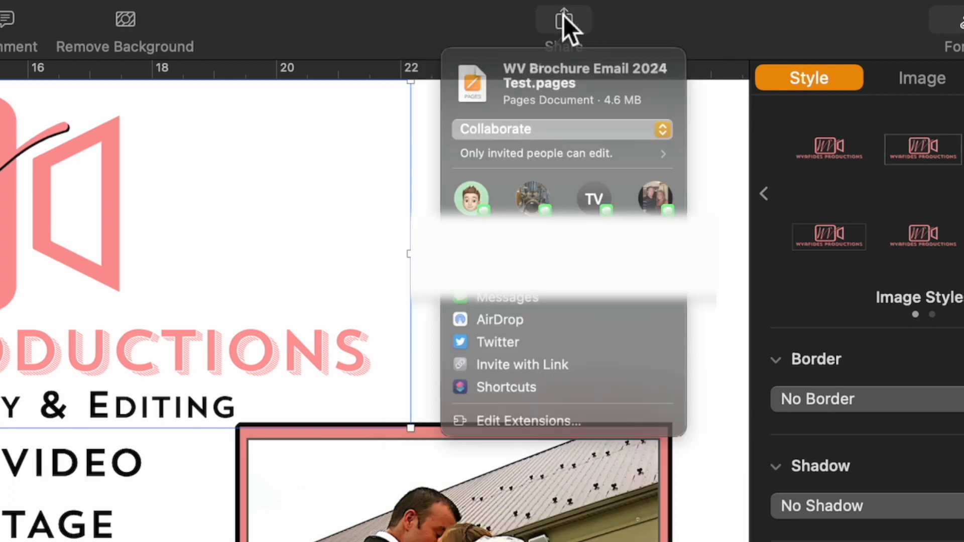
click(560, 130)
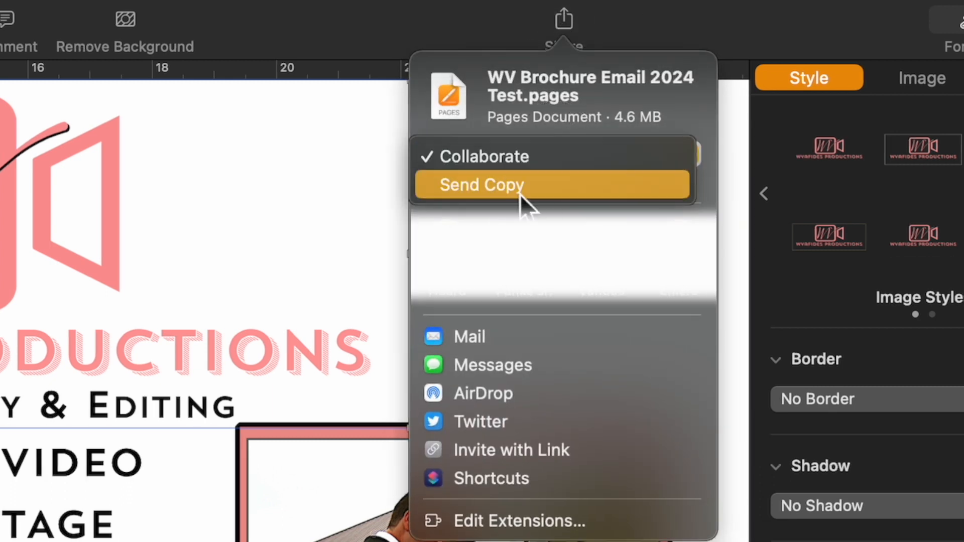
click(481, 185)
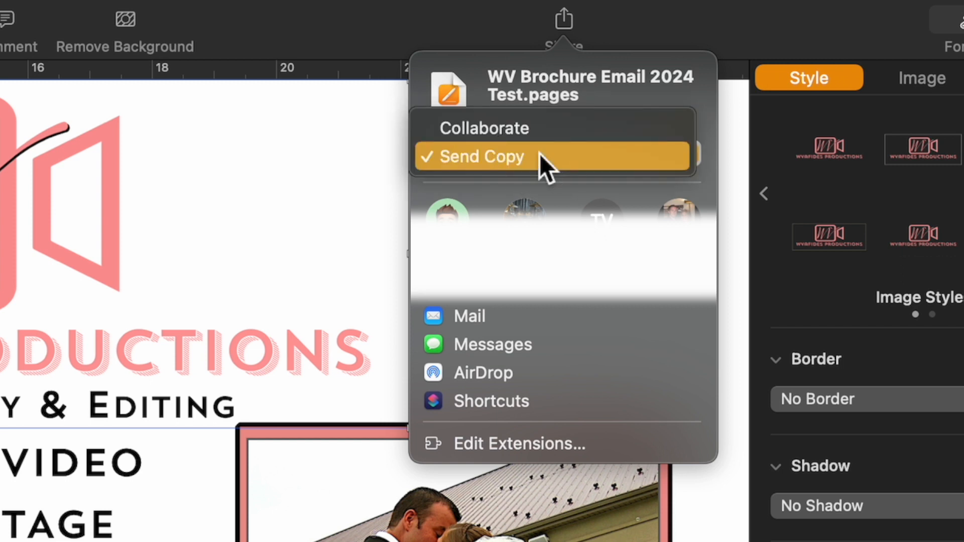
mouse_move(476, 393)
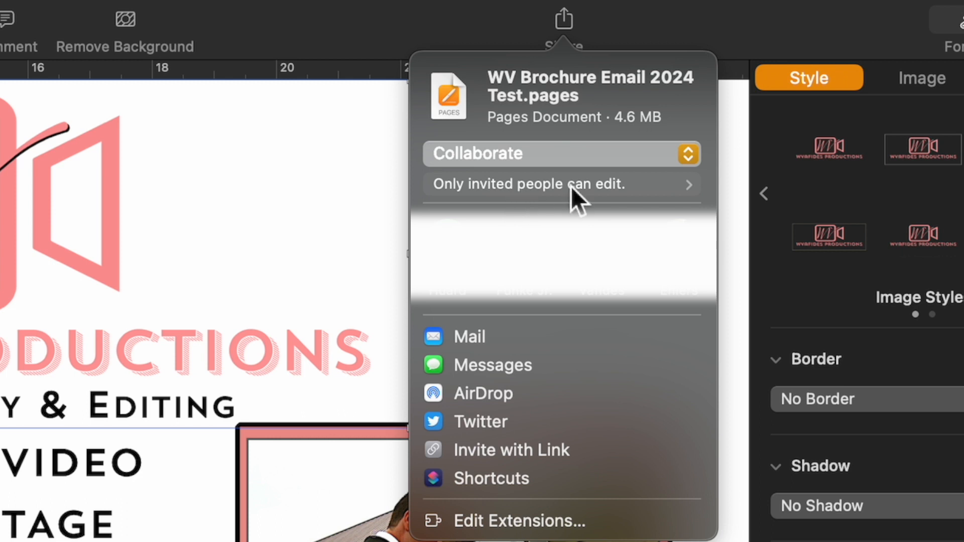
Set collaboration access to anyone with the link and share it via Mail.
click(688, 183)
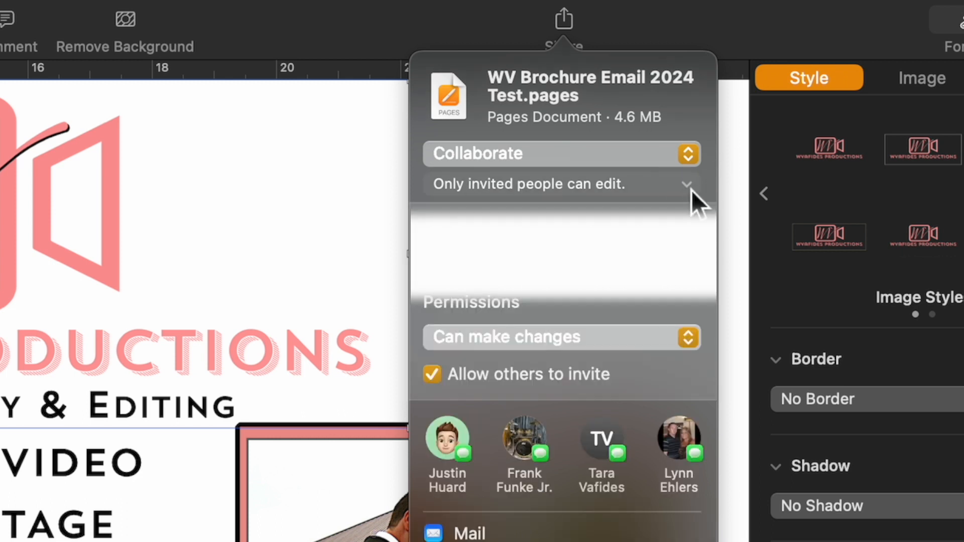
click(686, 184)
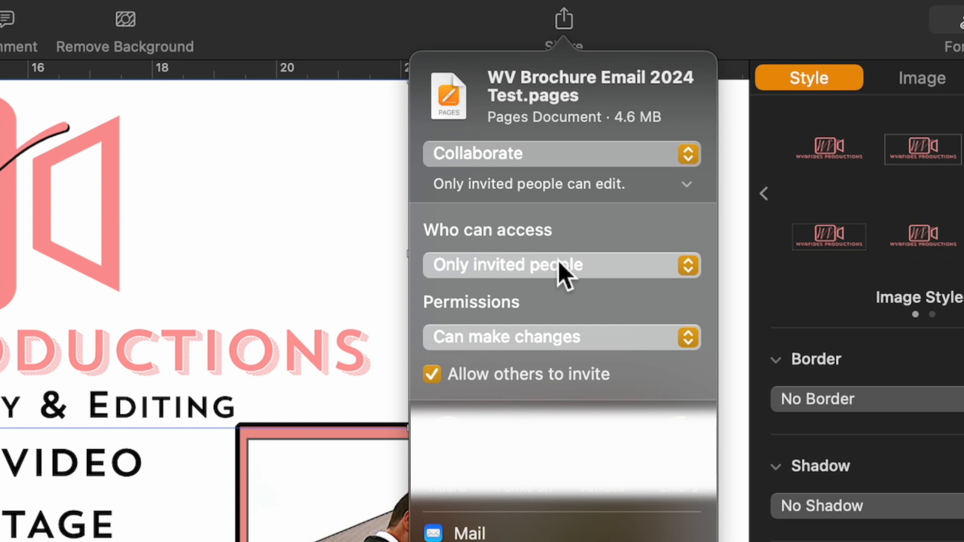
mouse_move(564, 229)
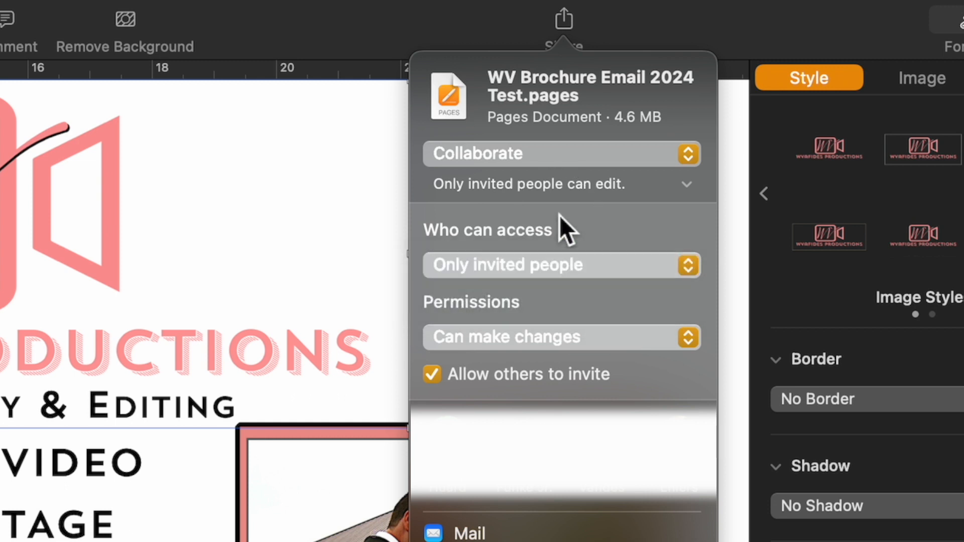
mouse_move(593, 267)
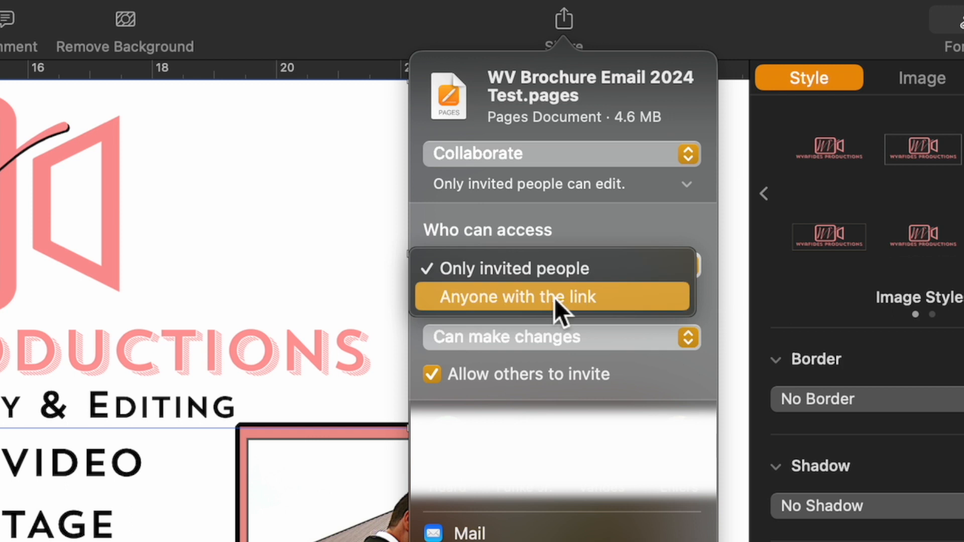
click(518, 297)
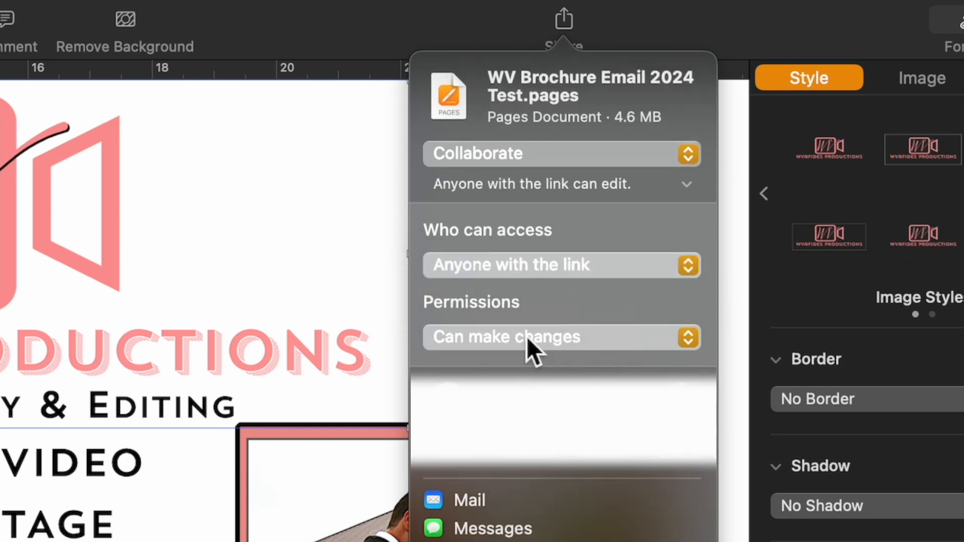
mouse_move(486, 501)
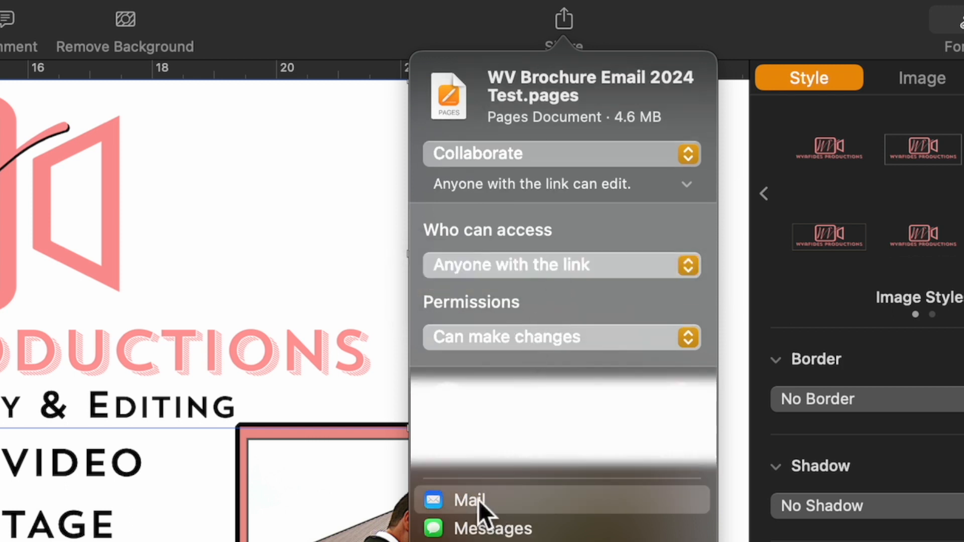
click(468, 500)
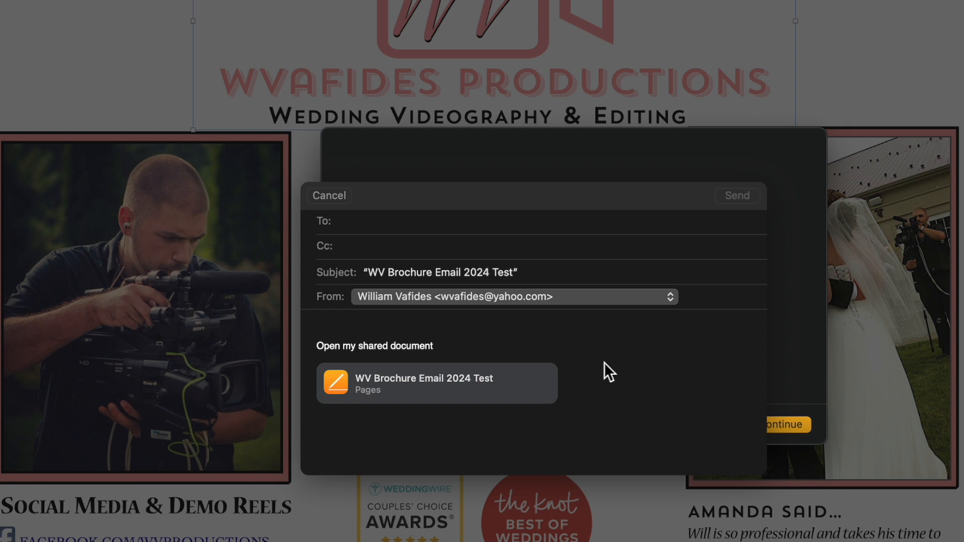
mouse_move(423, 368)
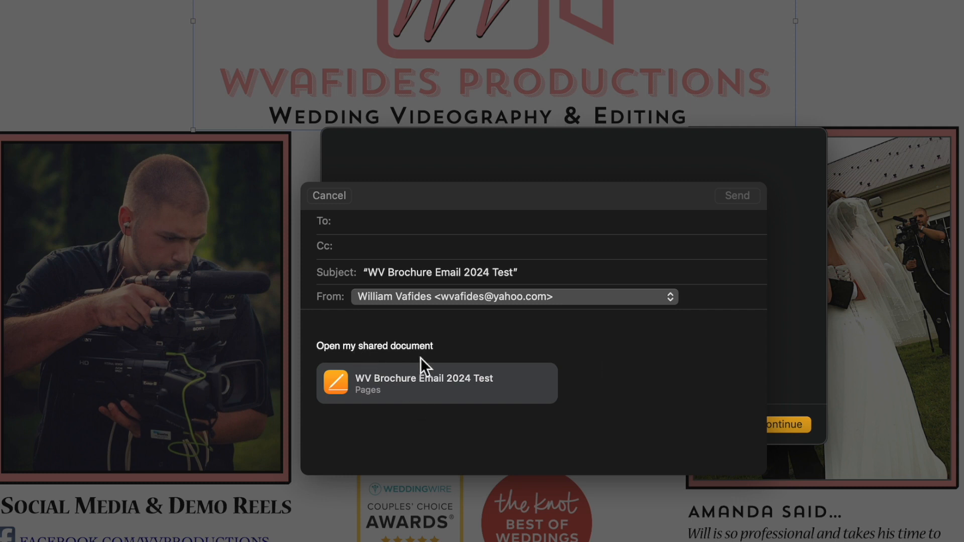
mouse_move(417, 364)
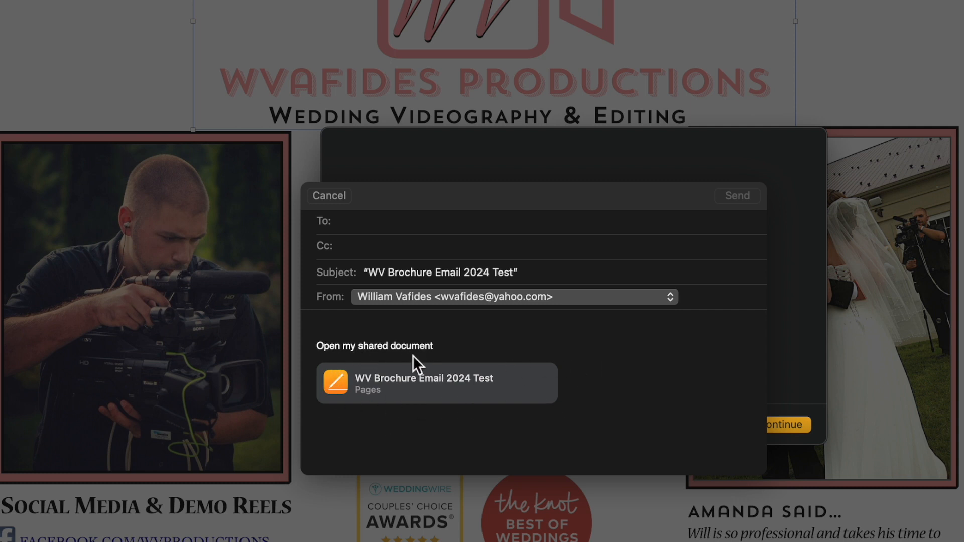
mouse_move(319, 361)
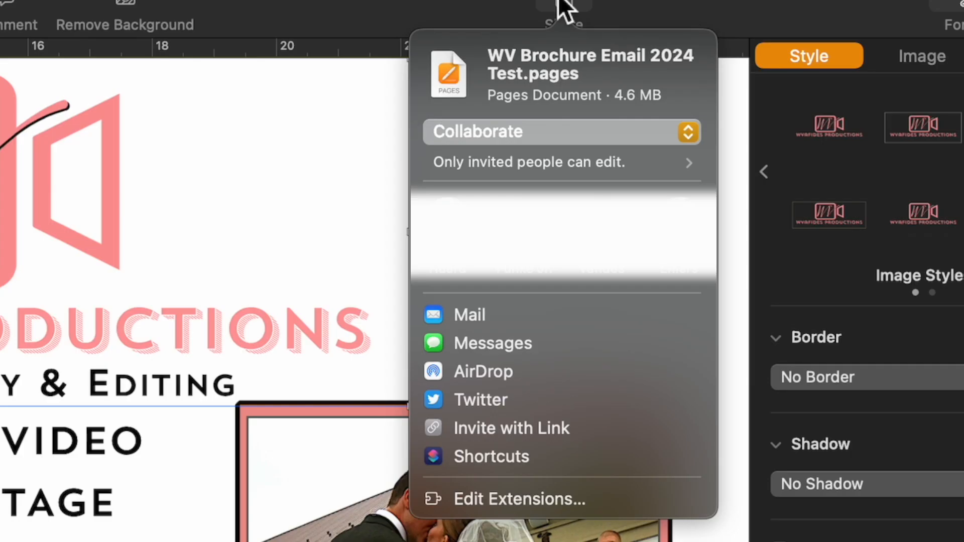
mouse_move(483, 372)
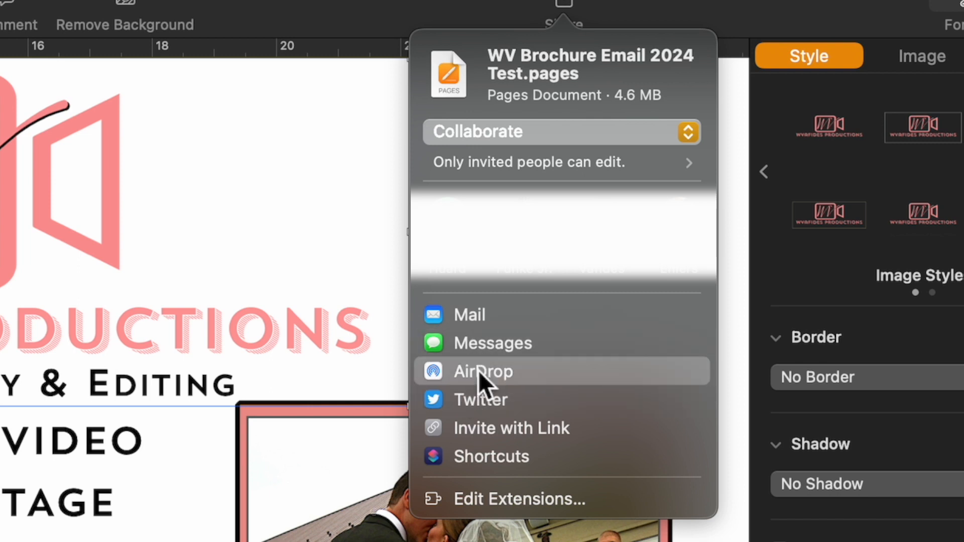
mouse_move(498, 399)
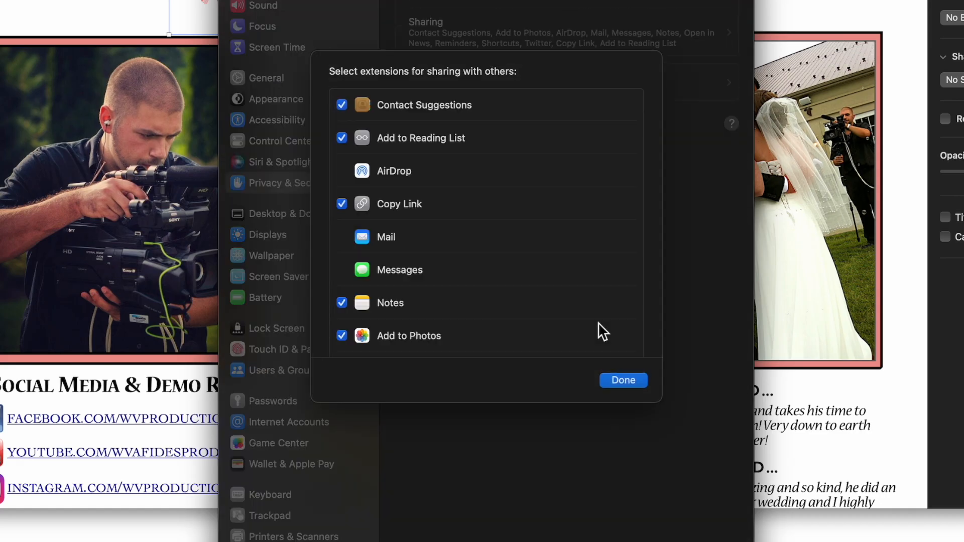
Scroll through the sharing extension checkboxes and close the list with Done.
scroll(down, 3)
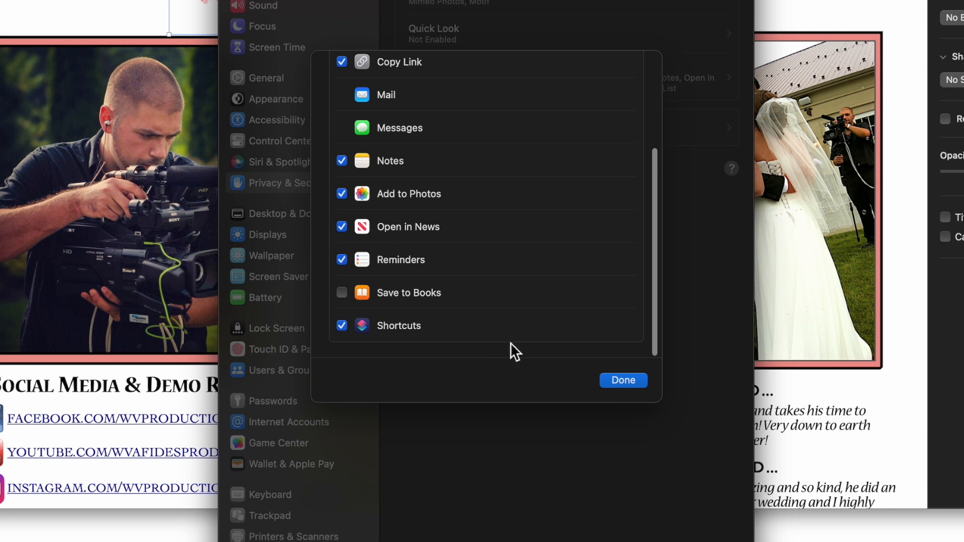
click(622, 379)
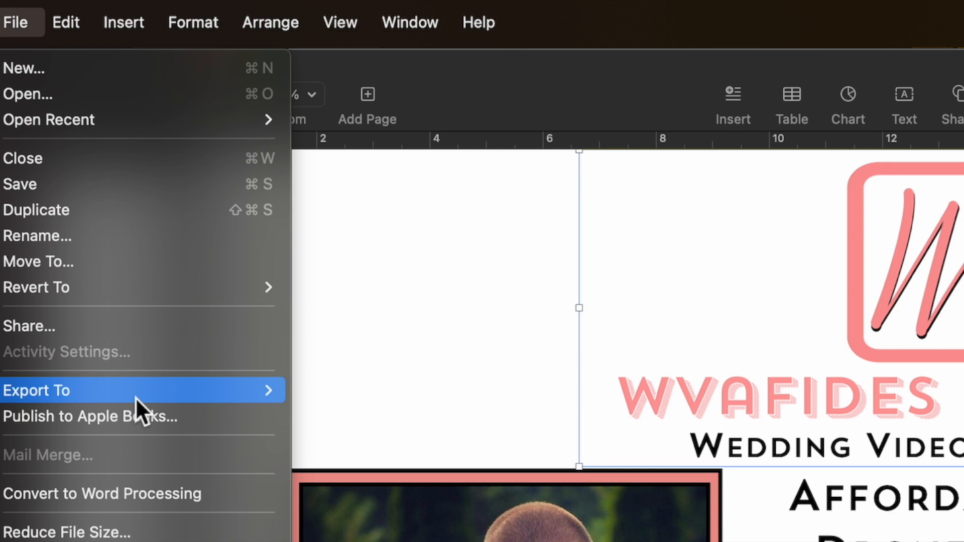
Review the Export To formats, then start Publish to Apple Books.
click(36, 390)
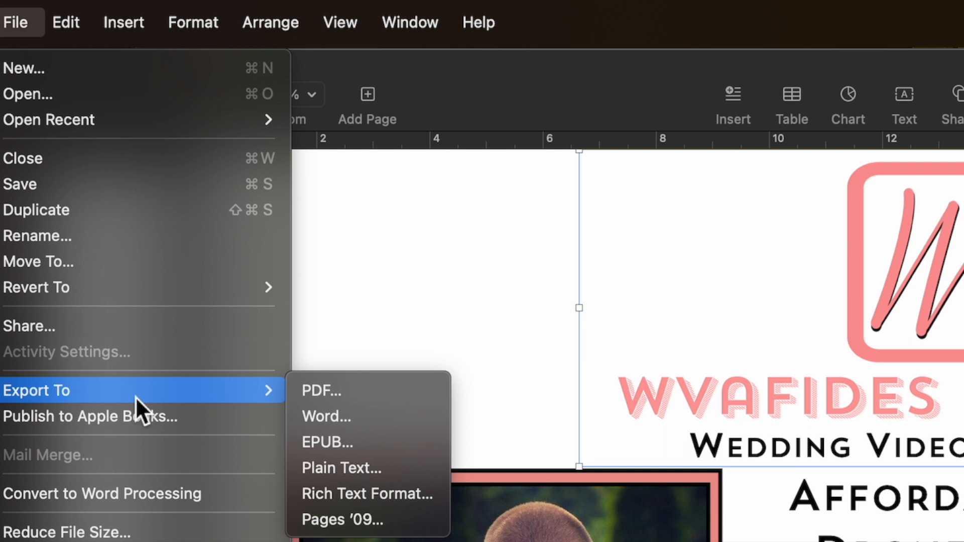
mouse_move(165, 423)
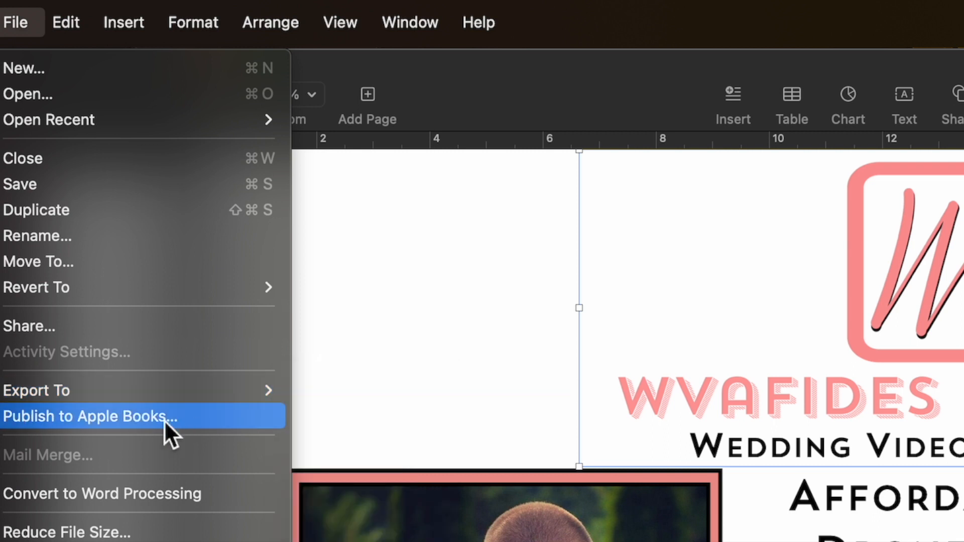
click(91, 415)
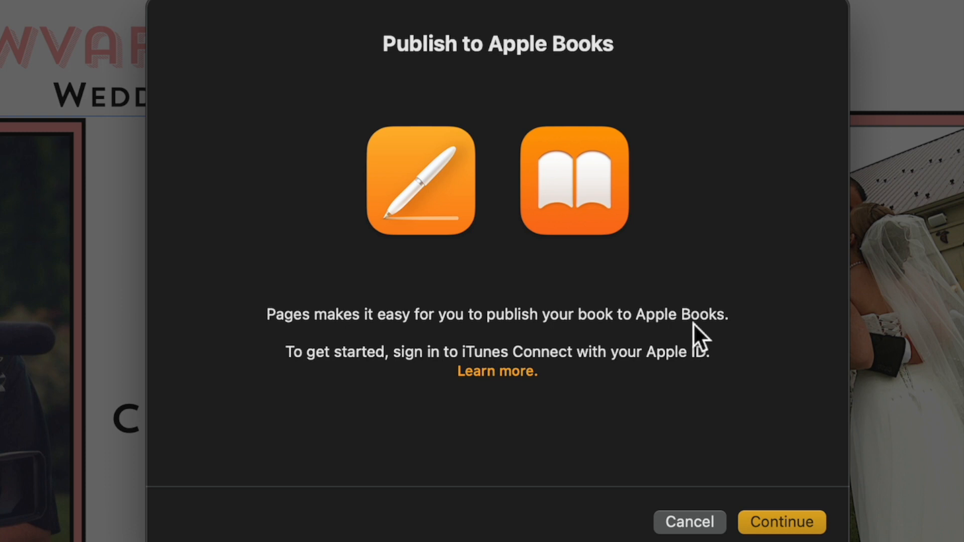
mouse_move(510, 191)
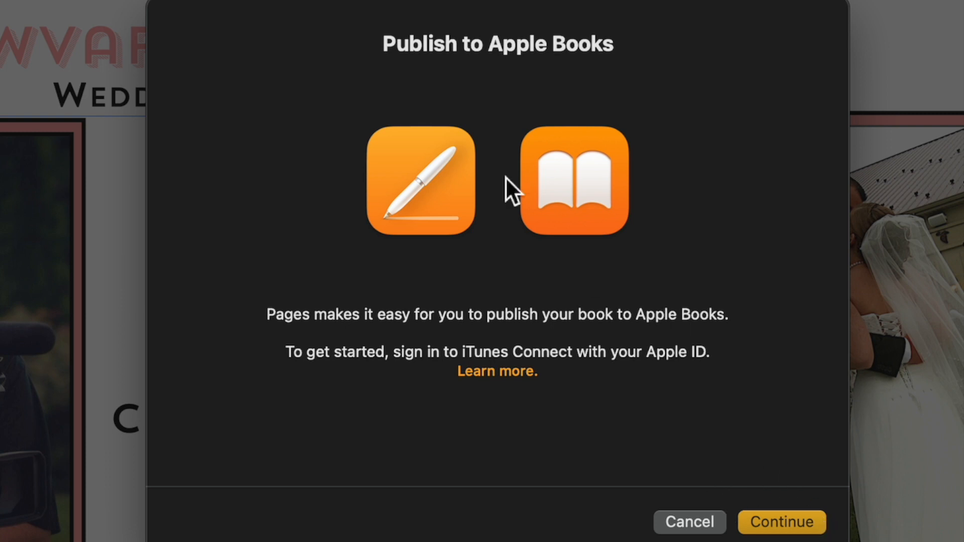
mouse_move(504, 231)
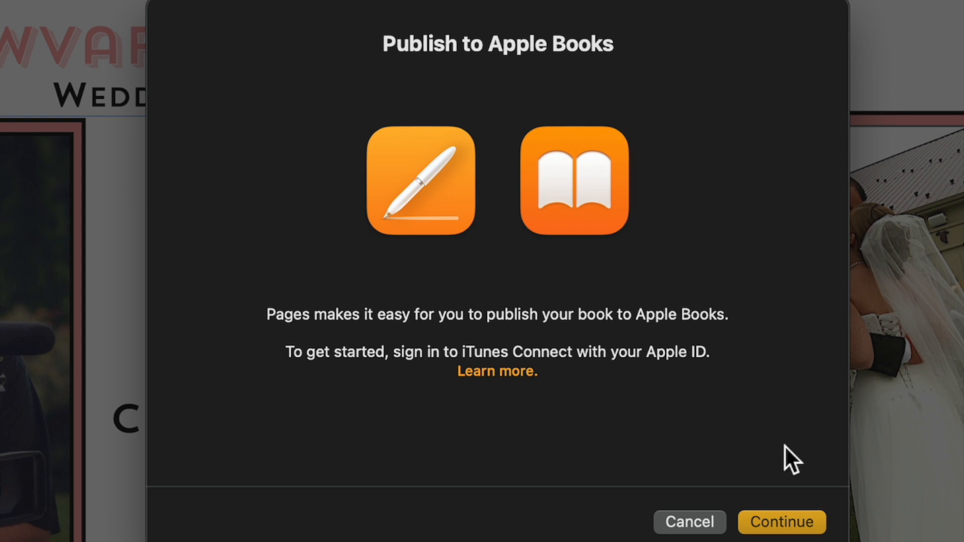
mouse_move(551, 134)
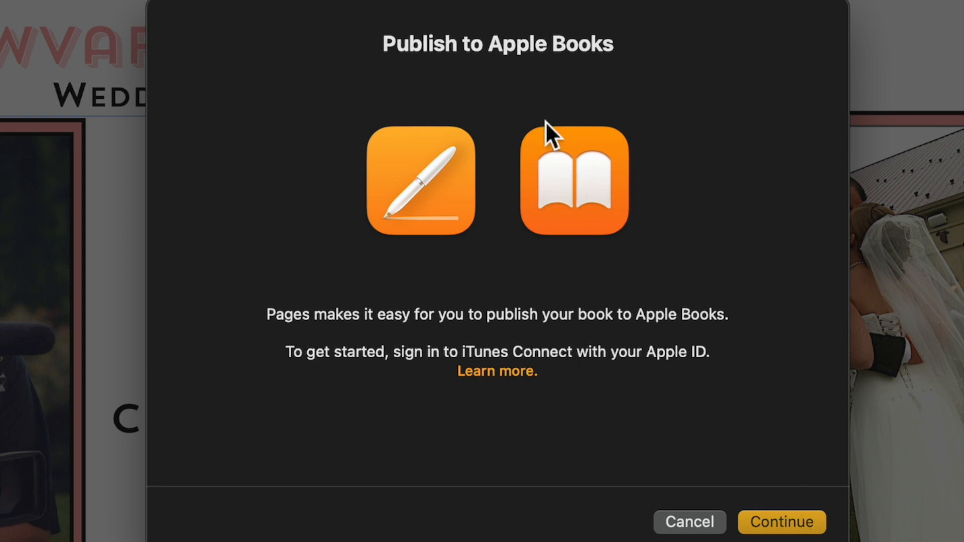
mouse_move(781, 522)
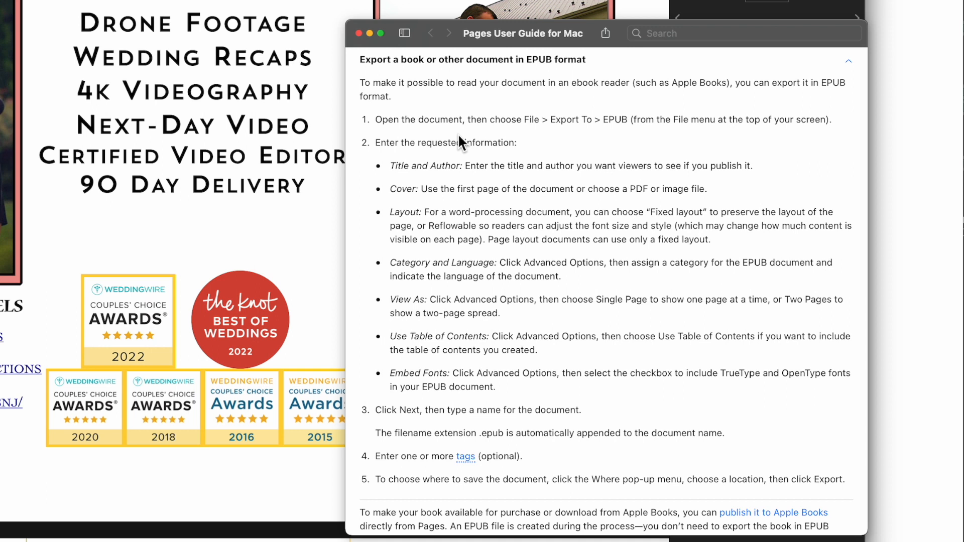
mouse_move(642, 70)
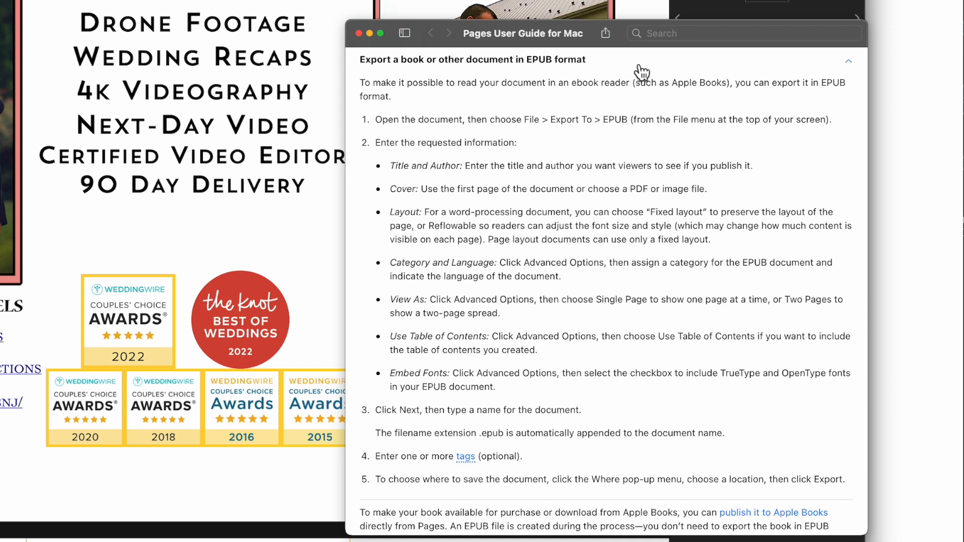
Scroll the User Guide to the 'Export a book or other document in EPUB format' steps.
scroll(down, 3)
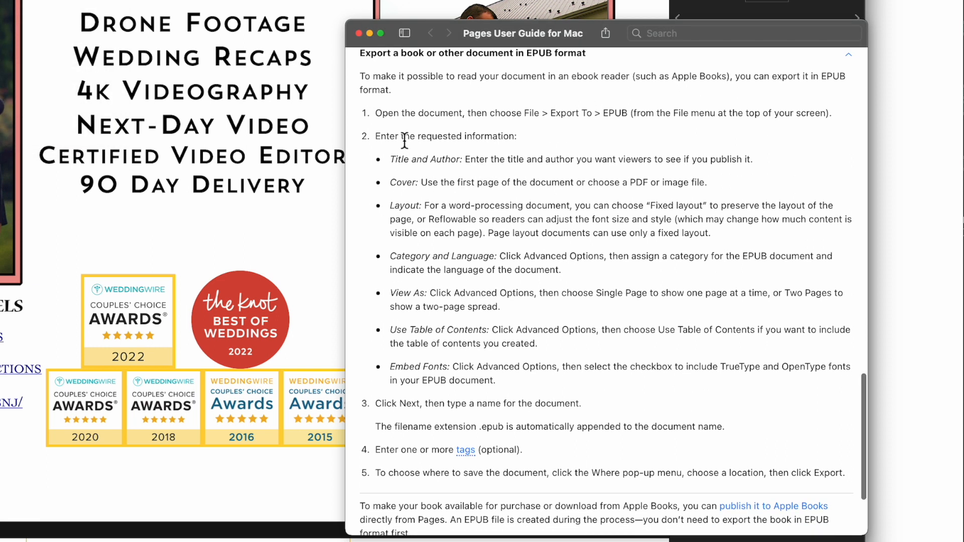
mouse_move(428, 310)
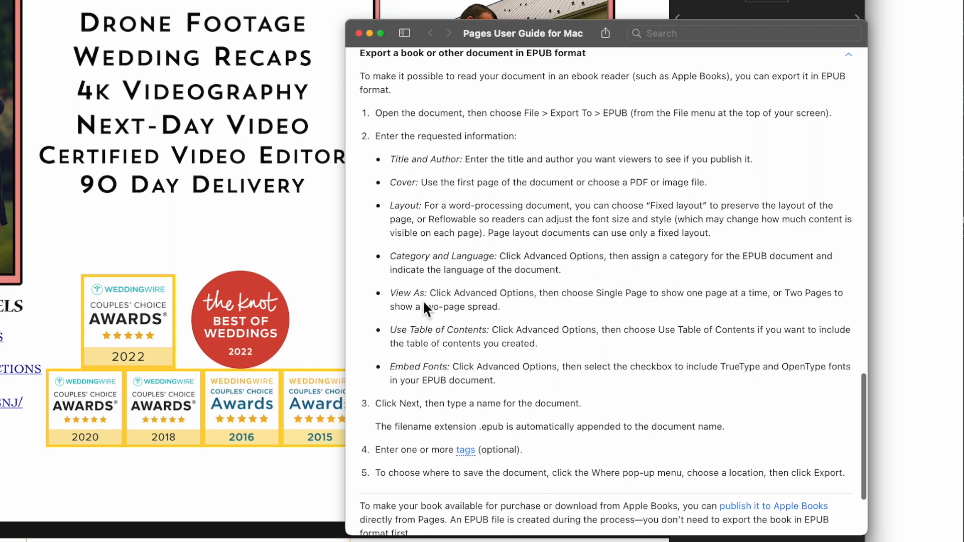
mouse_move(613, 130)
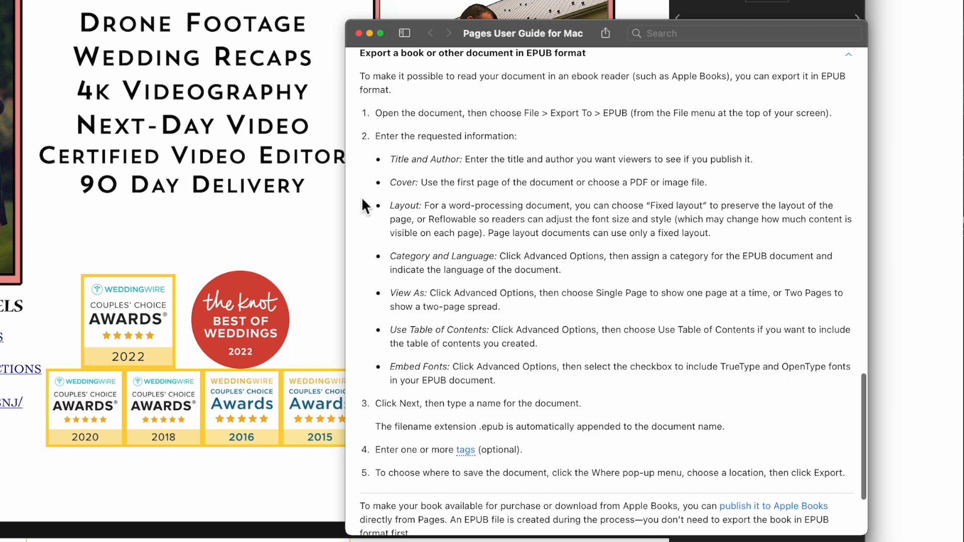
mouse_move(442, 229)
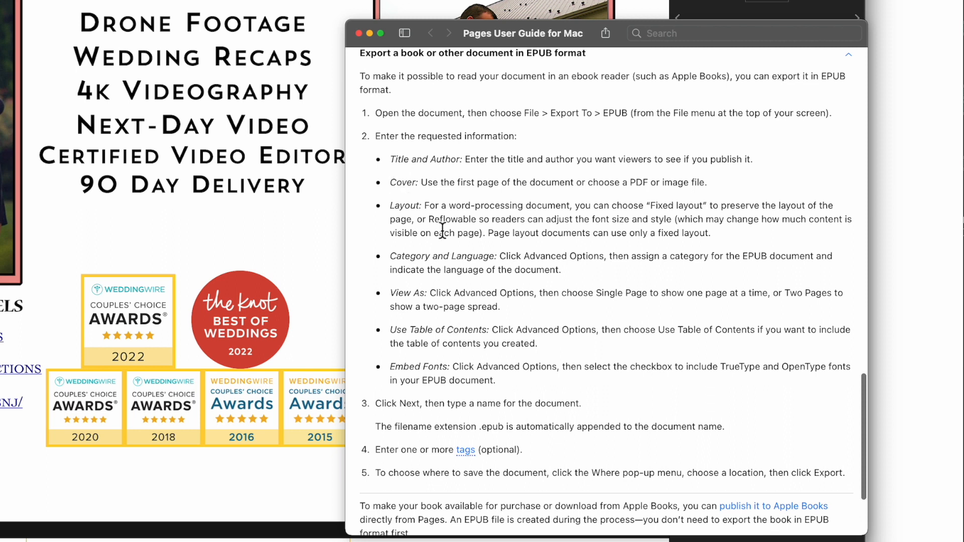
Show the Document inspector, then convert the brochure to Page Layout from the File menu.
click(15, 22)
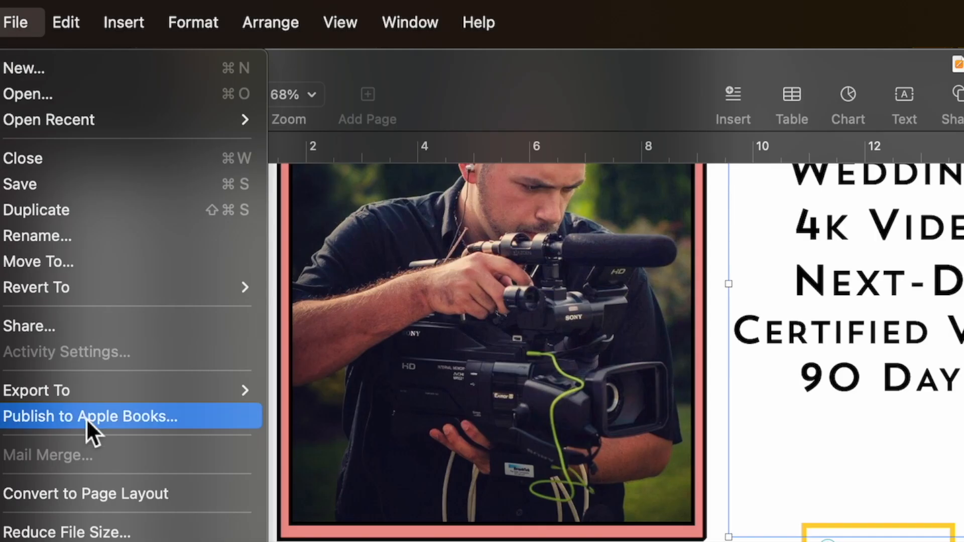
mouse_move(168, 434)
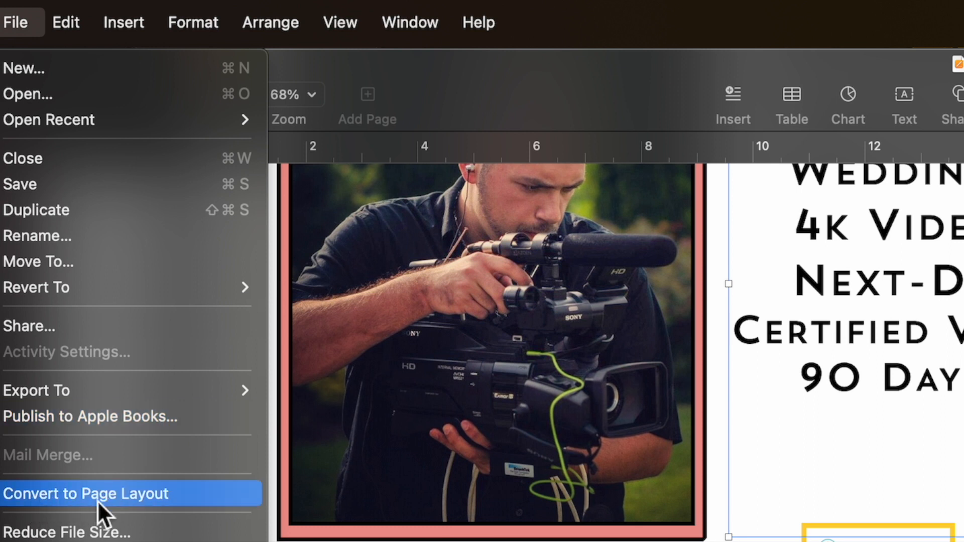
mouse_move(123, 510)
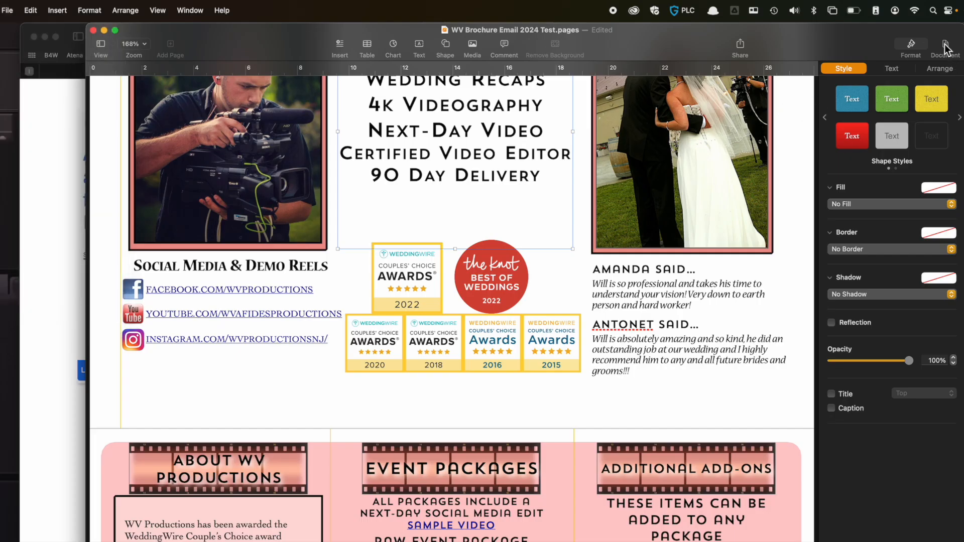
click(946, 46)
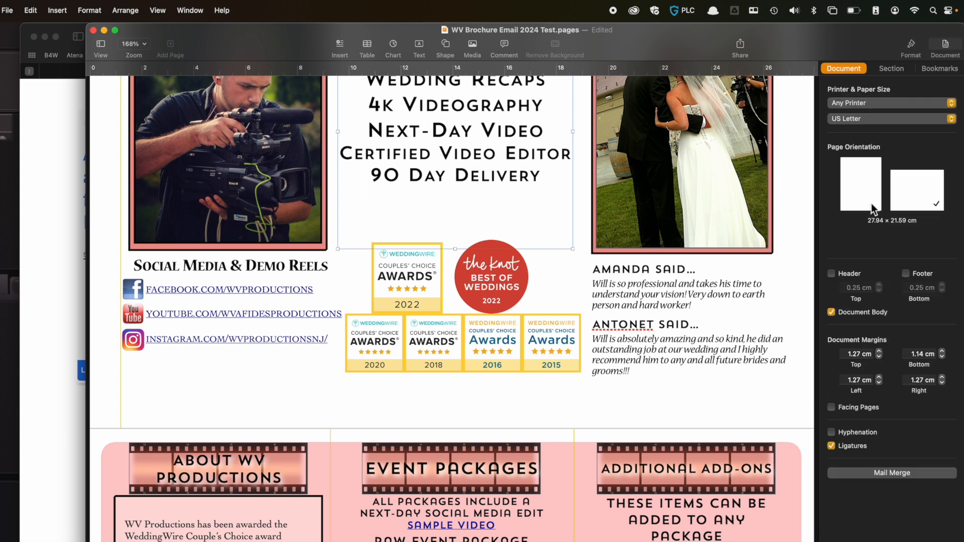
mouse_move(826, 321)
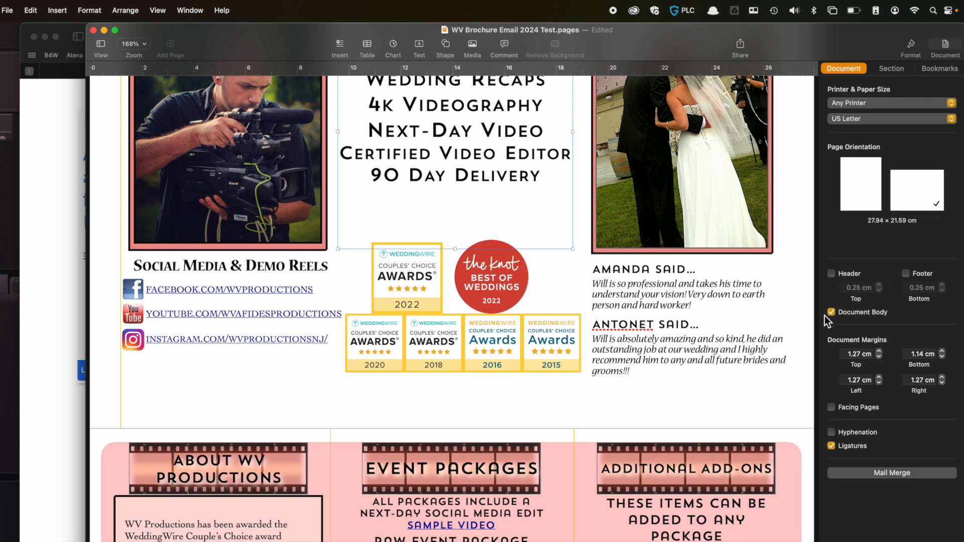
click(8, 10)
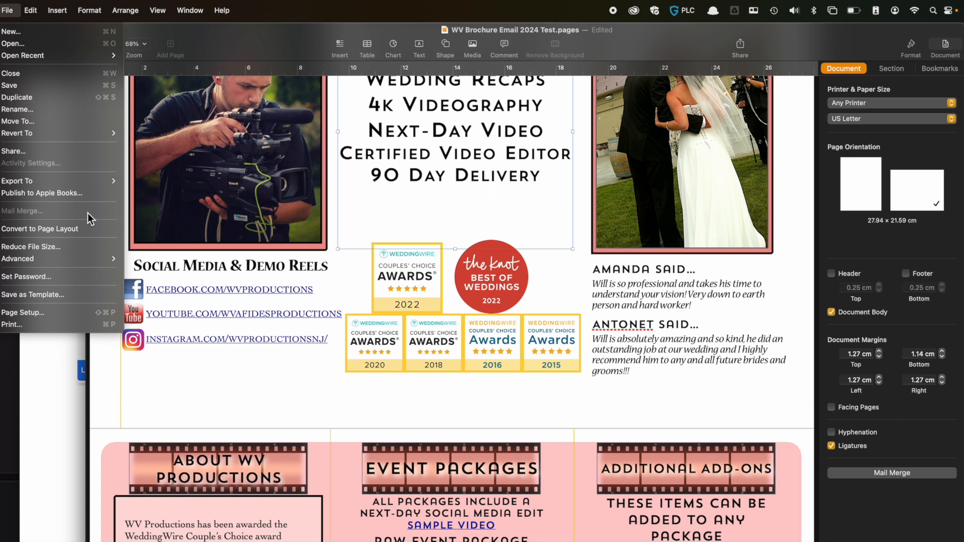
mouse_move(41, 229)
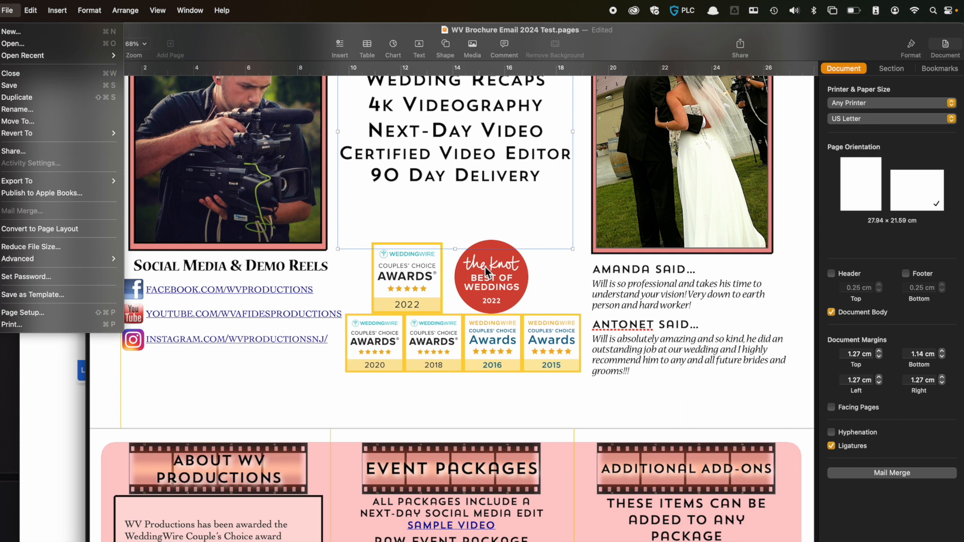
mouse_move(590, 285)
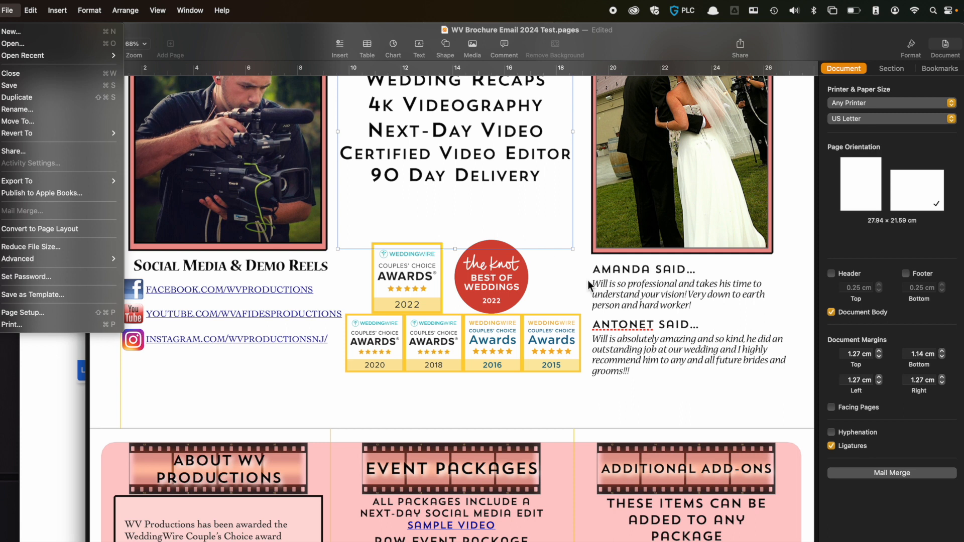
mouse_move(267, 177)
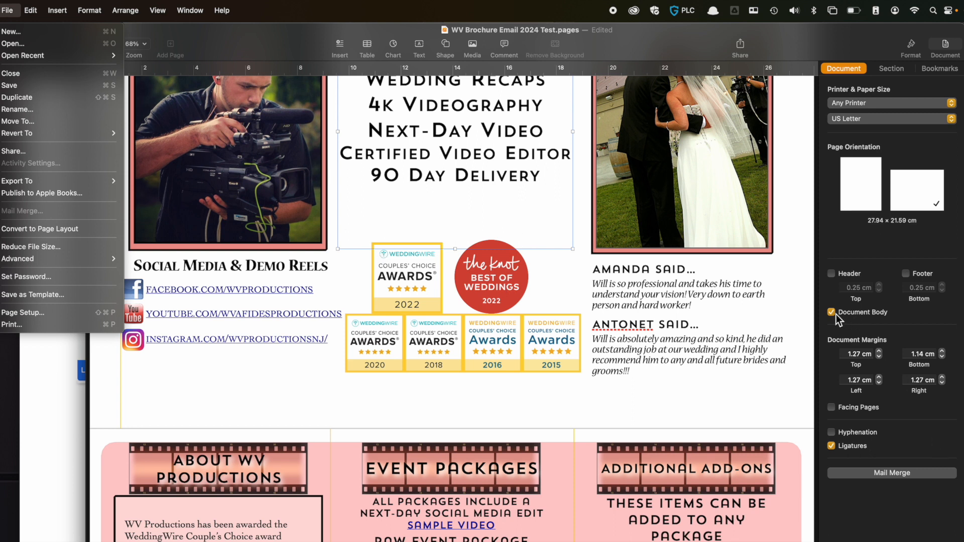
mouse_move(40, 228)
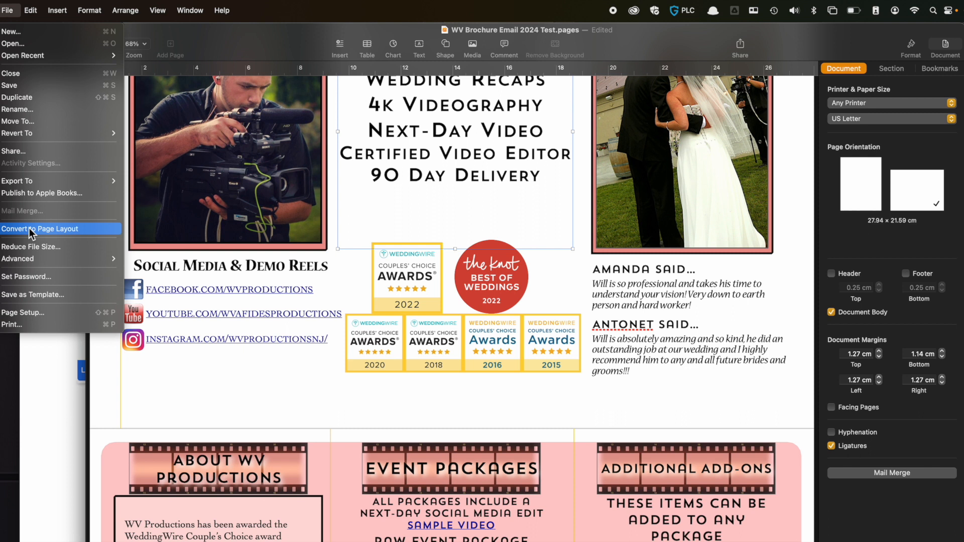
click(40, 228)
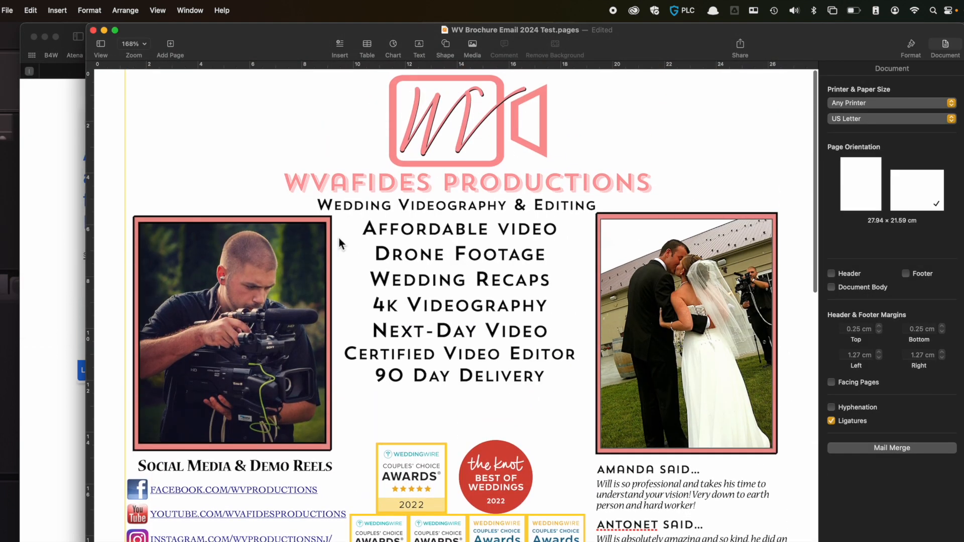
Browse the Edit and File menus, then bring up Reduce File Size for the brochure.
click(7, 10)
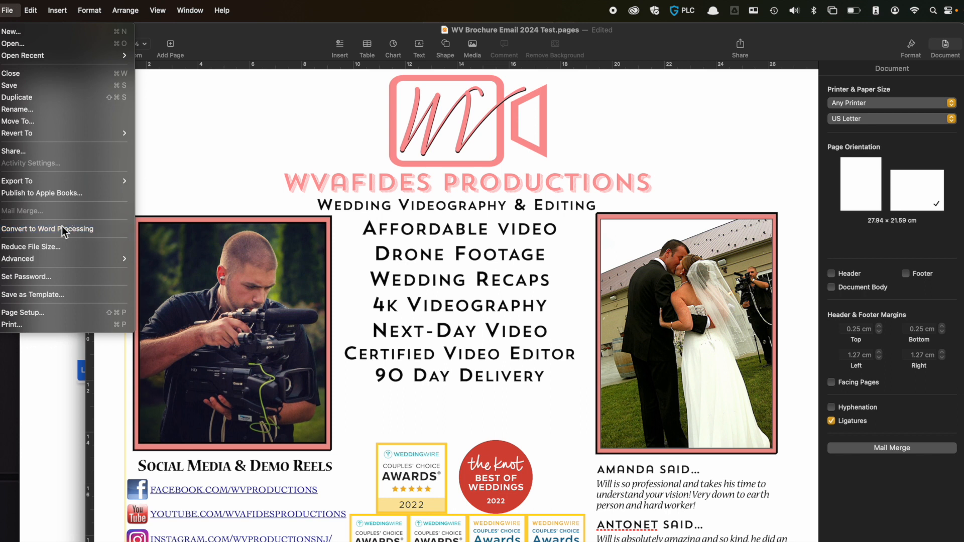
mouse_move(55, 229)
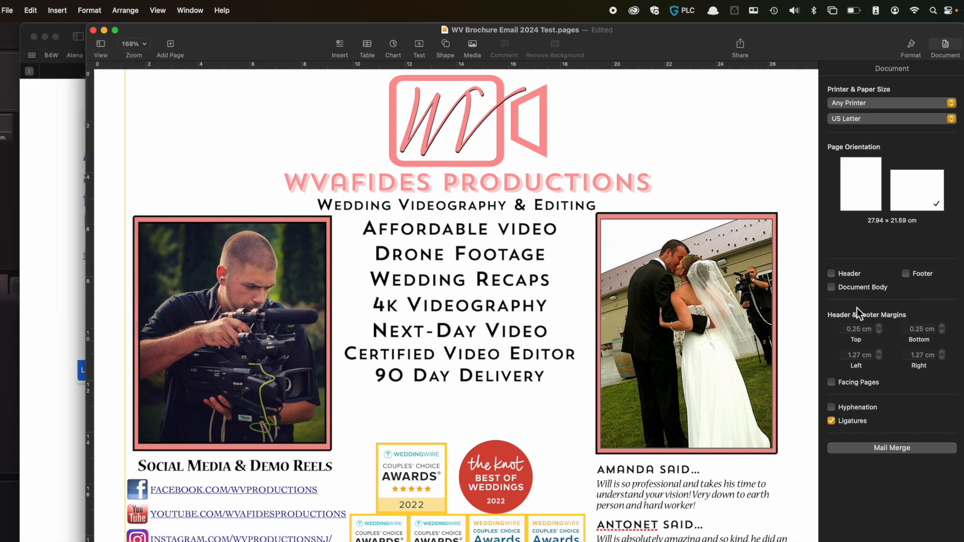
mouse_move(846, 295)
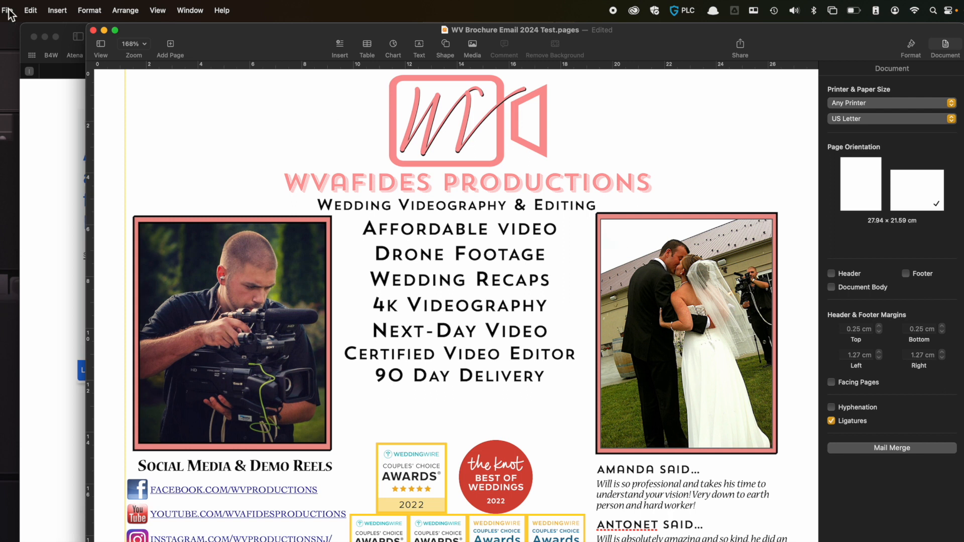
click(30, 10)
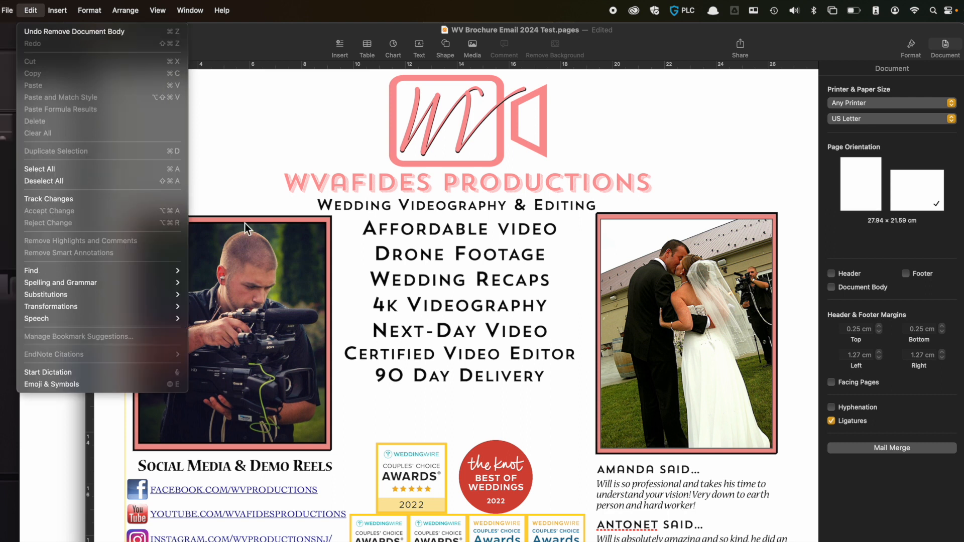
click(8, 10)
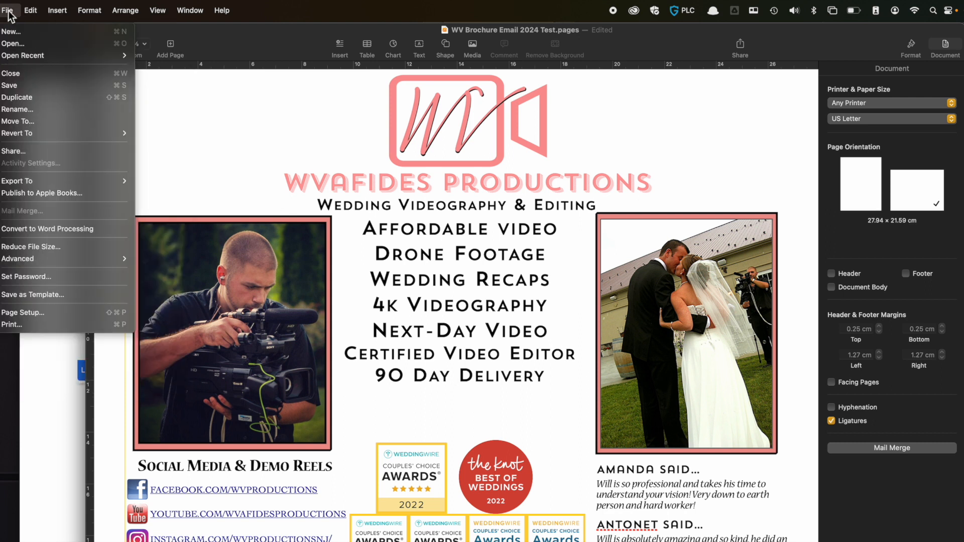
mouse_move(47, 229)
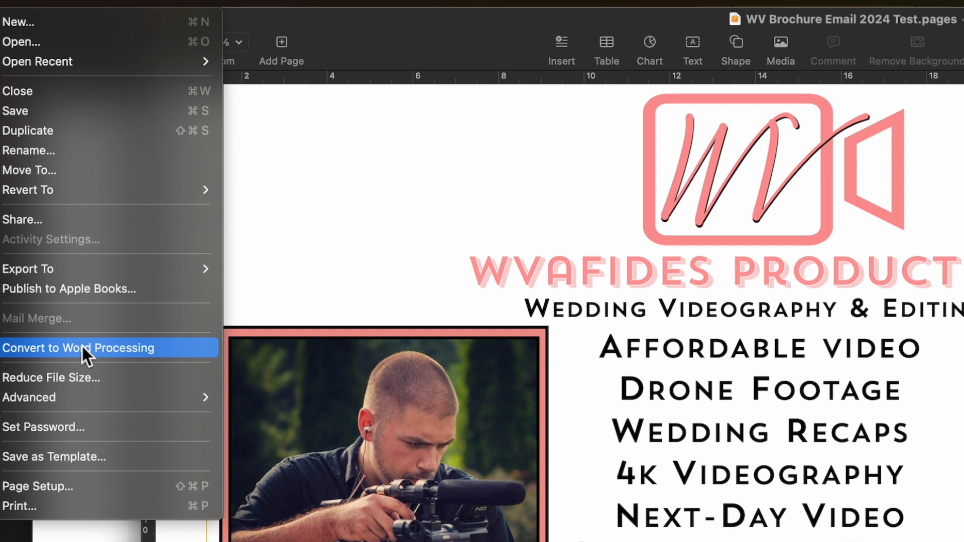
mouse_move(86, 357)
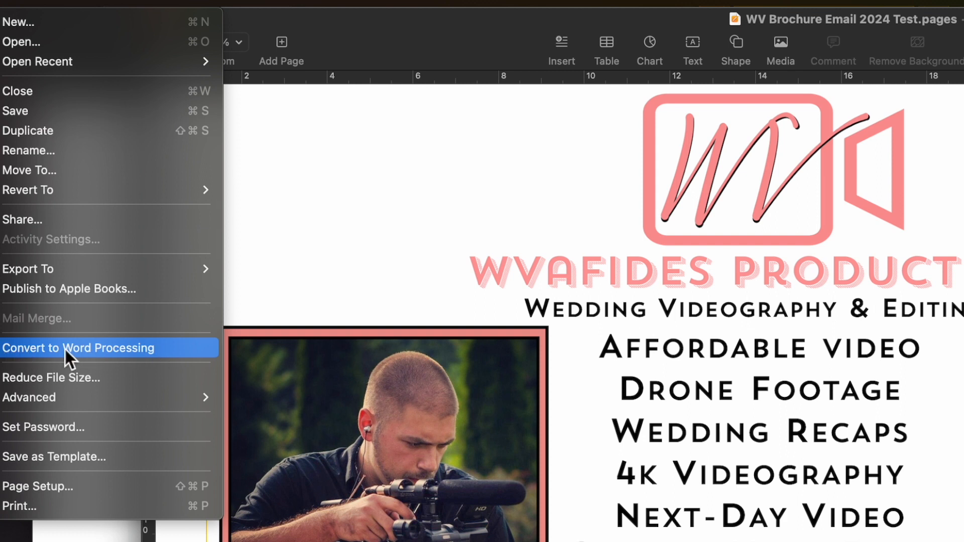
click(50, 377)
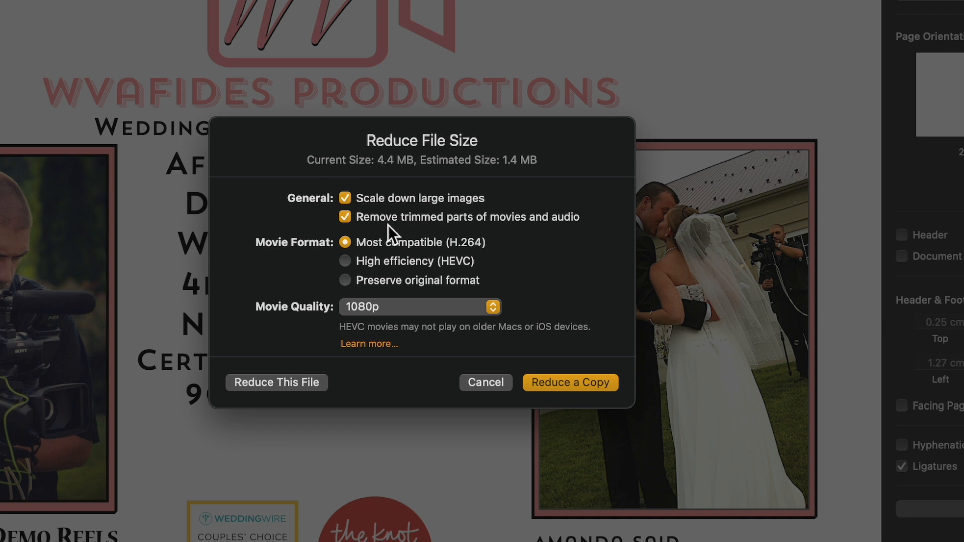
mouse_move(367, 239)
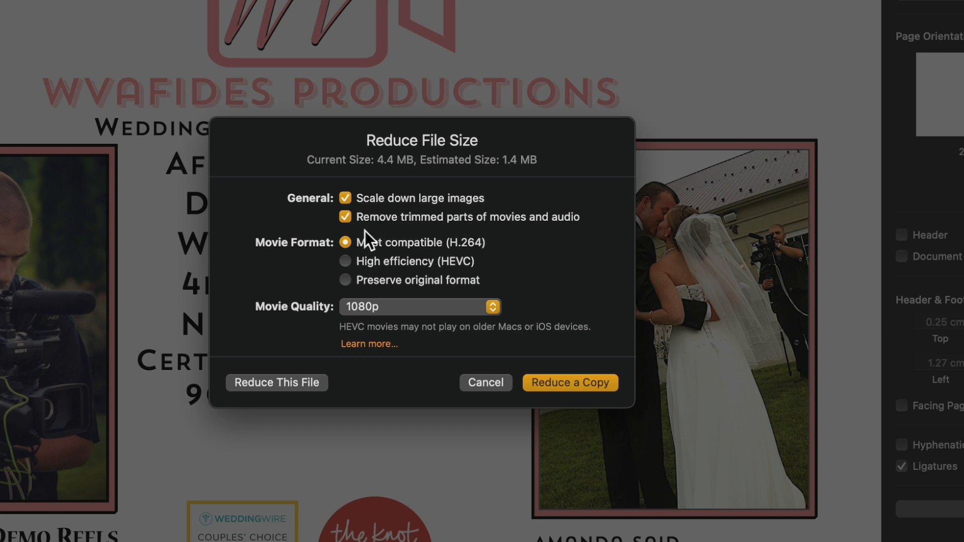
mouse_move(384, 246)
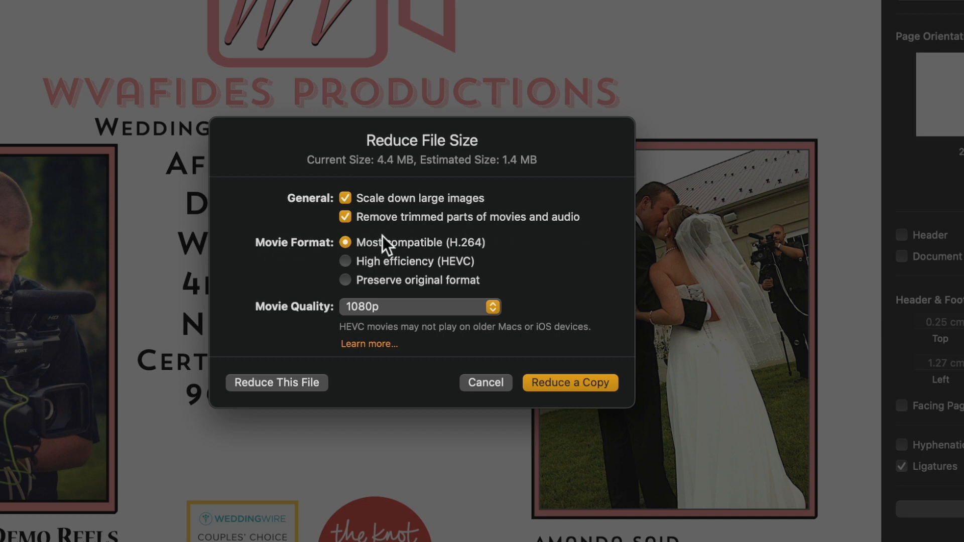
mouse_move(348, 243)
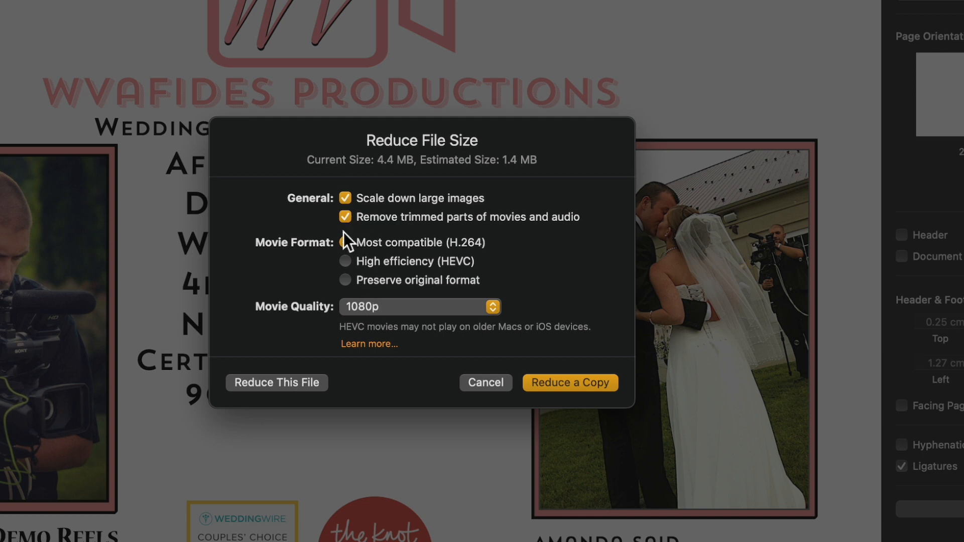
Try the High efficiency (HEVC) movie format in Reduce File Size, then cancel without reducing.
click(344, 261)
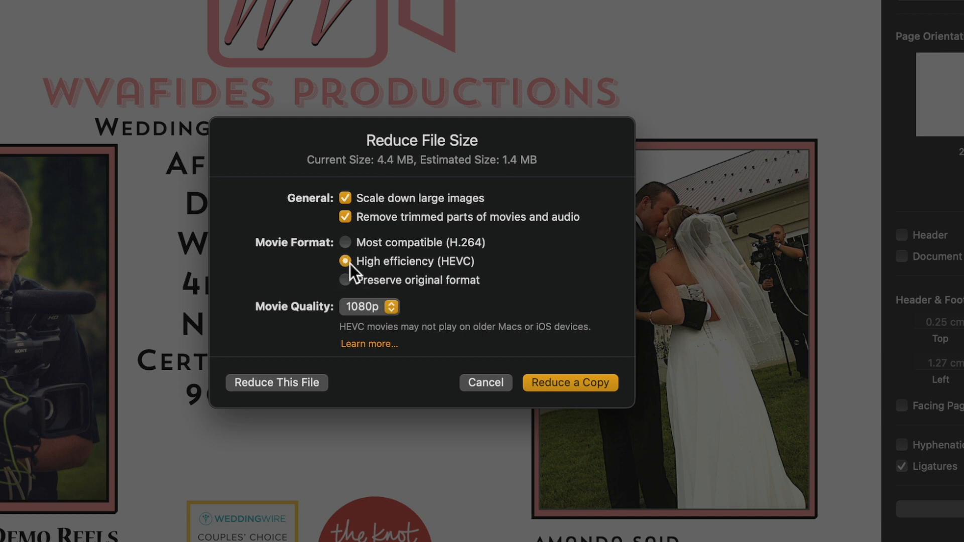
click(344, 261)
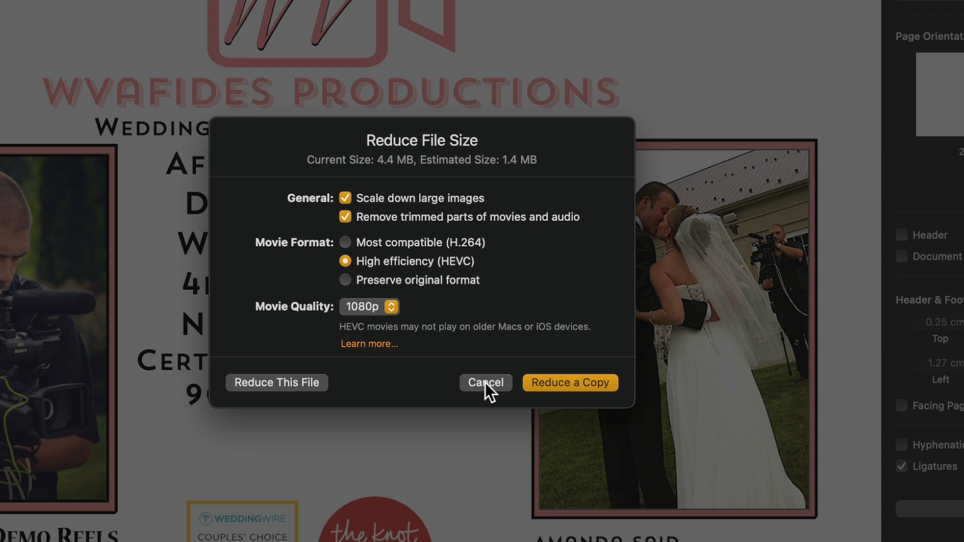
click(485, 383)
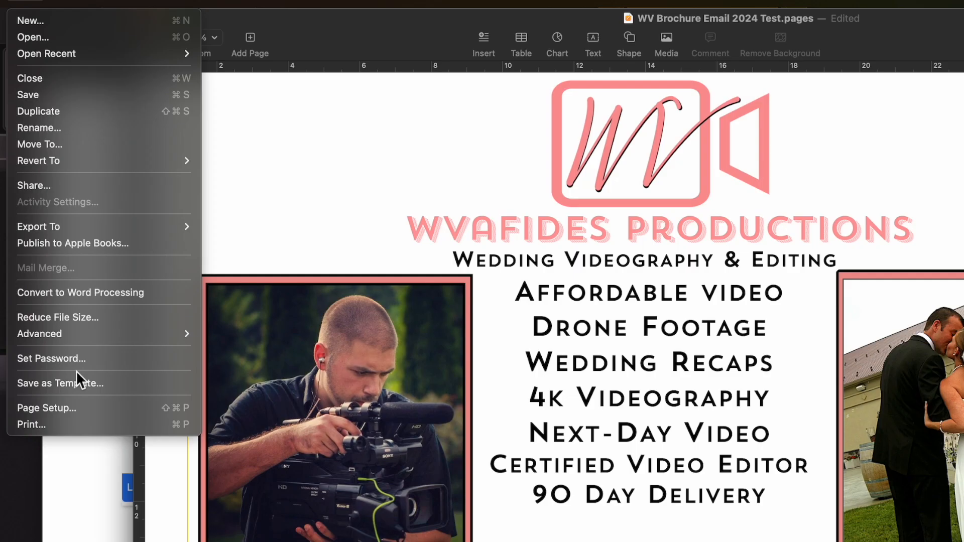
mouse_move(80, 359)
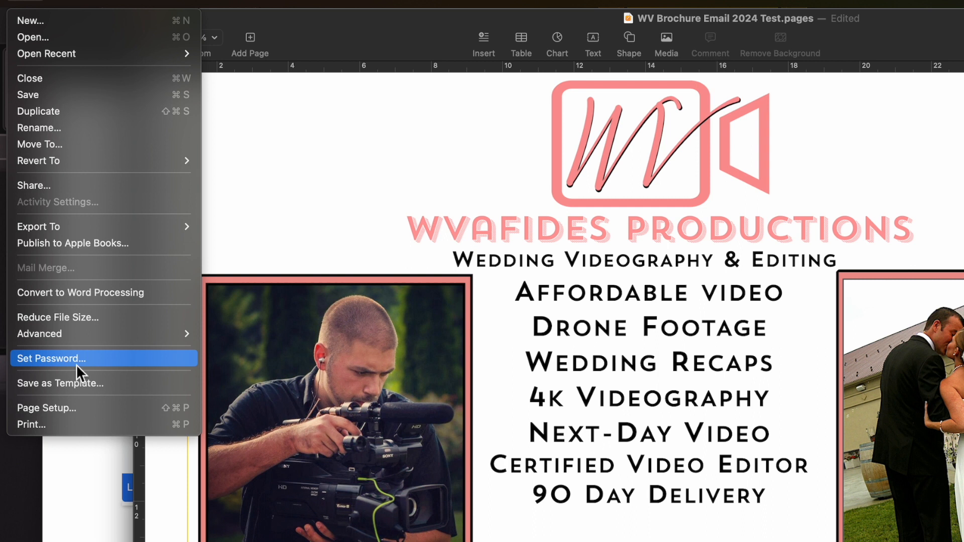
Cancel Set Password once, reopen it and enter a password to protect the brochure.
click(51, 358)
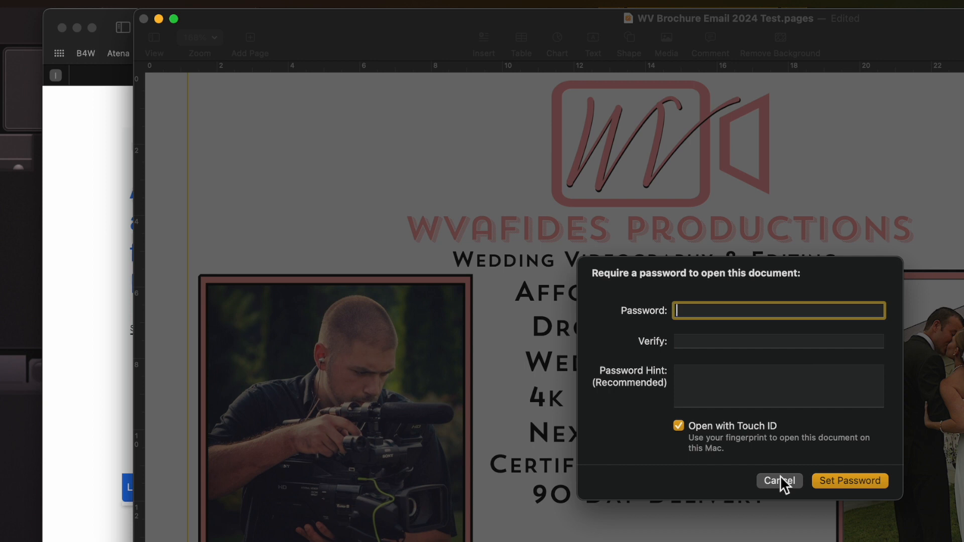
click(778, 480)
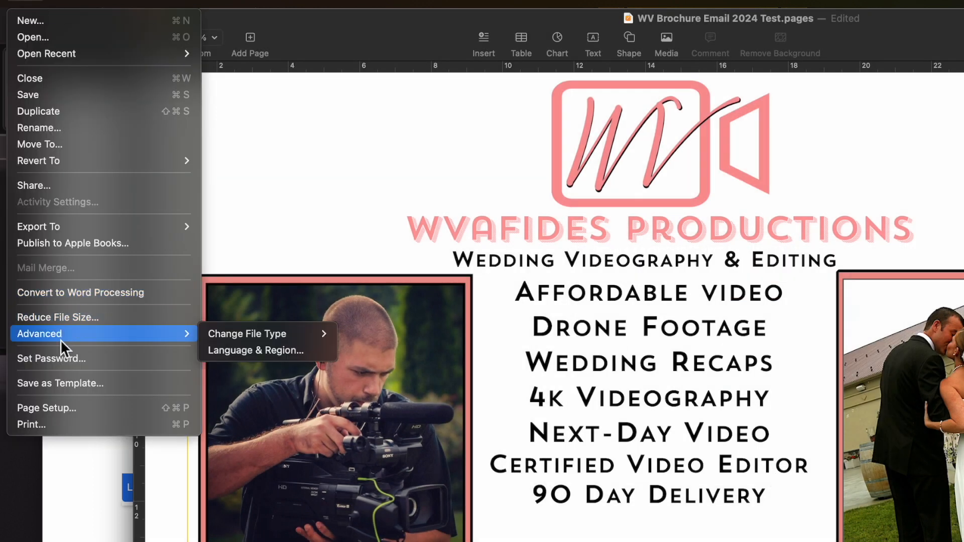
click(51, 358)
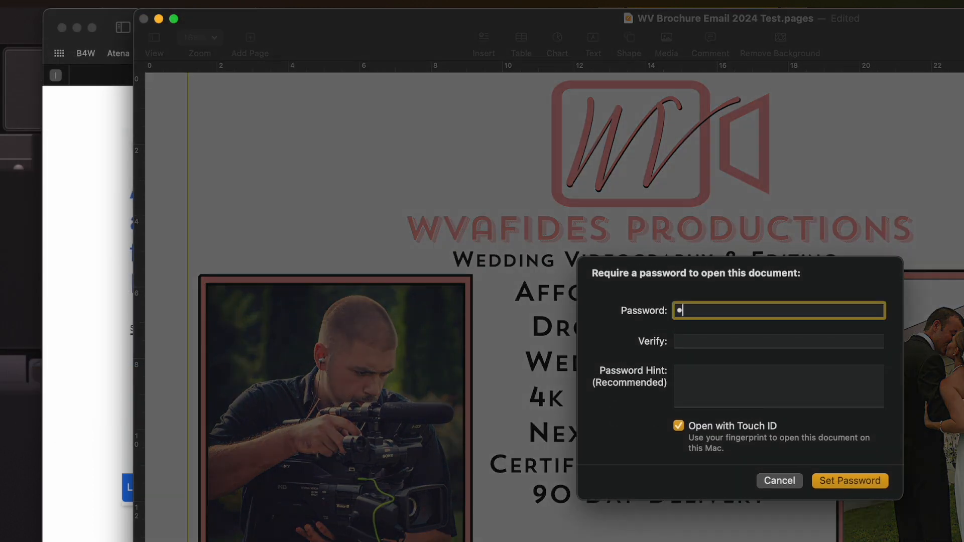
text(•••••)
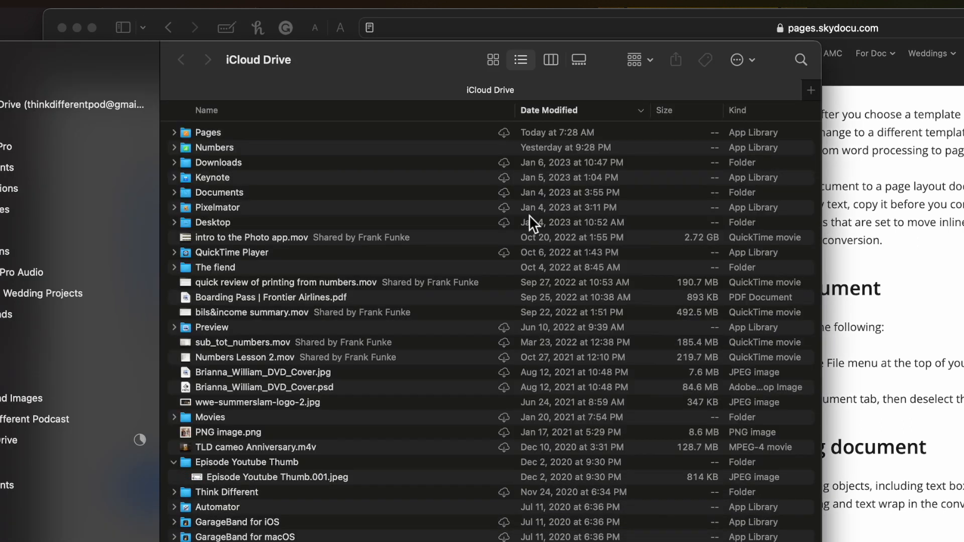
Navigate Pages > WV Productions and reopen WV Brochure Email 2024 Test.pages via Touch ID.
double_click(208, 132)
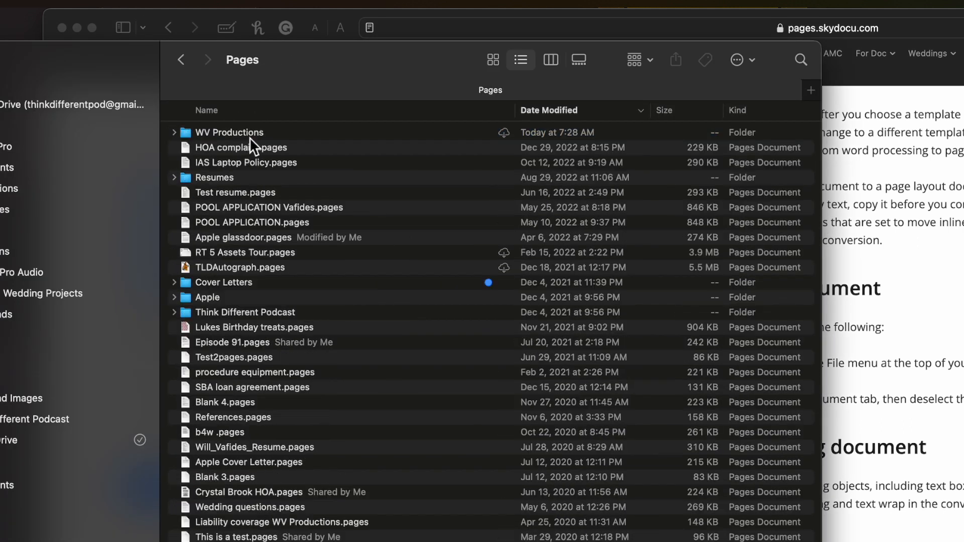
double_click(230, 133)
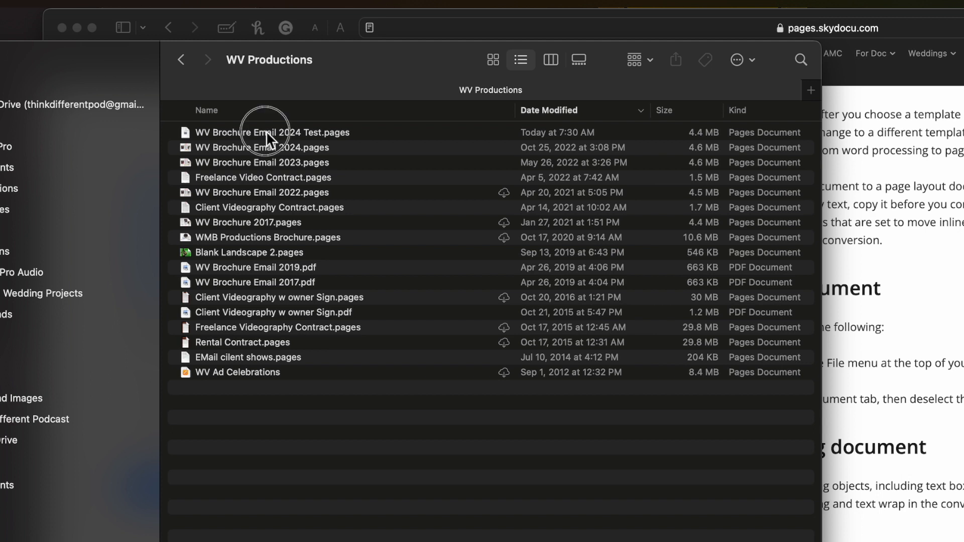
double_click(273, 133)
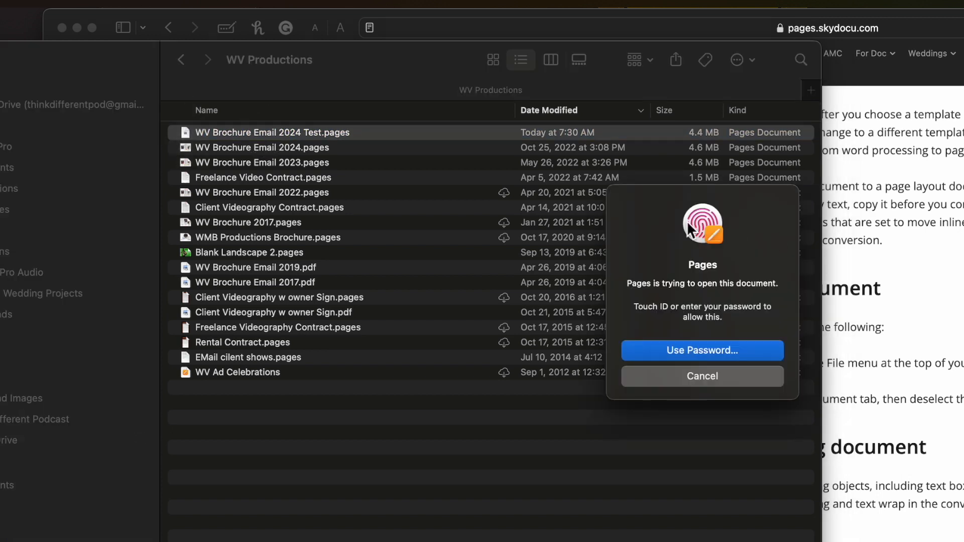
click(701, 376)
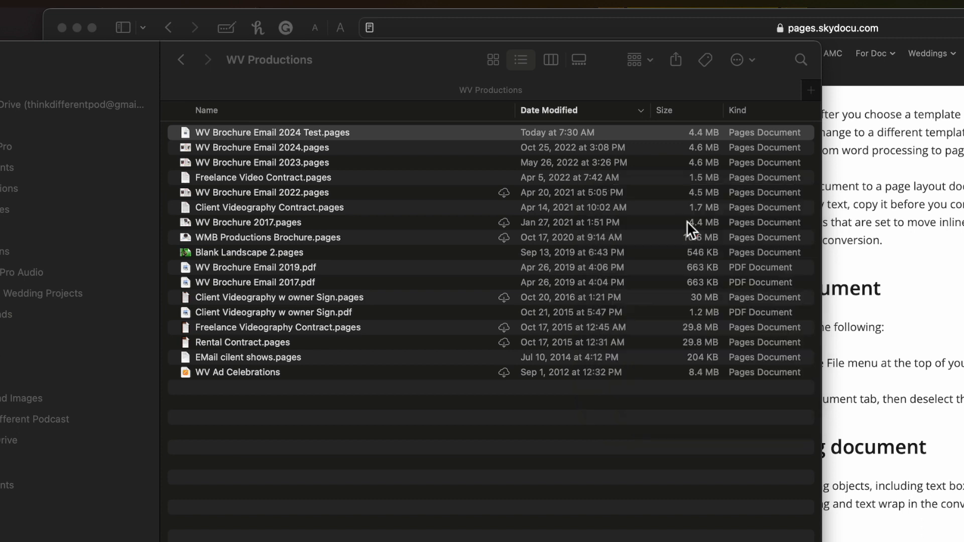
double_click(273, 133)
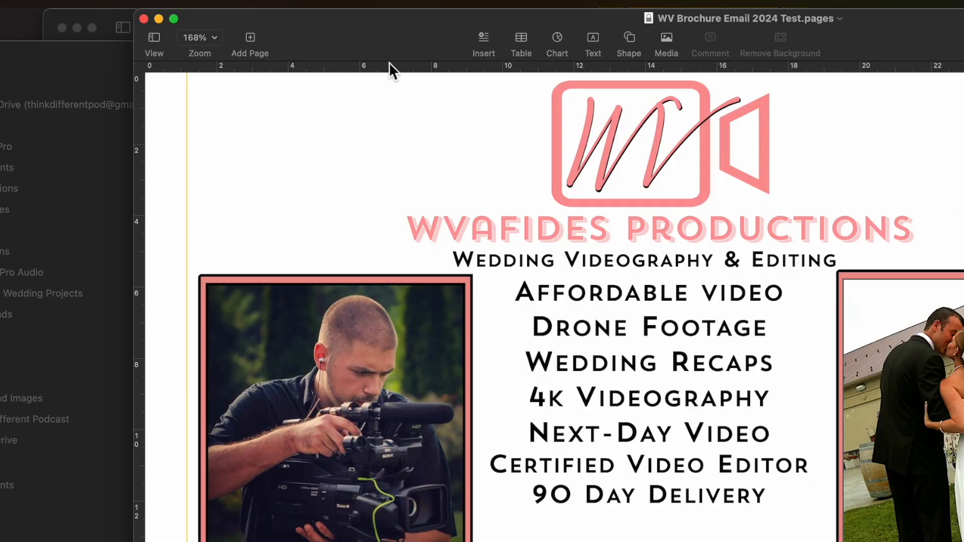
Bring up Change Password for the brochure and enter the old password.
click(29, 6)
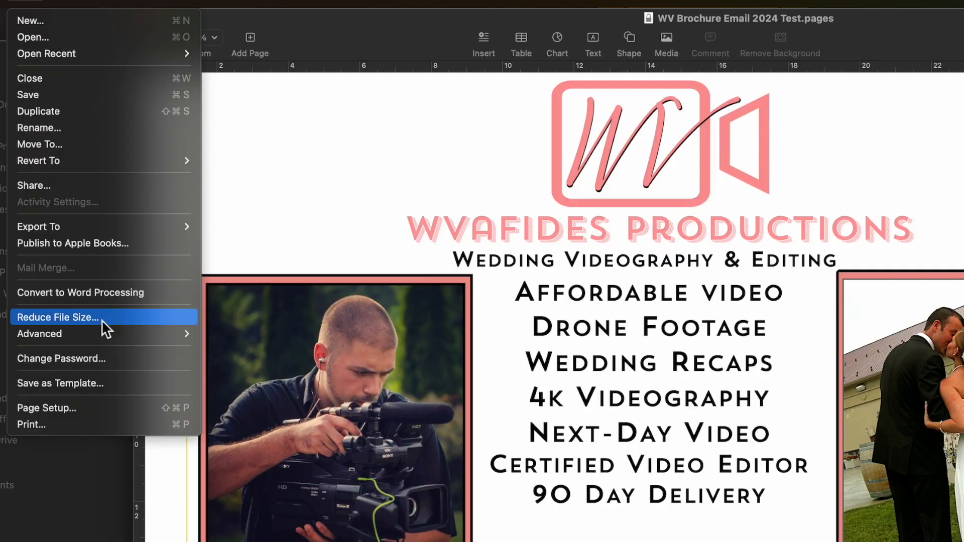
click(61, 358)
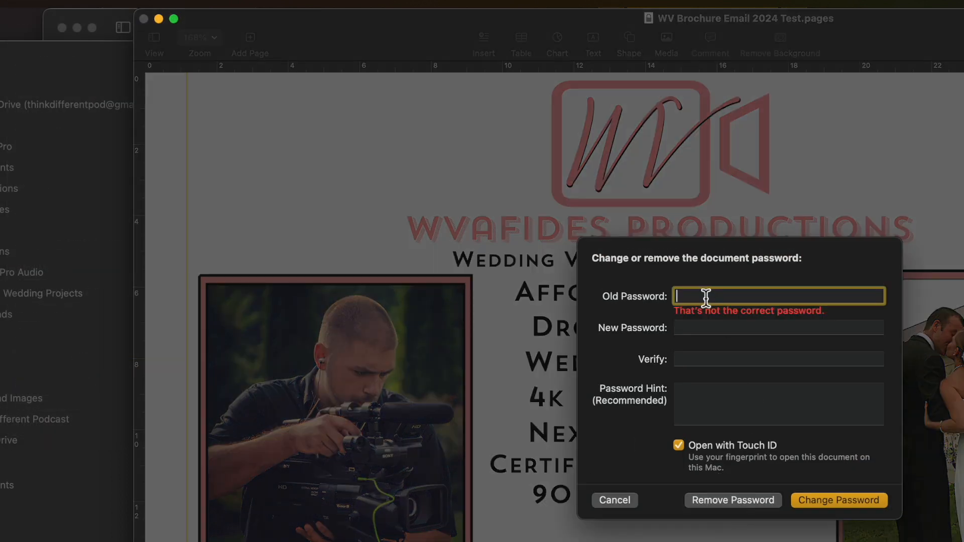
text(•••••)
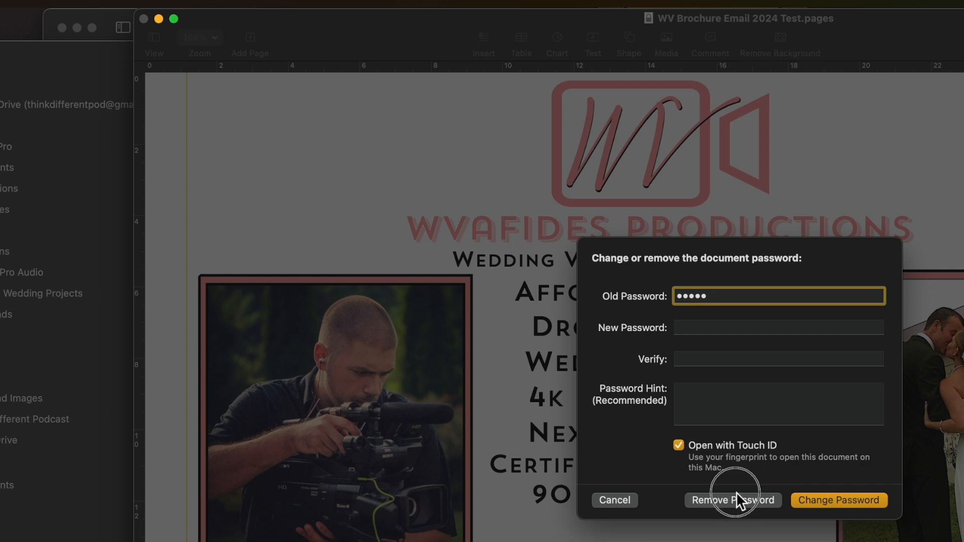
Remove the brochure's password and add it to the Template Chooser via Save as Template.
click(731, 500)
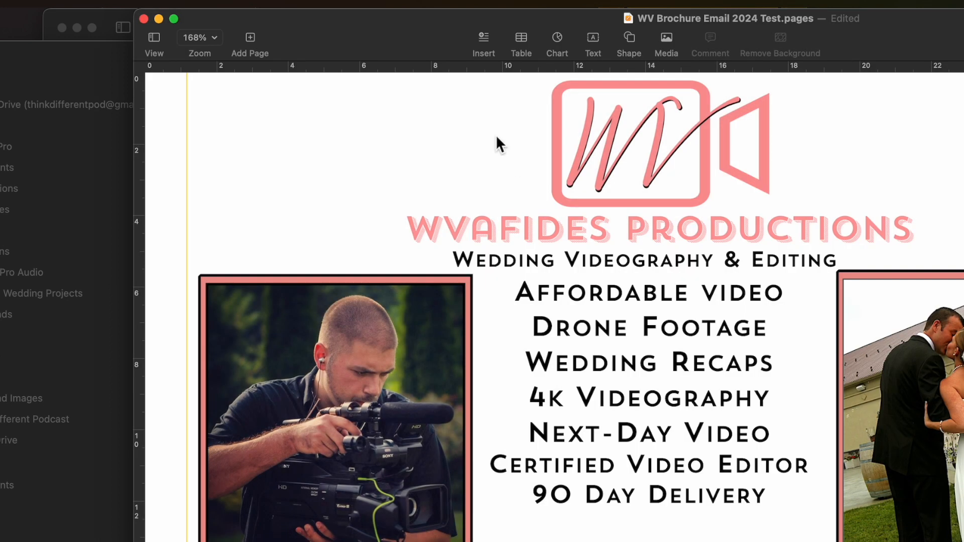
click(24, 5)
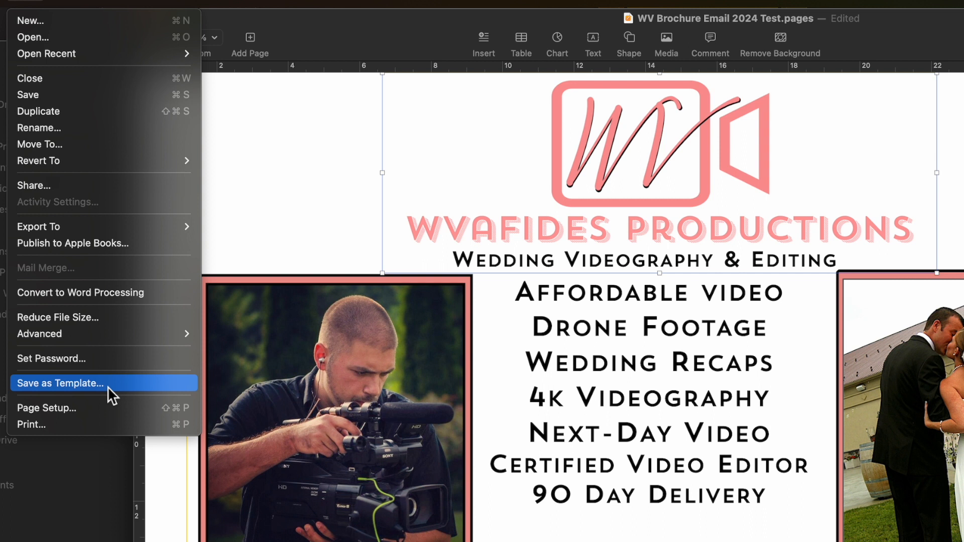
click(59, 383)
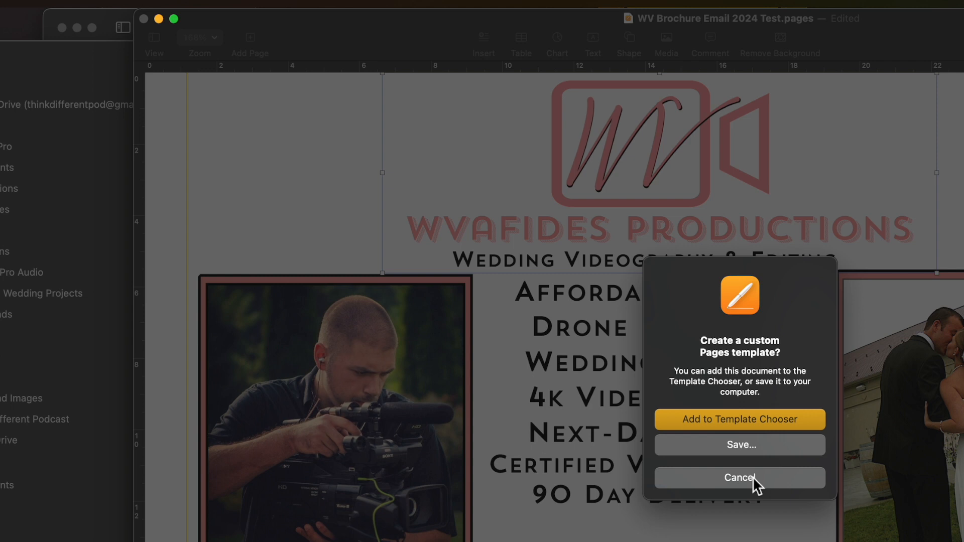
click(739, 478)
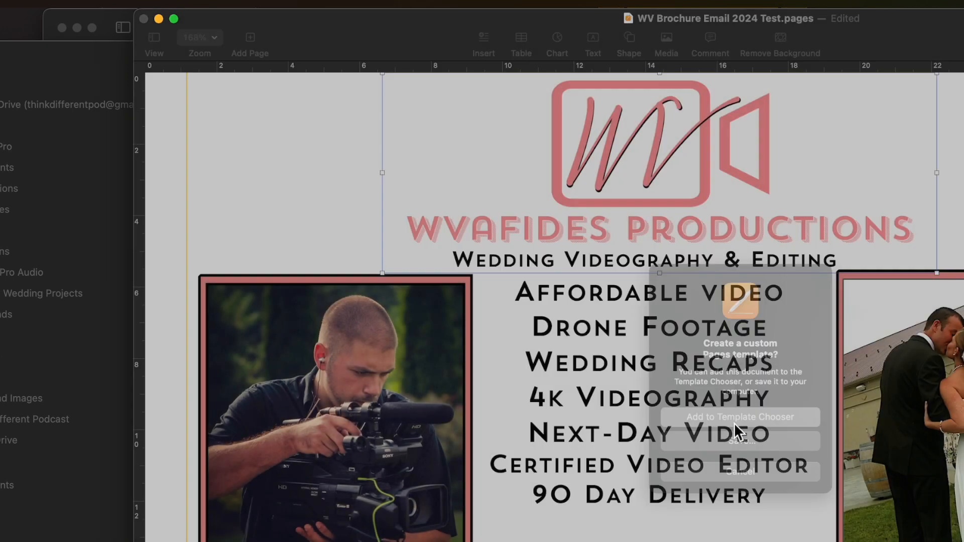
click(740, 417)
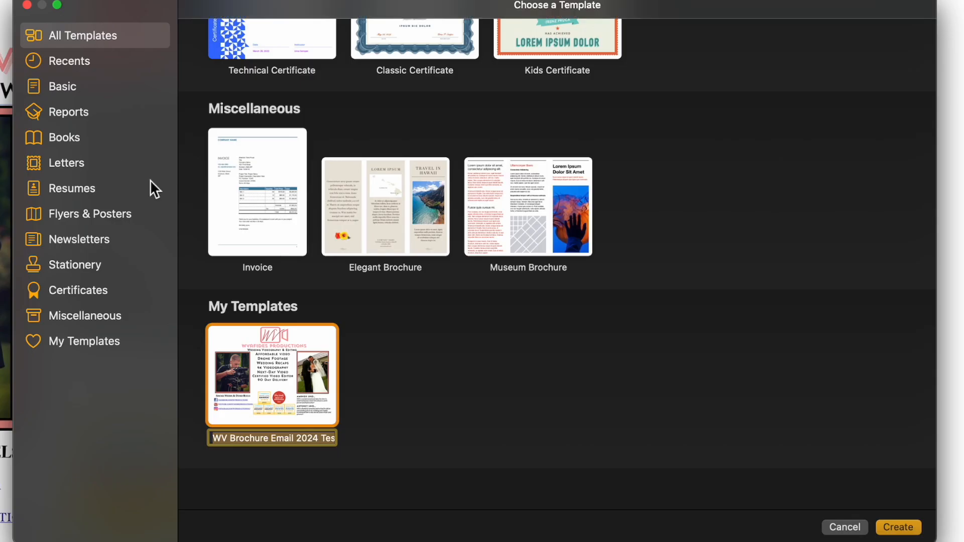
mouse_move(280, 457)
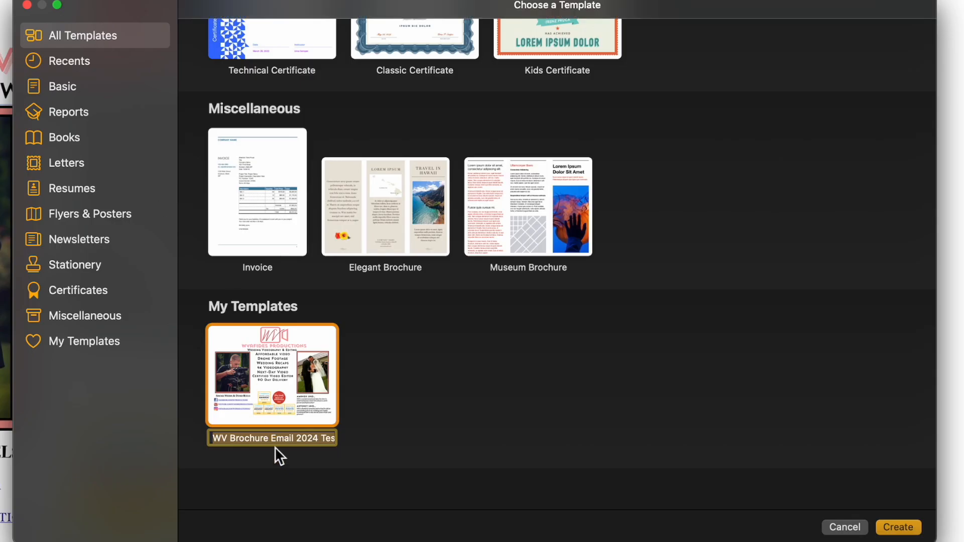
Name the new custom template 'My brochure layout' in My Templates.
text(My brochure layout)
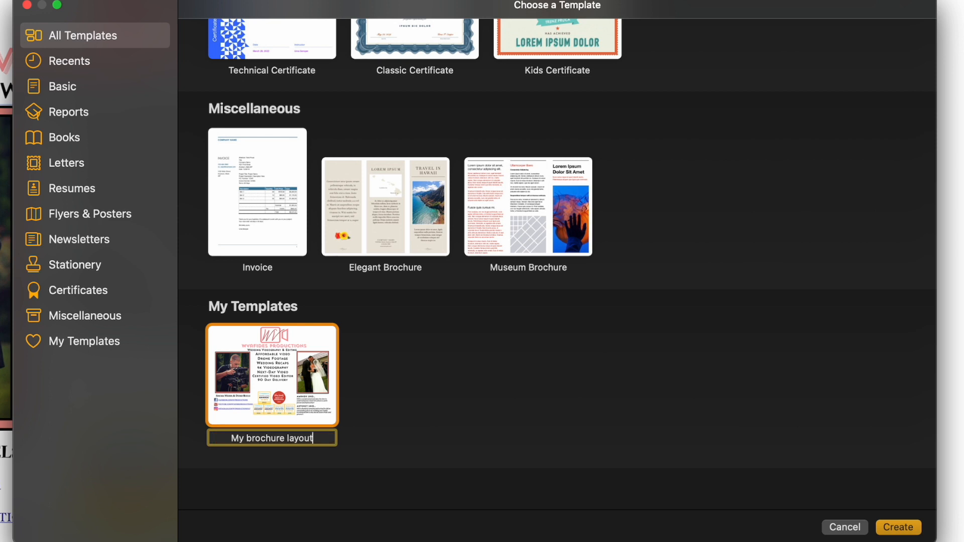
click(897, 527)
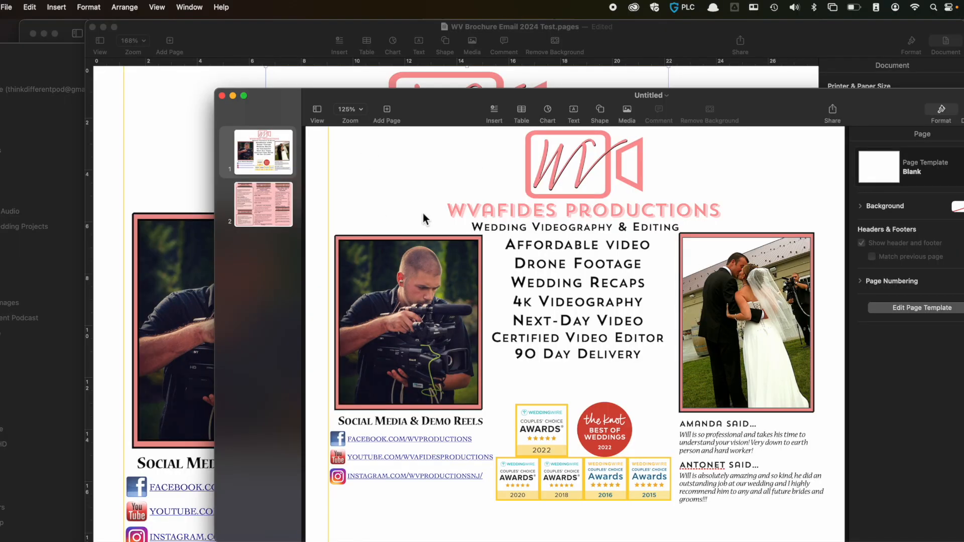
click(7, 7)
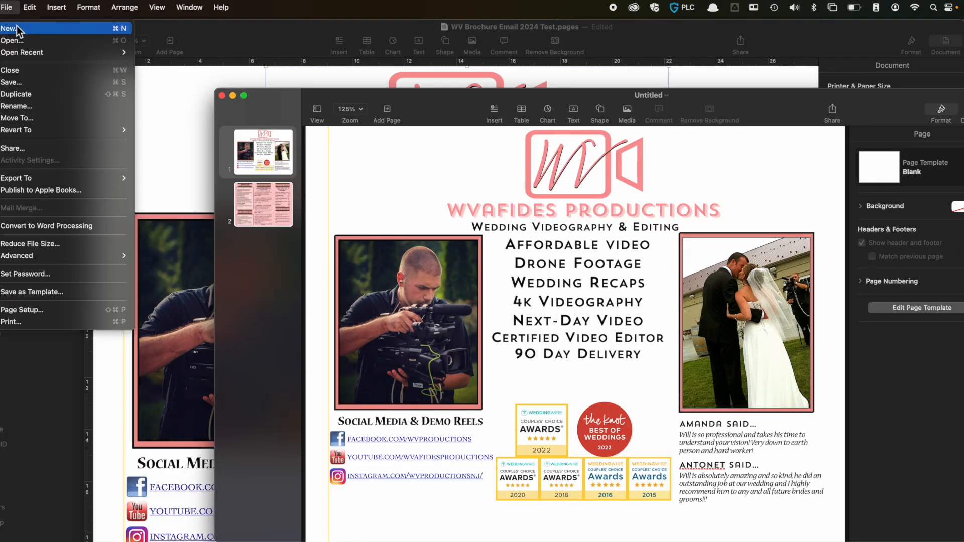
click(9, 29)
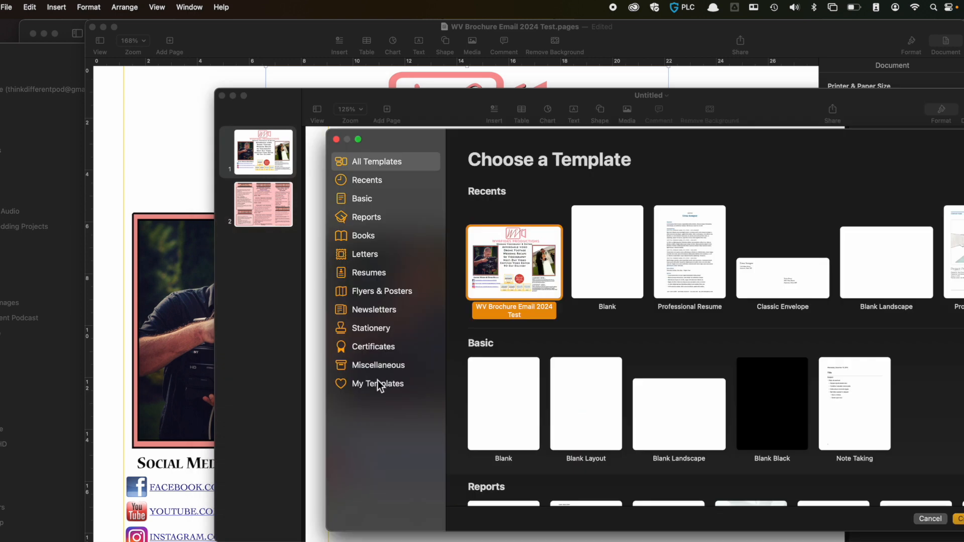
click(377, 382)
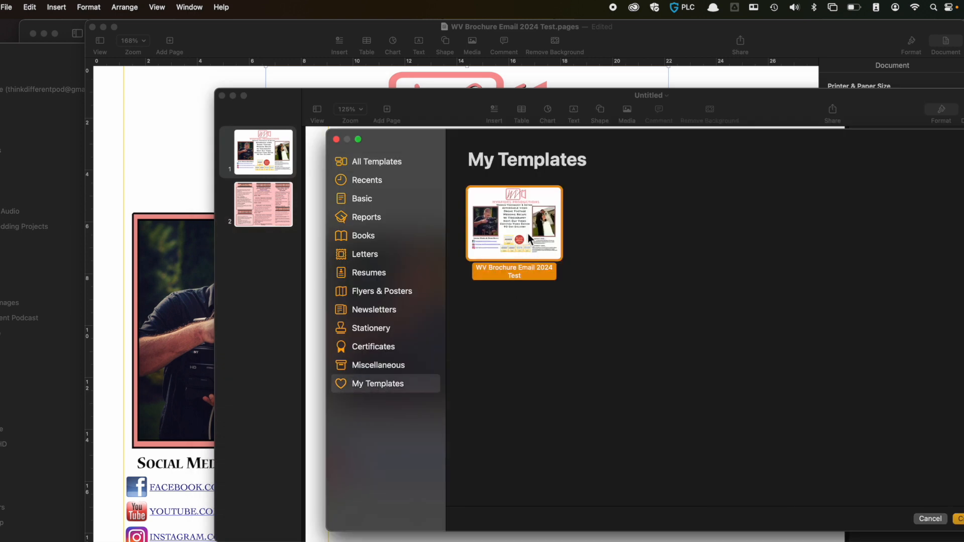
right_click(513, 223)
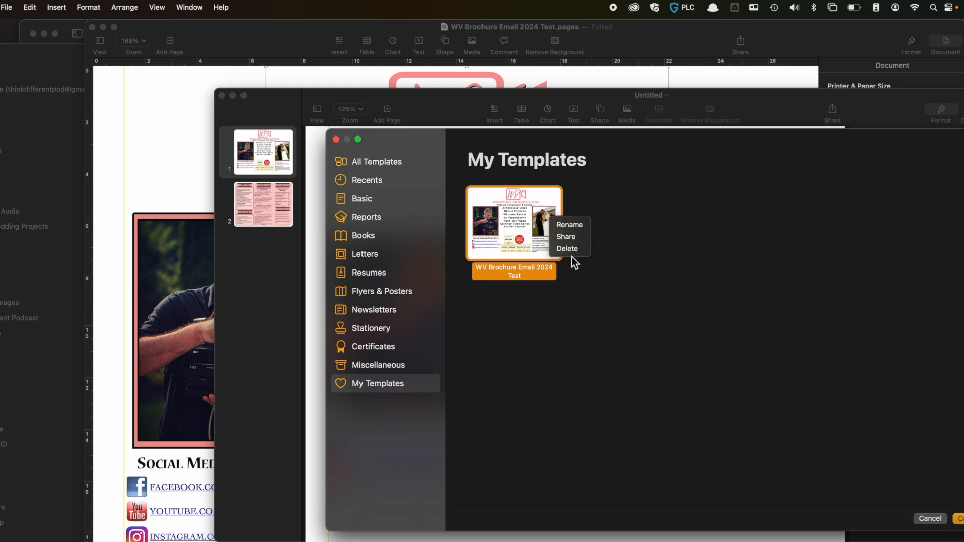
click(699, 386)
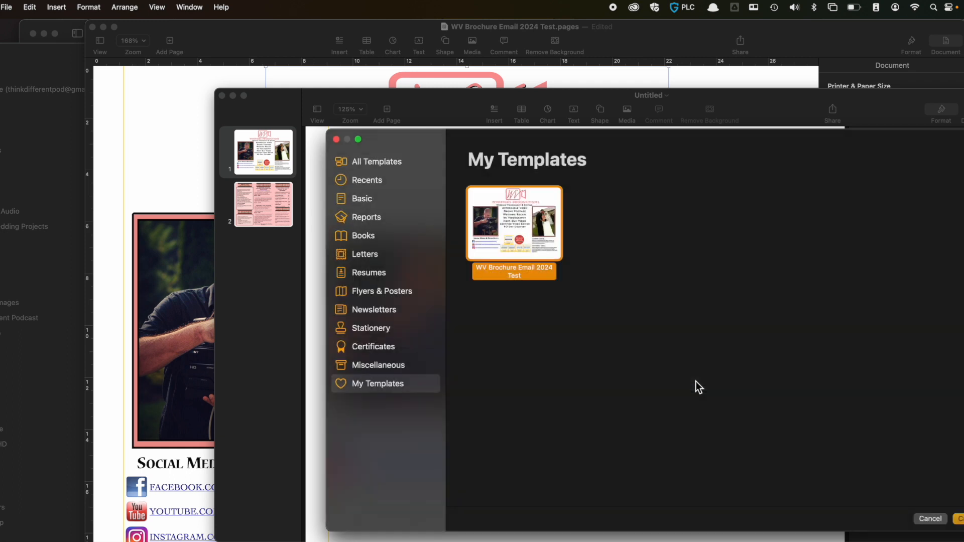
click(377, 161)
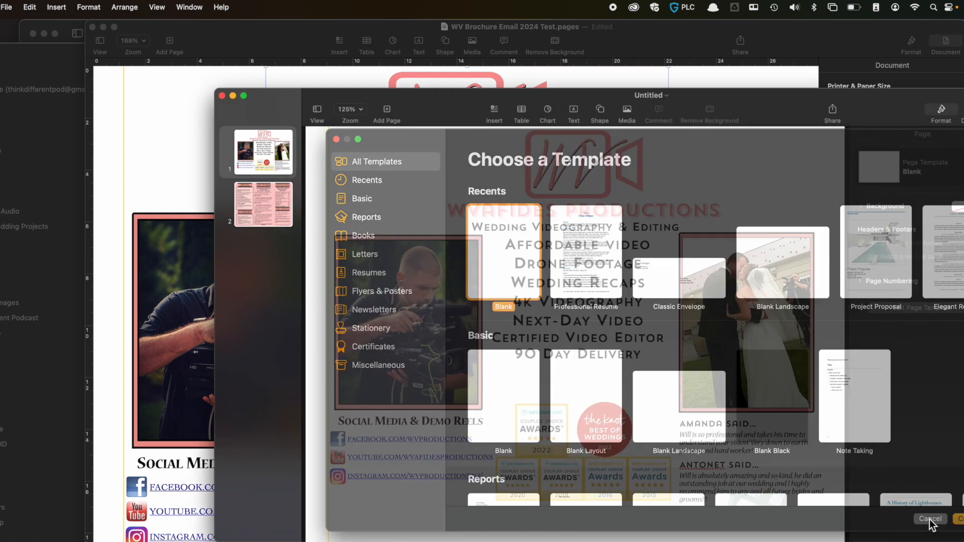
click(927, 518)
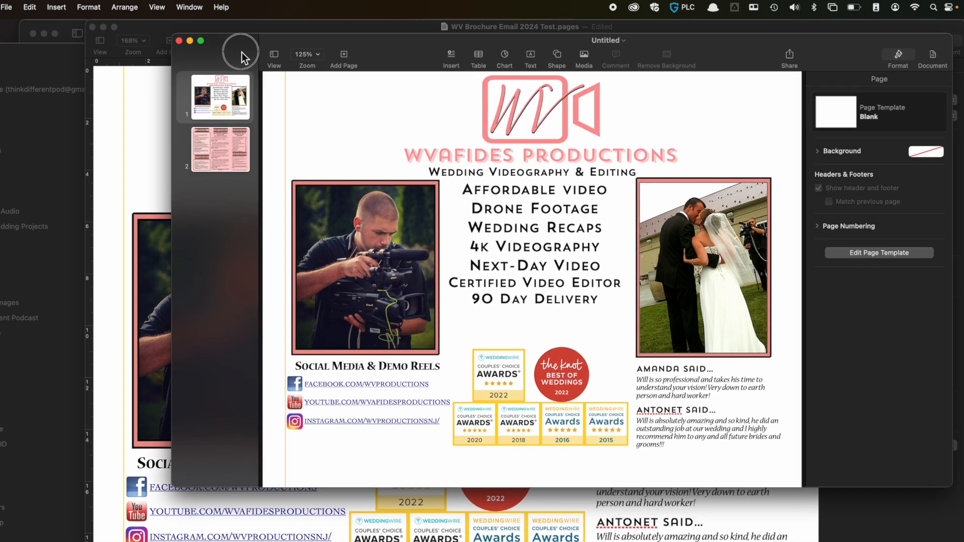
View Page Setup for the untitled brochure, start Duplicate and cancel its Save dialog.
click(7, 7)
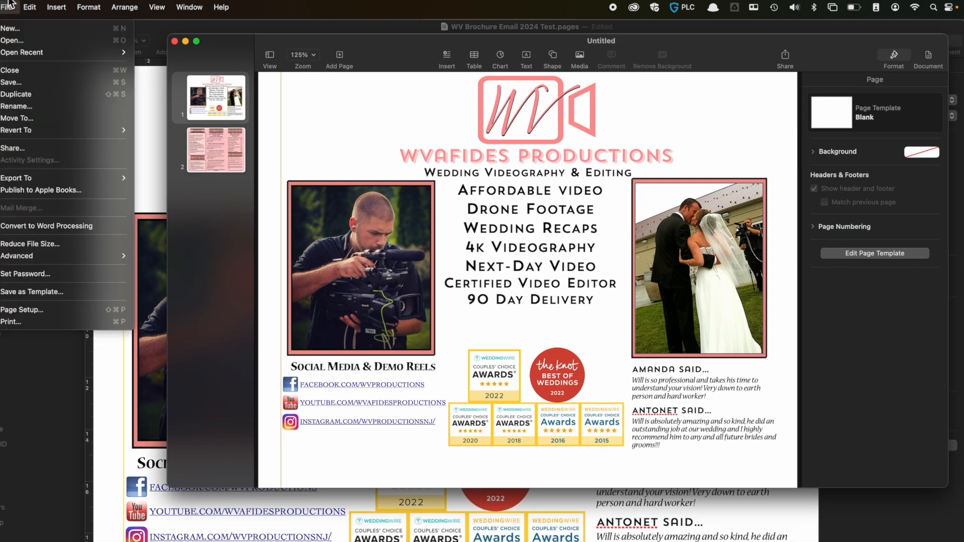
mouse_move(32, 322)
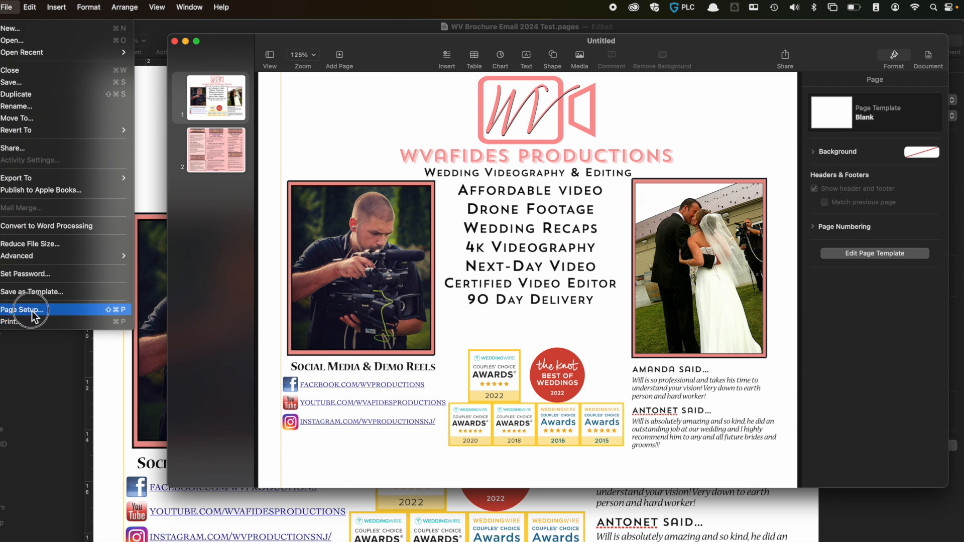
click(24, 309)
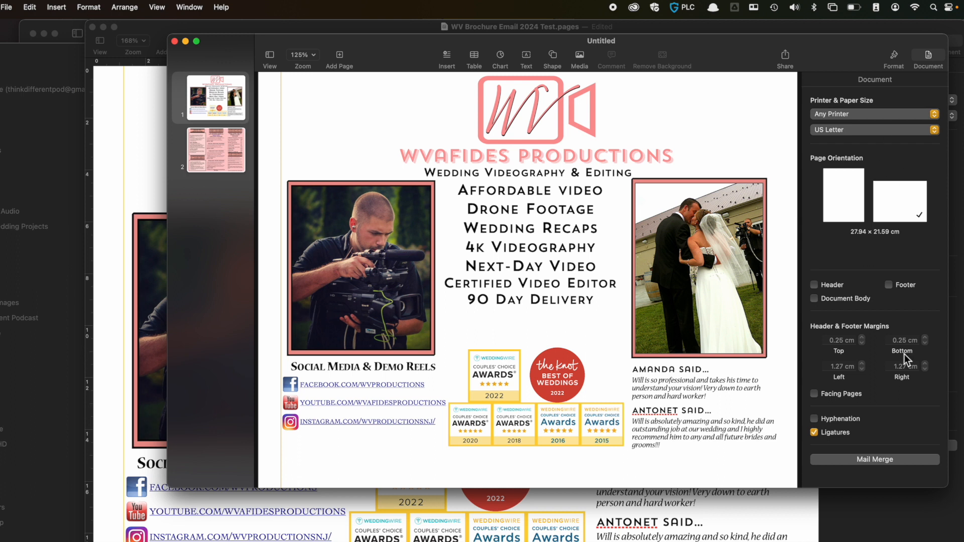
mouse_move(690, 92)
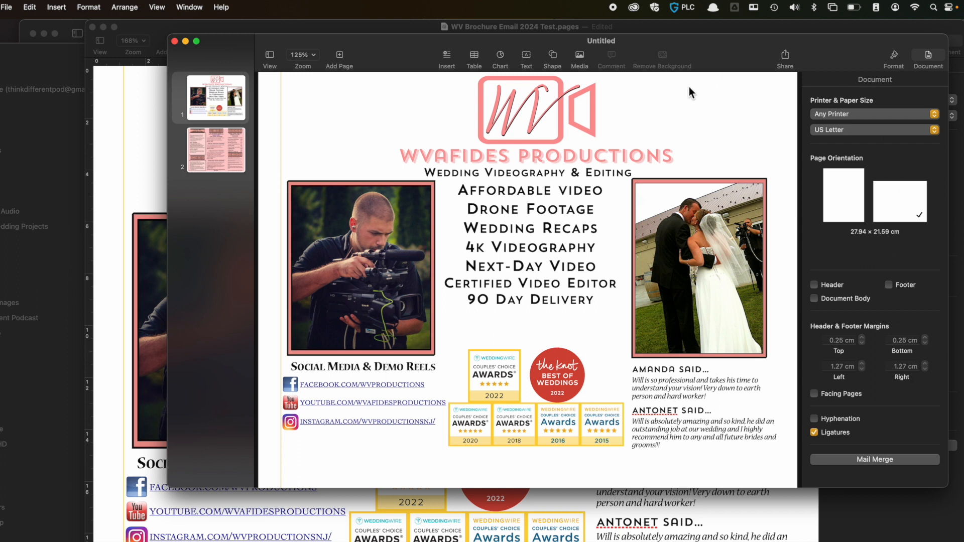
click(7, 7)
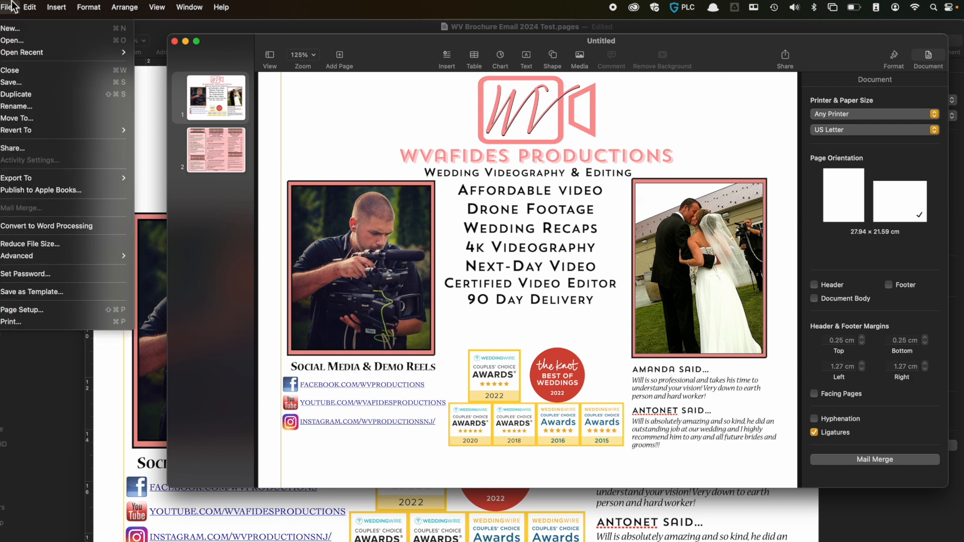
mouse_move(12, 40)
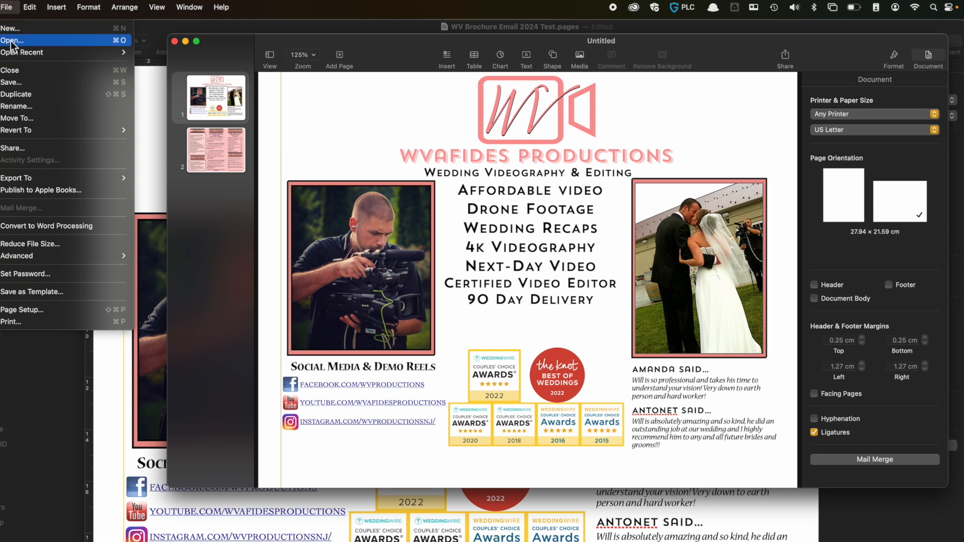
mouse_move(15, 94)
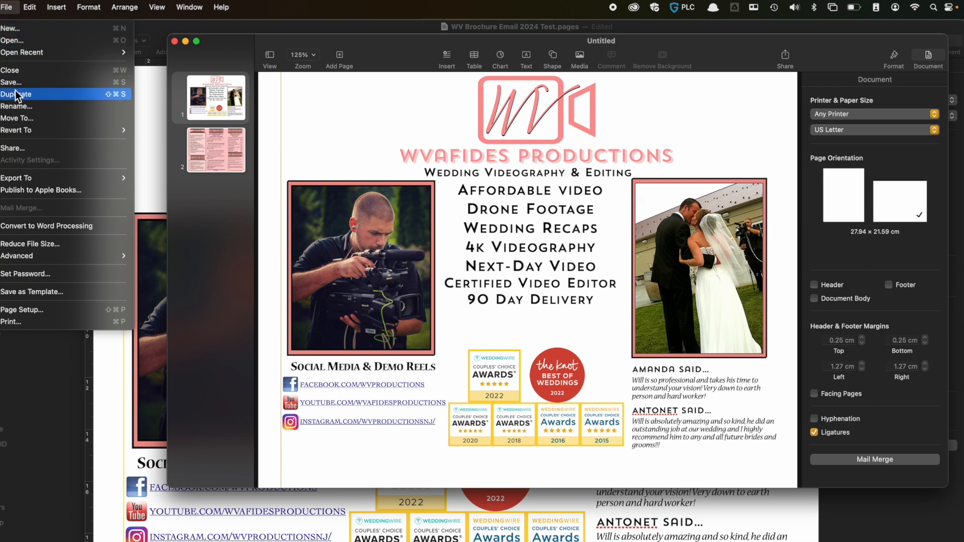
mouse_move(11, 81)
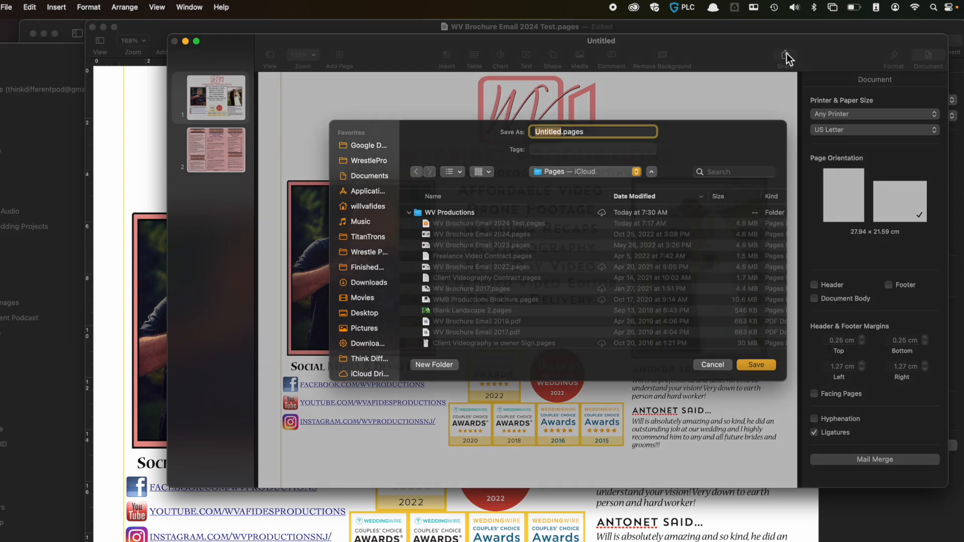
click(711, 365)
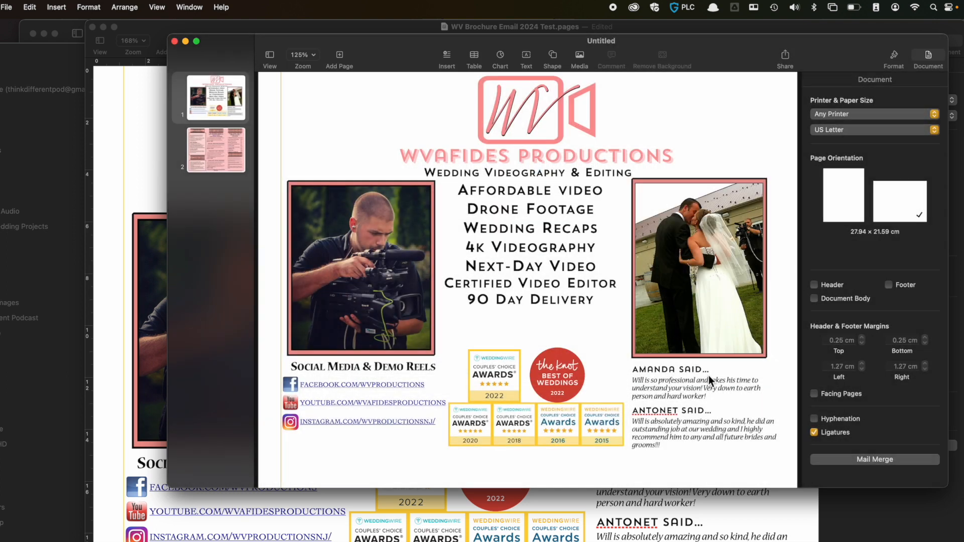
mouse_move(564, 319)
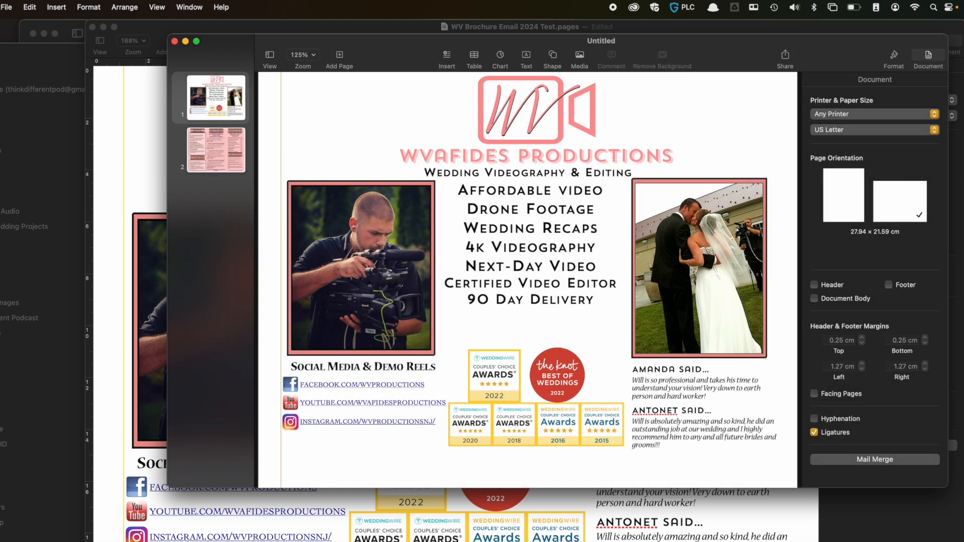
click(7, 7)
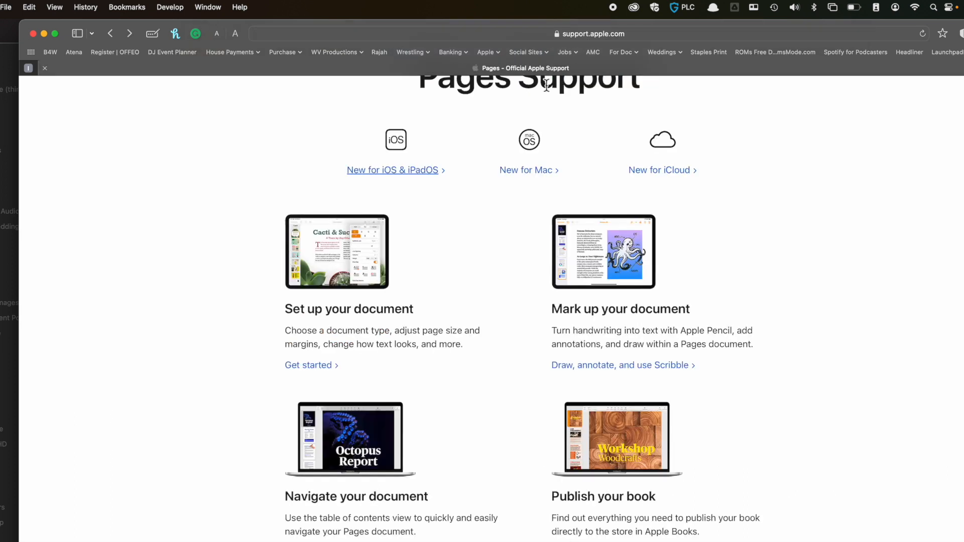
Scroll the Pages Support page and follow the Mac User Guides link.
scroll(up, 3)
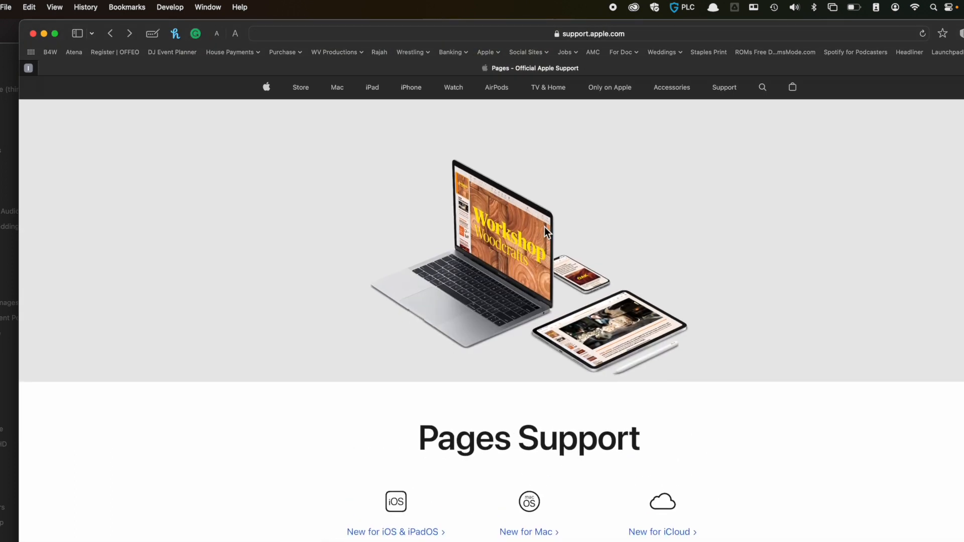
scroll(down, 3)
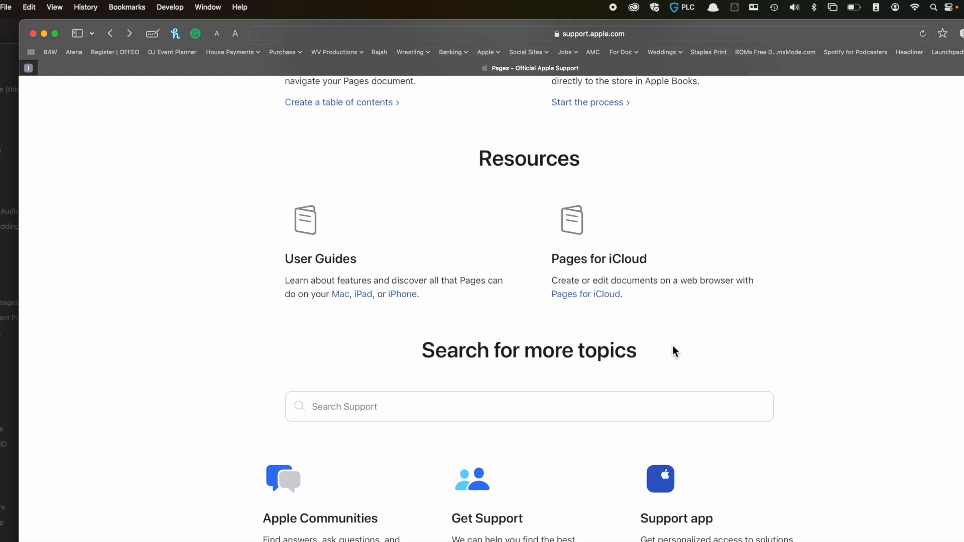
scroll(down, 3)
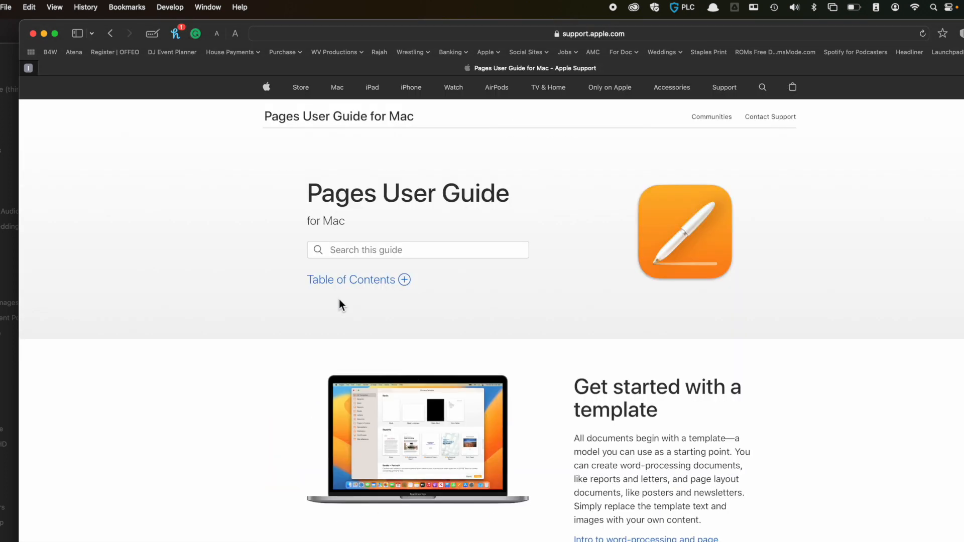
scroll(down, 3)
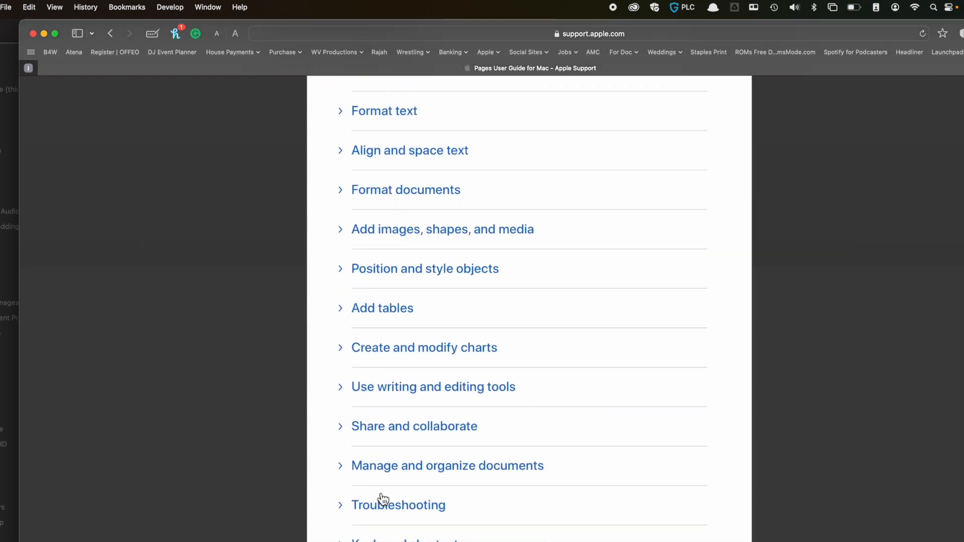
click(398, 505)
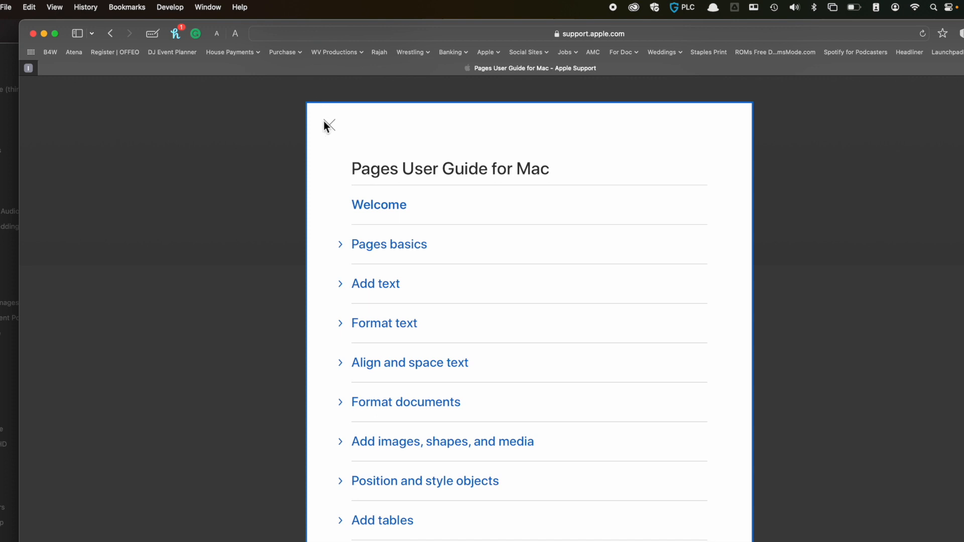
Scroll through the Pages User Guide for Mac contents to its Apple Books listing.
scroll(down, 3)
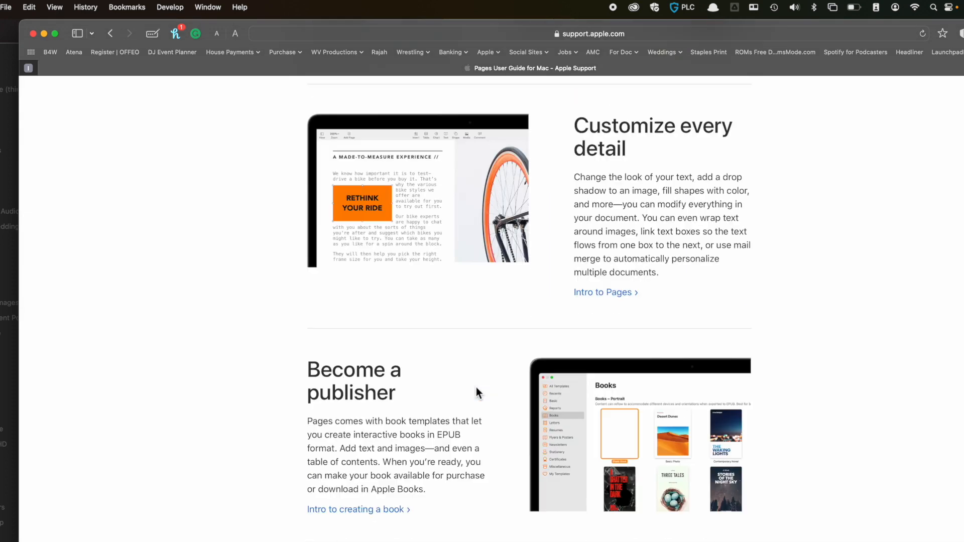
scroll(down, 3)
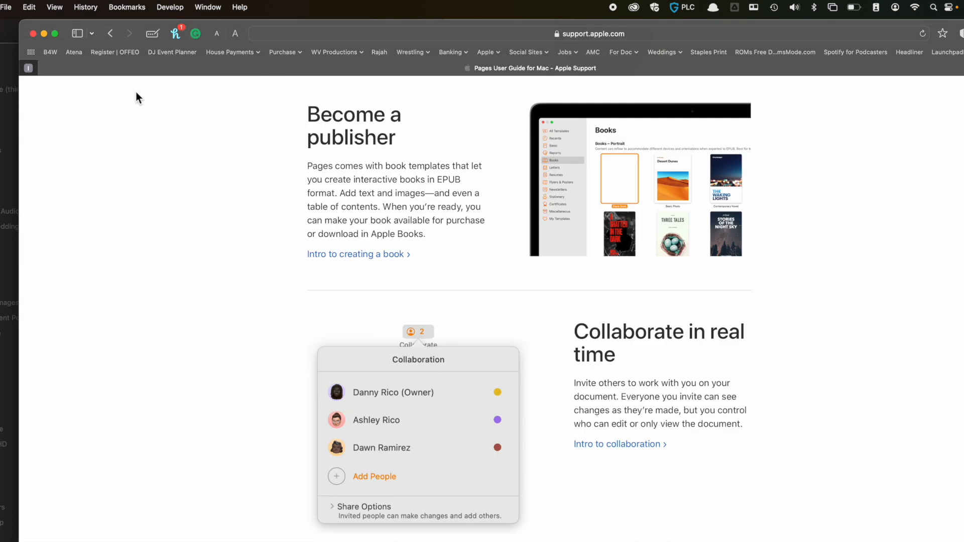
scroll(down, 3)
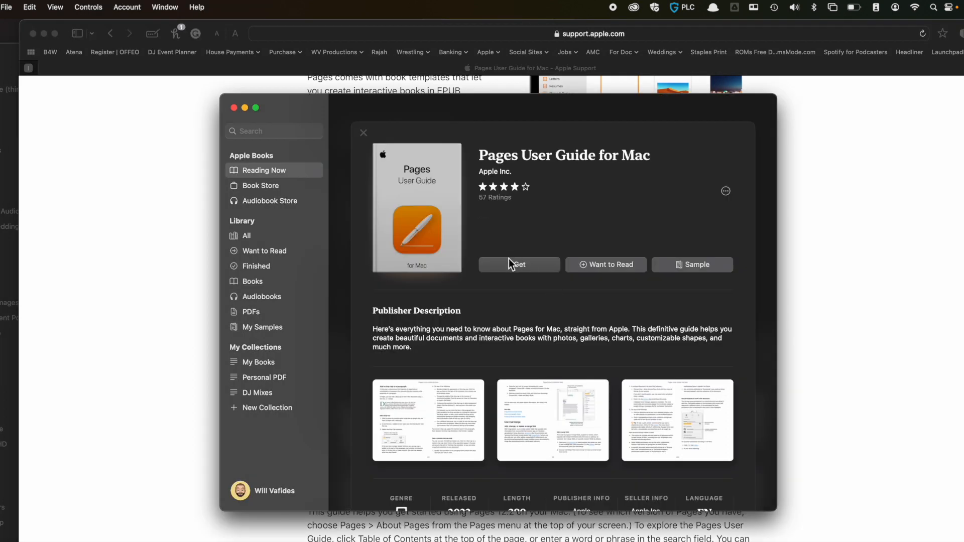
Get the free Pages User Guide for Mac and browse through its details.
click(518, 264)
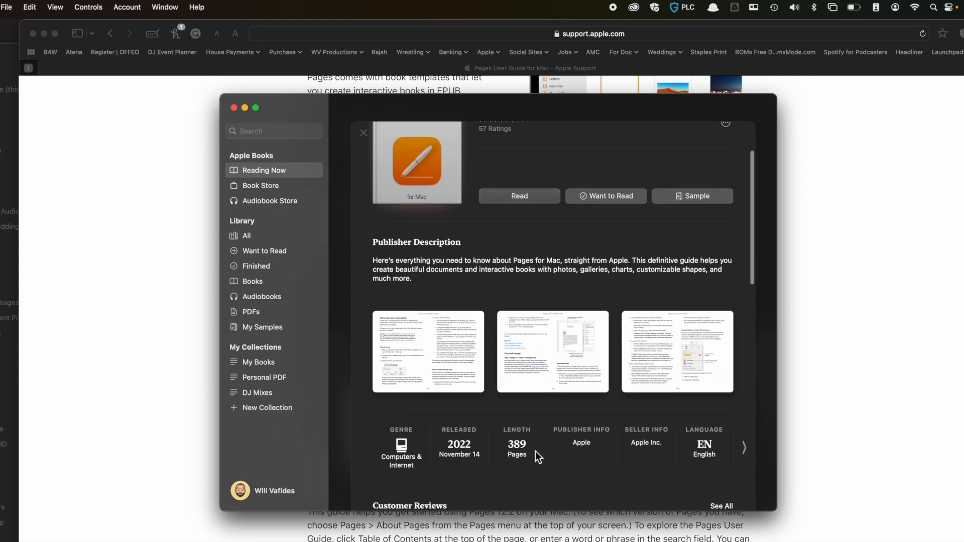
scroll(down, 3)
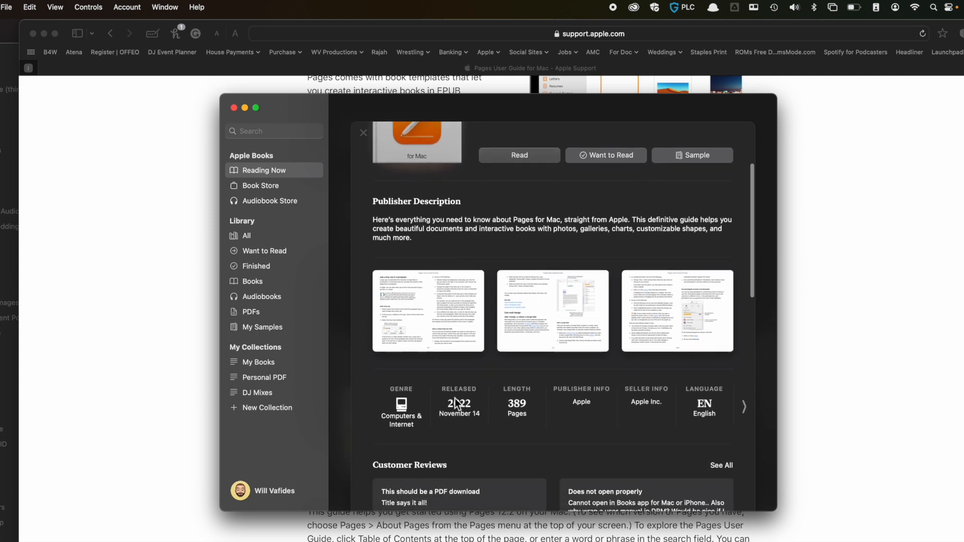
scroll(down, 3)
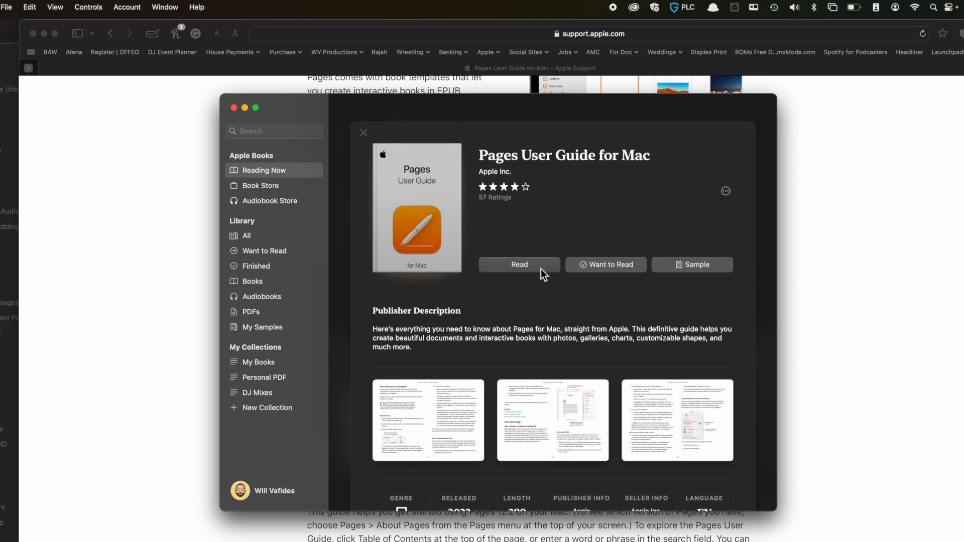
mouse_move(566, 275)
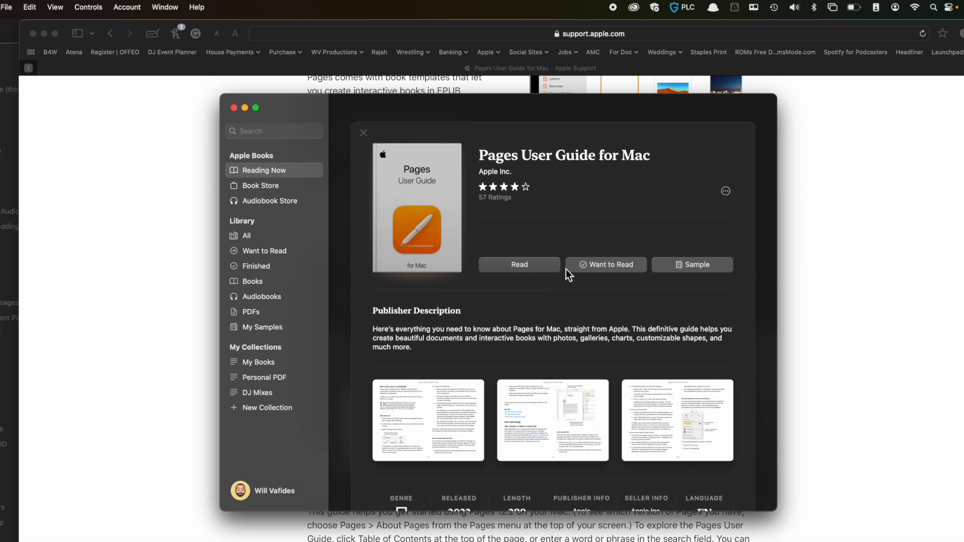